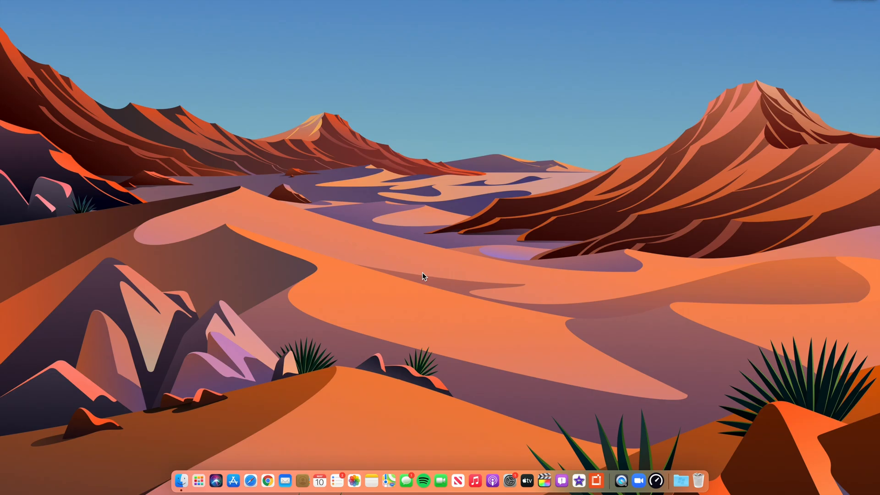
{"action": "mouse_move", "coordinate": [506, 465]}
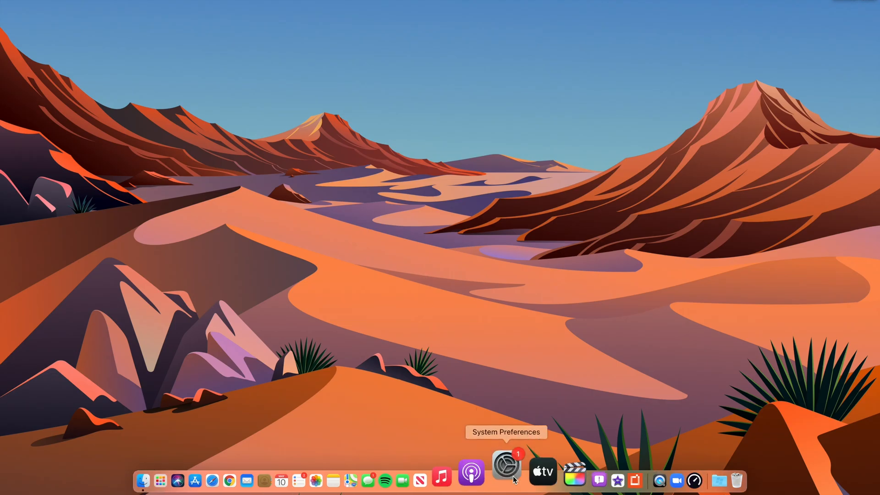
Open System Preferences' Software Update pane, showing macOS Big Sur 11.4 Beta 3 available.
{"action": "left_click", "coordinate": [507, 470]}
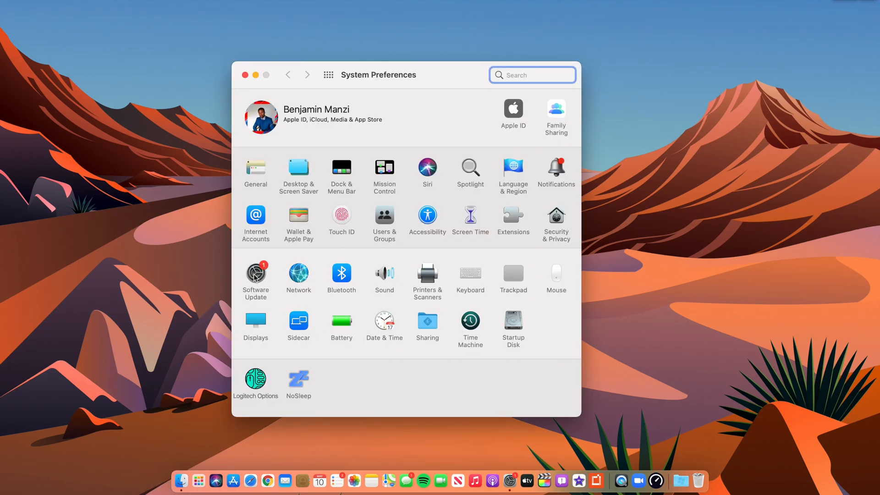
{"action": "left_click", "coordinate": [255, 275]}
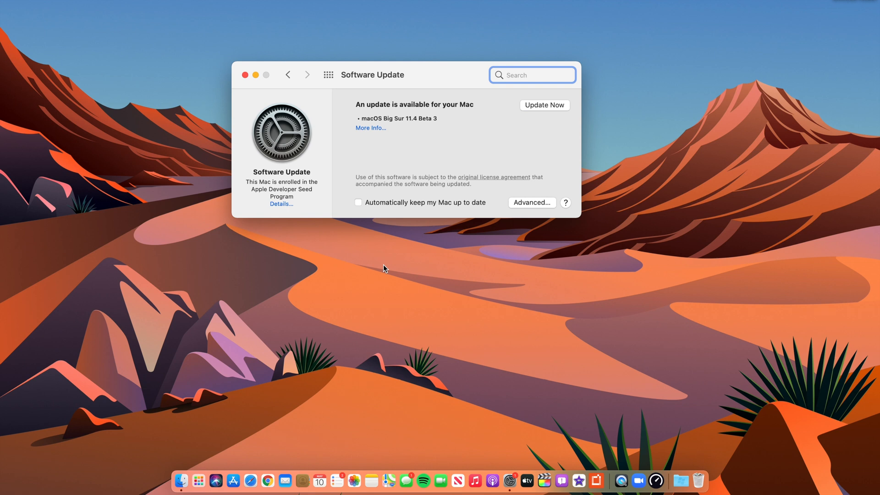
{"action": "mouse_move", "coordinate": [356, 106]}
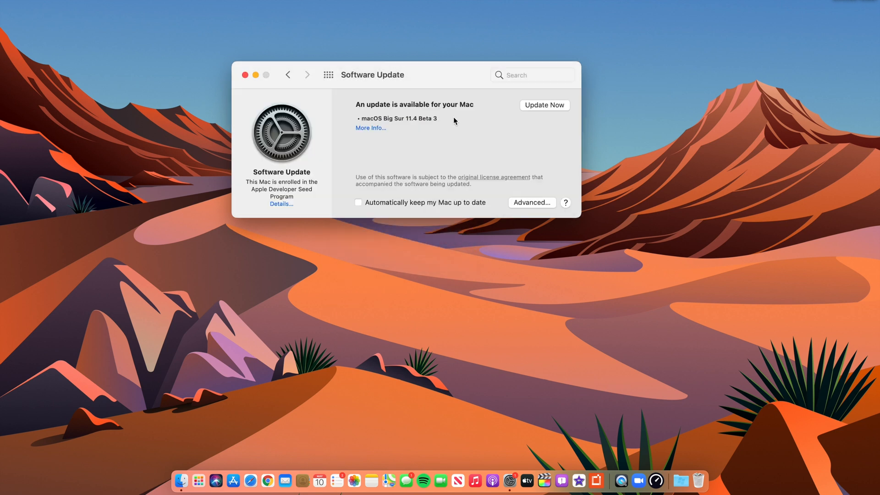
{"action": "mouse_move", "coordinate": [374, 133]}
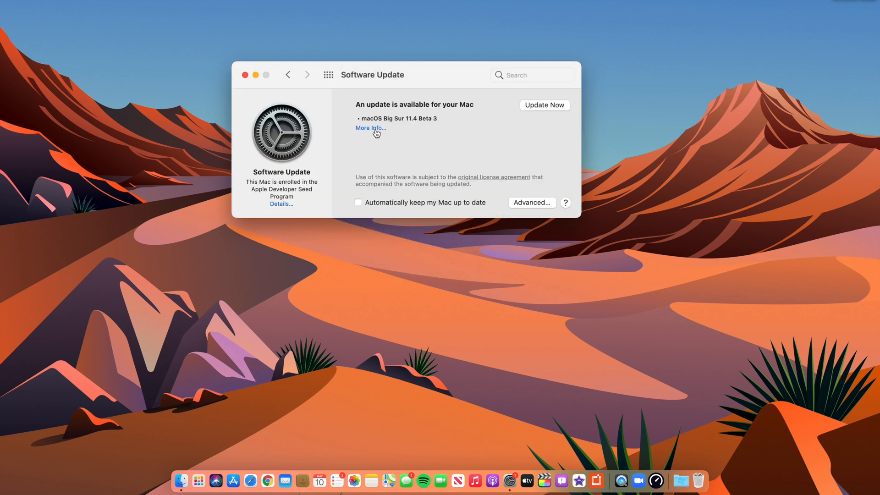
Review the macOS Big Sur 11.4 Beta 3 update details and start installing it.
{"action": "left_click", "coordinate": [370, 128]}
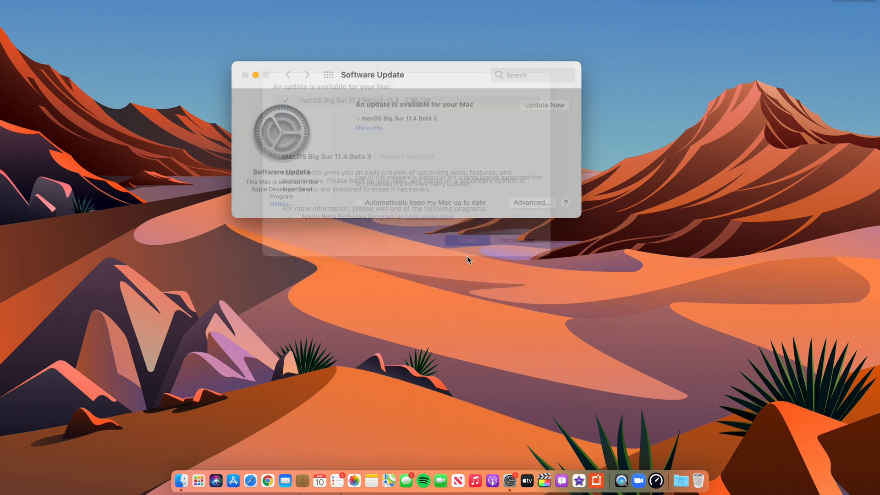
{"action": "left_click", "coordinate": [467, 240]}
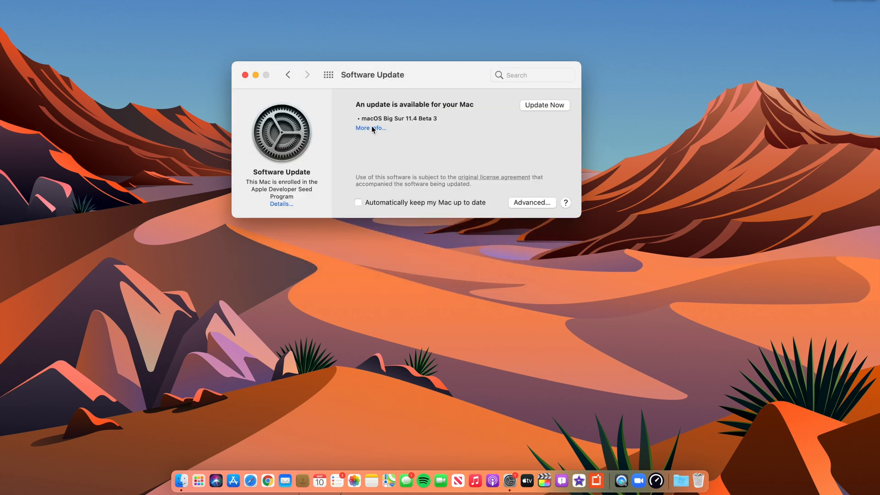
{"action": "left_click", "coordinate": [370, 128]}
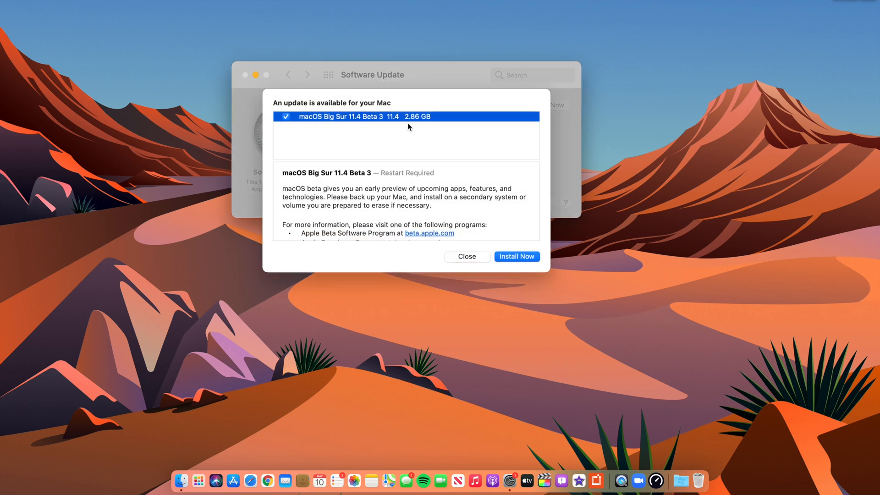
{"action": "scroll", "scroll_direction": "down", "scroll_amount": 3}
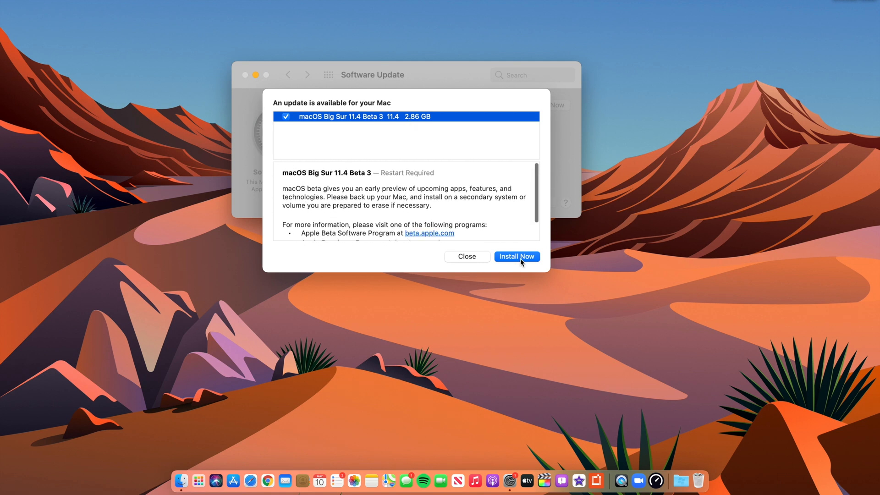
{"action": "left_click", "coordinate": [515, 256]}
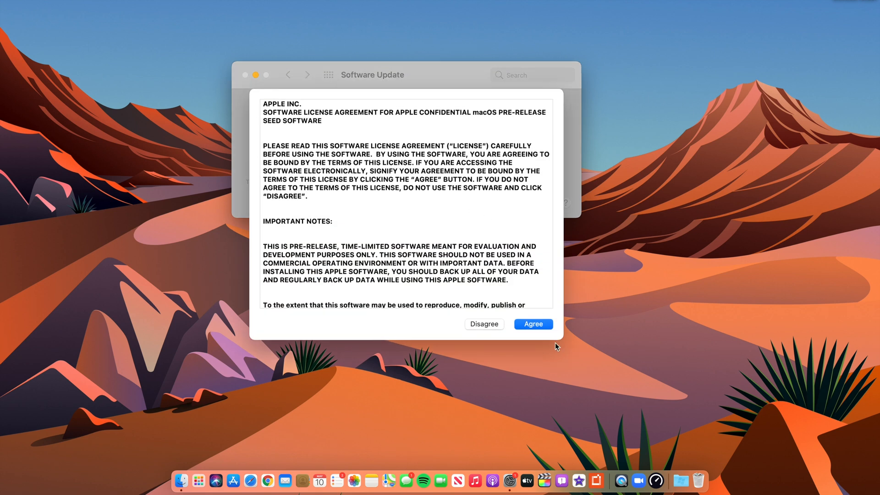
Accept the beta license to start the download and check the installed macOS version.
{"action": "left_click", "coordinate": [532, 324]}
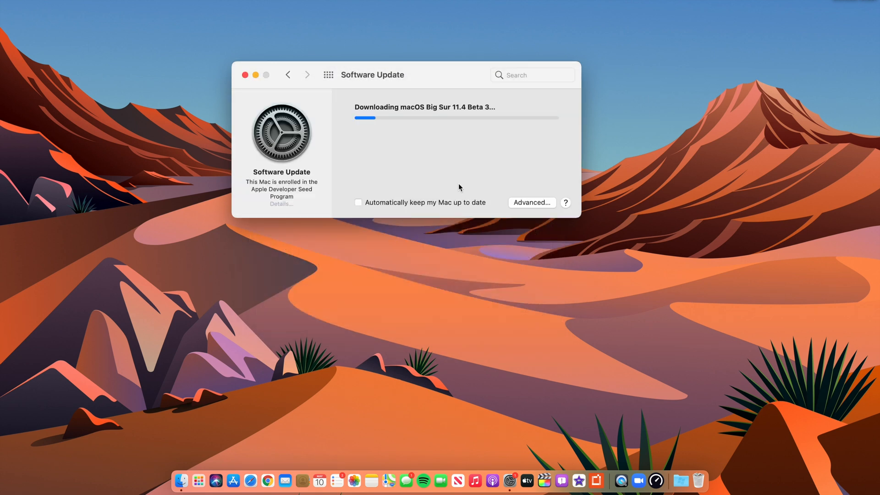
{"action": "mouse_move", "coordinate": [159, 44]}
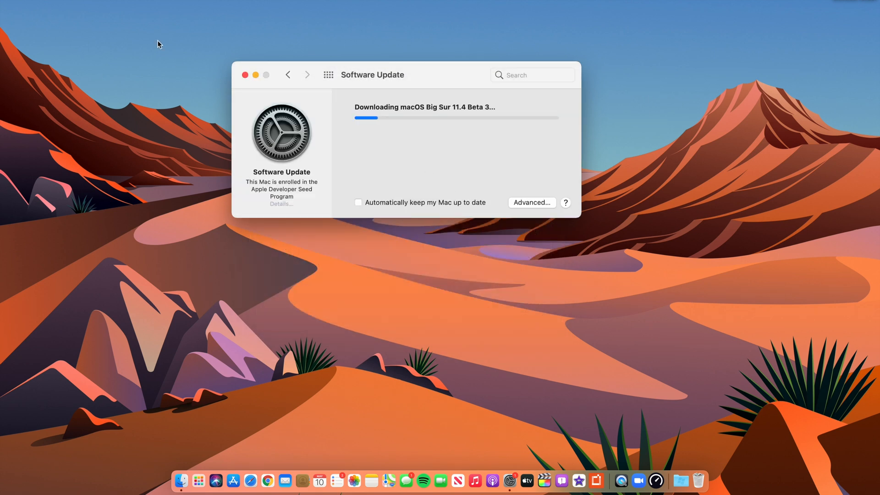
{"action": "left_click", "coordinate": [6, 5]}
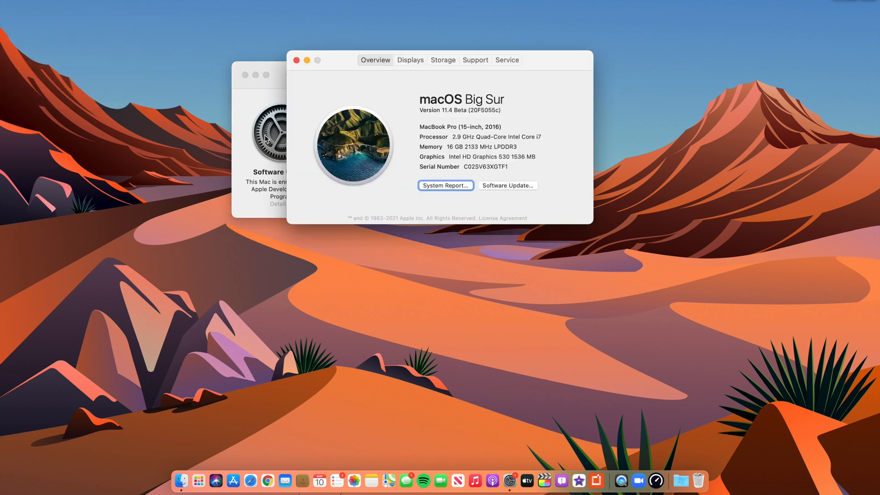
{"action": "left_click", "coordinate": [507, 185]}
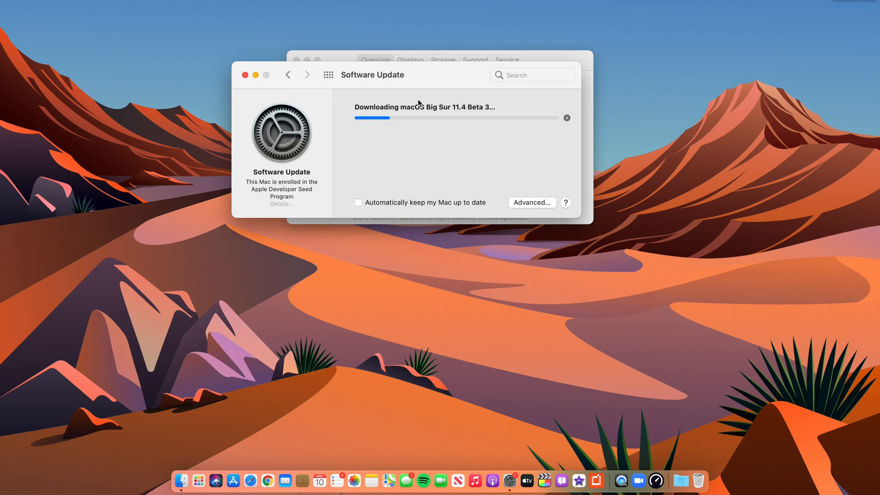
{"action": "mouse_move", "coordinate": [424, 82]}
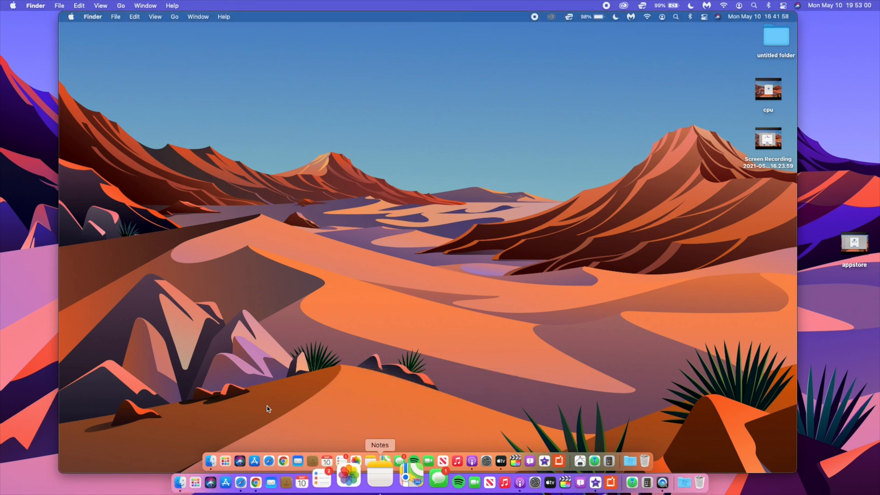
Go to Beta Software Downloads from the Apple developer account page.
{"action": "left_click", "coordinate": [283, 481]}
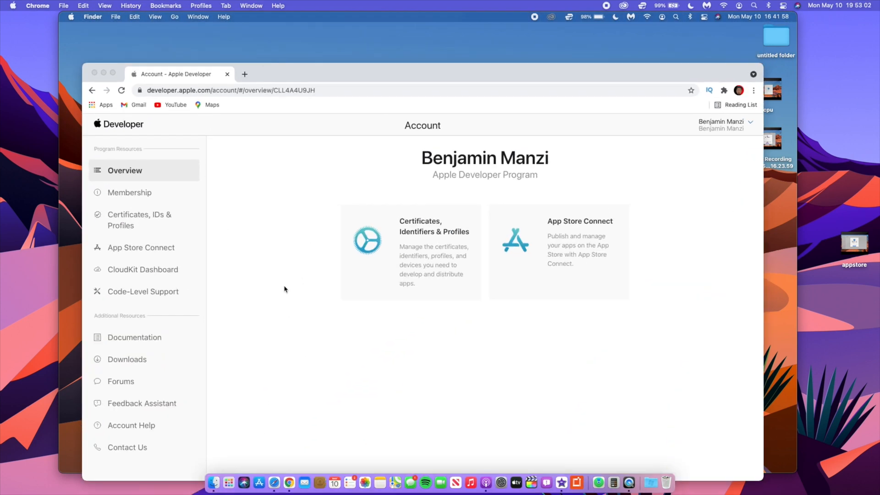
{"action": "left_click", "coordinate": [126, 359]}
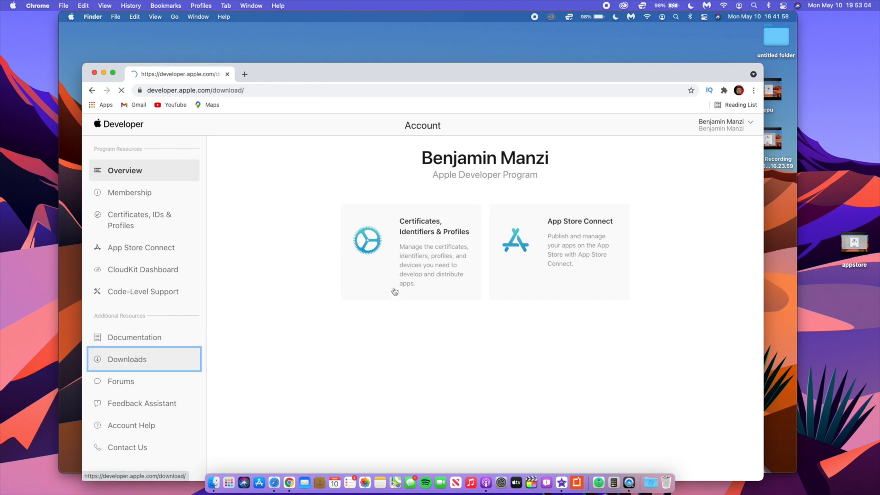
{"action": "left_click", "coordinate": [127, 359]}
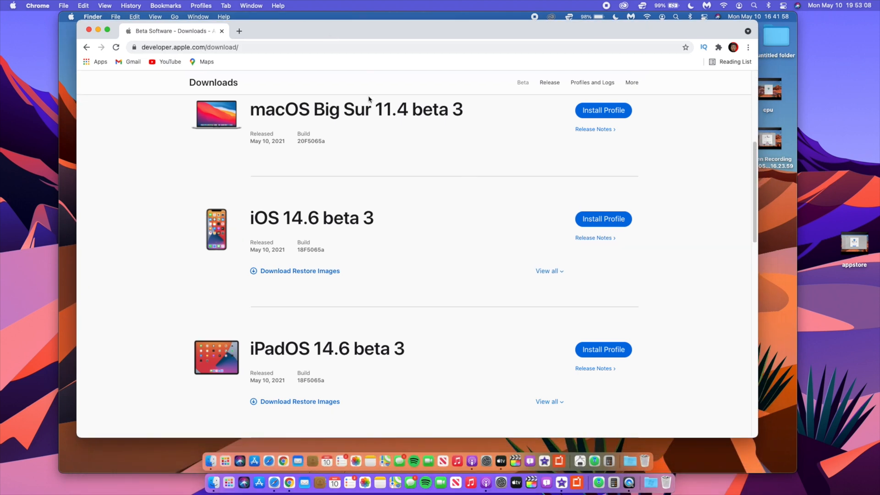
Scroll through the beta list, macOS Big Sur 11.4 beta 3 to tvOS 14.6 beta 3, and back up.
{"action": "scroll", "scroll_direction": "down", "scroll_amount": 3}
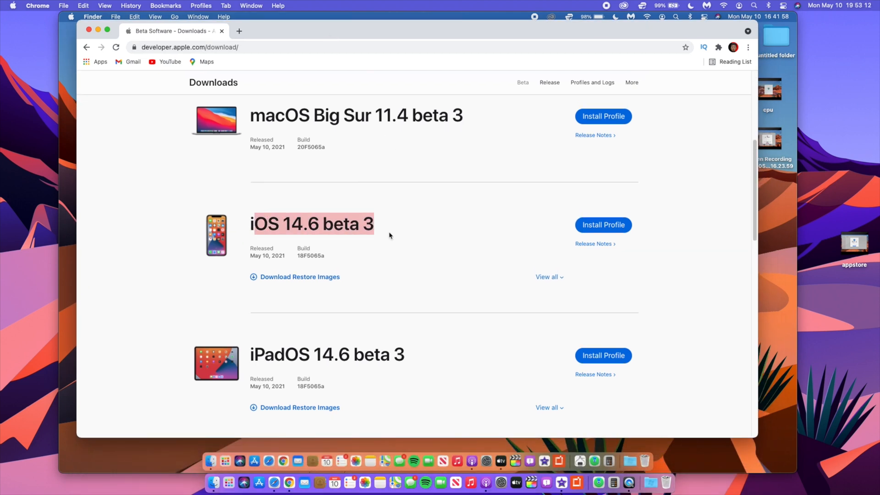
{"action": "scroll", "scroll_direction": "down", "scroll_amount": 3}
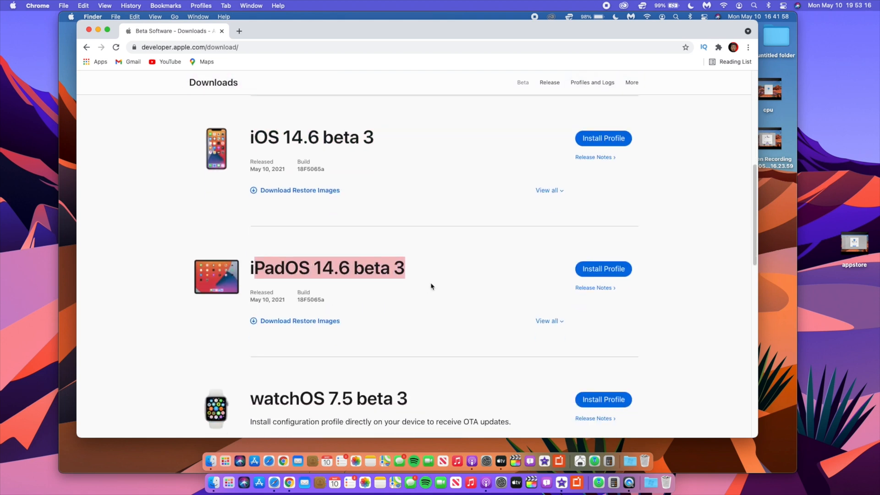
{"action": "scroll", "scroll_direction": "down", "scroll_amount": 3}
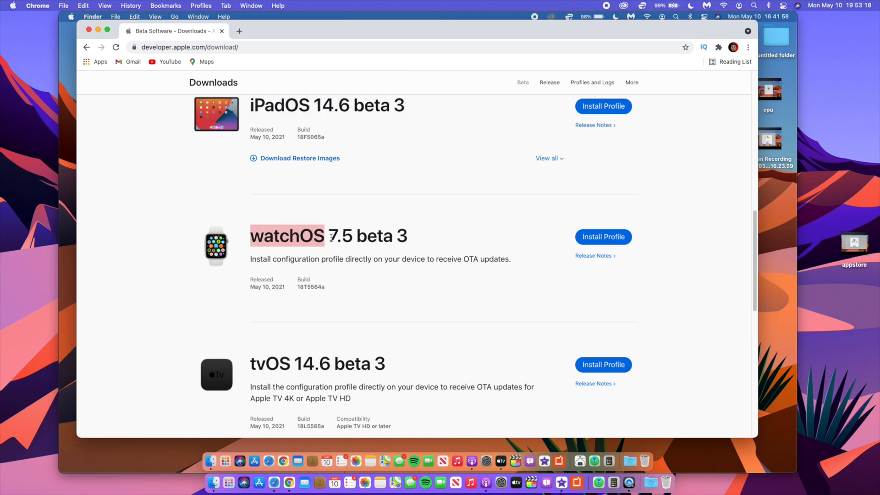
{"action": "scroll", "scroll_direction": "down", "scroll_amount": 3}
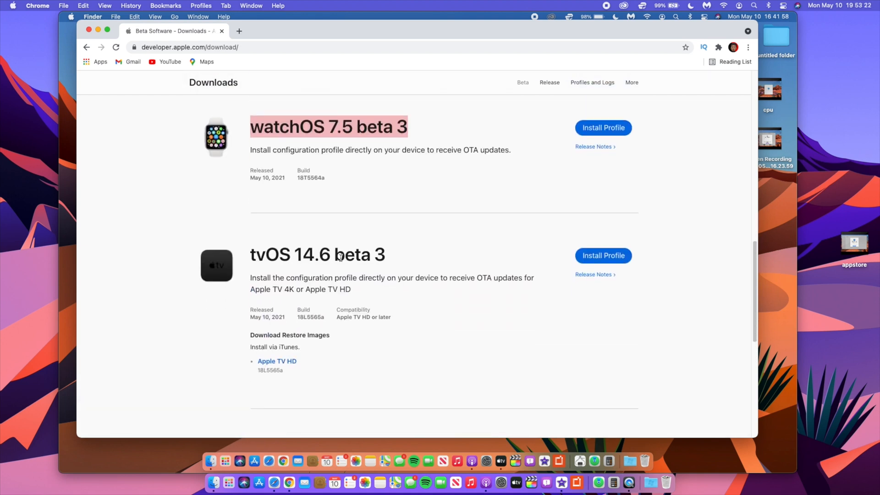
{"action": "scroll", "scroll_direction": "down", "scroll_amount": 3}
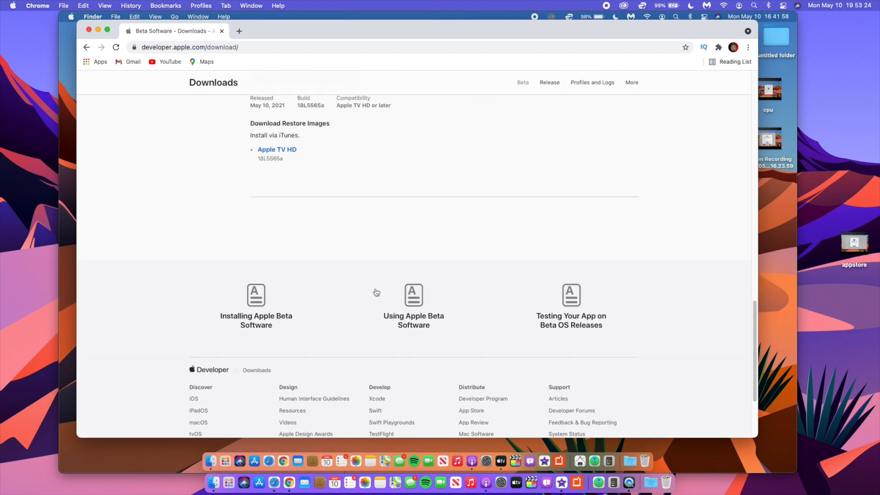
{"action": "scroll", "scroll_direction": "up", "scroll_amount": 3}
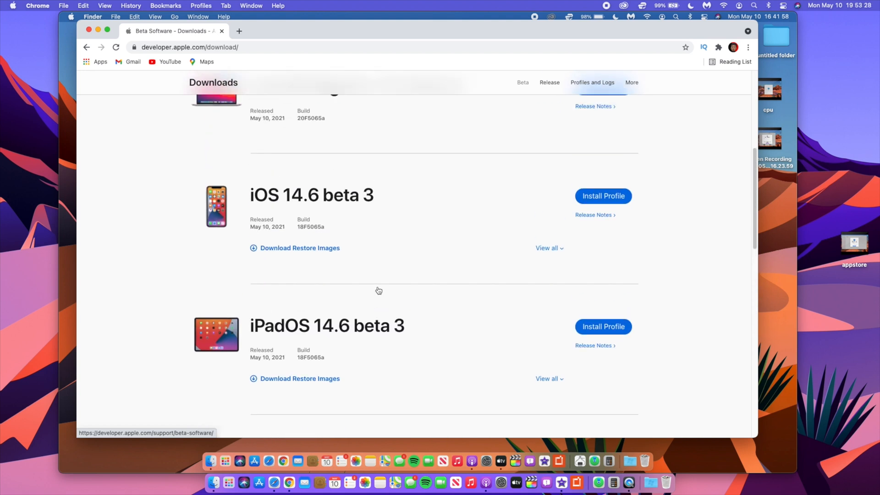
{"action": "scroll", "scroll_direction": "up", "scroll_amount": 3}
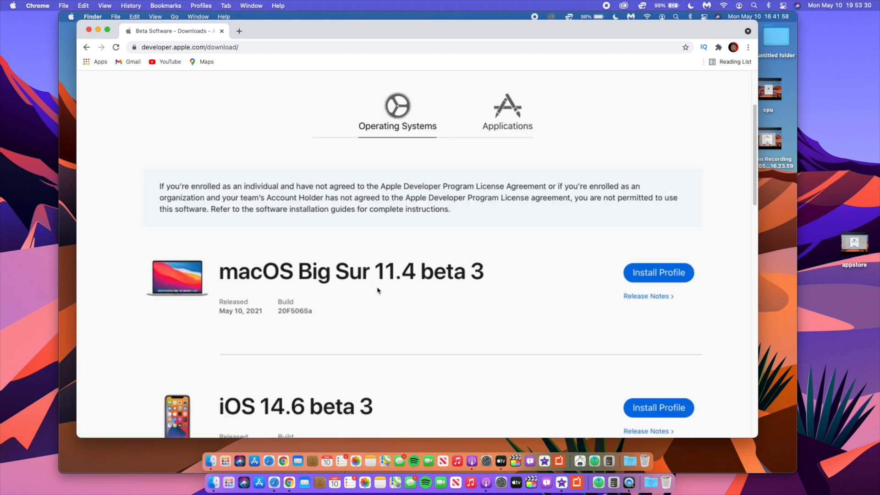
{"action": "scroll", "scroll_direction": "up", "scroll_amount": 3}
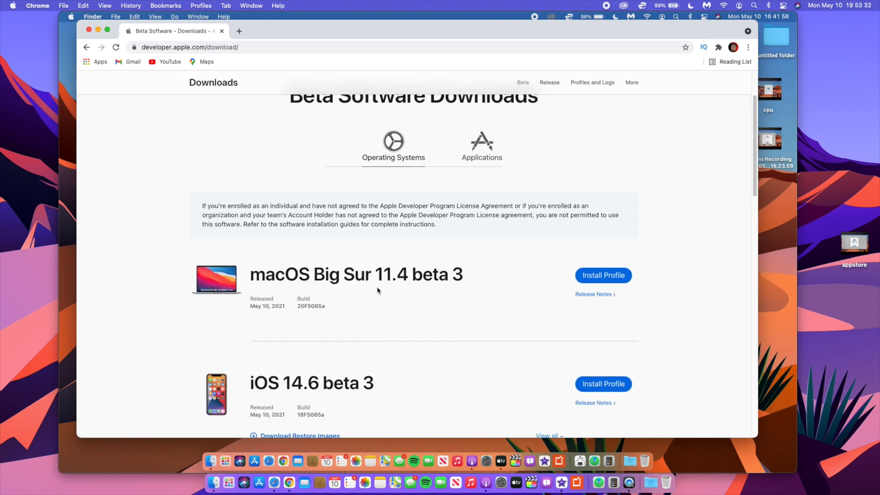
{"action": "scroll", "scroll_direction": "down", "scroll_amount": 3}
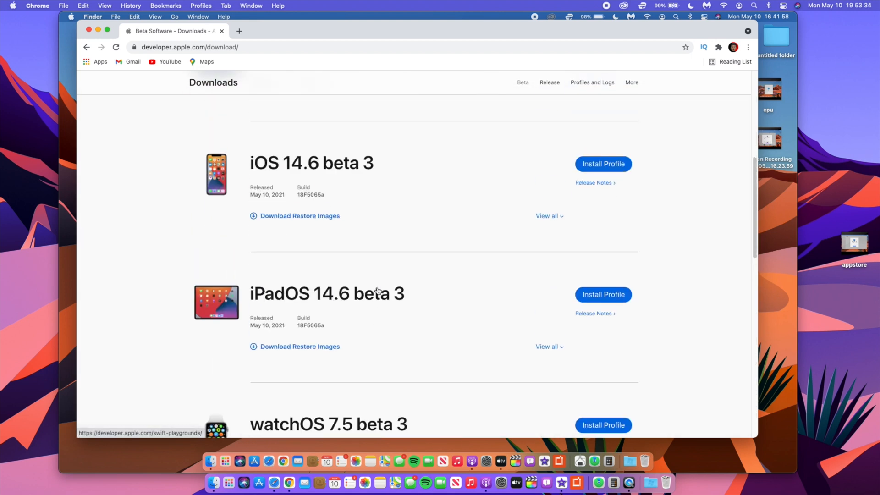
{"action": "scroll", "scroll_direction": "up", "scroll_amount": 3}
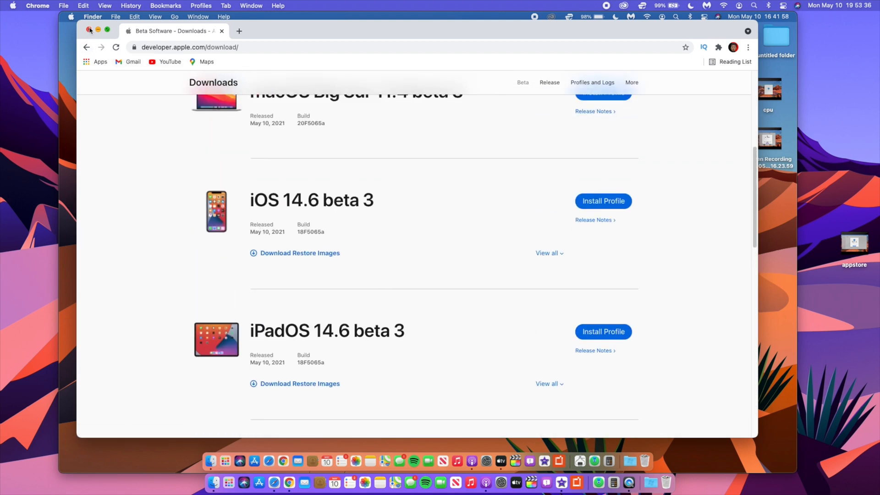
{"action": "scroll", "scroll_direction": "up", "scroll_amount": 3}
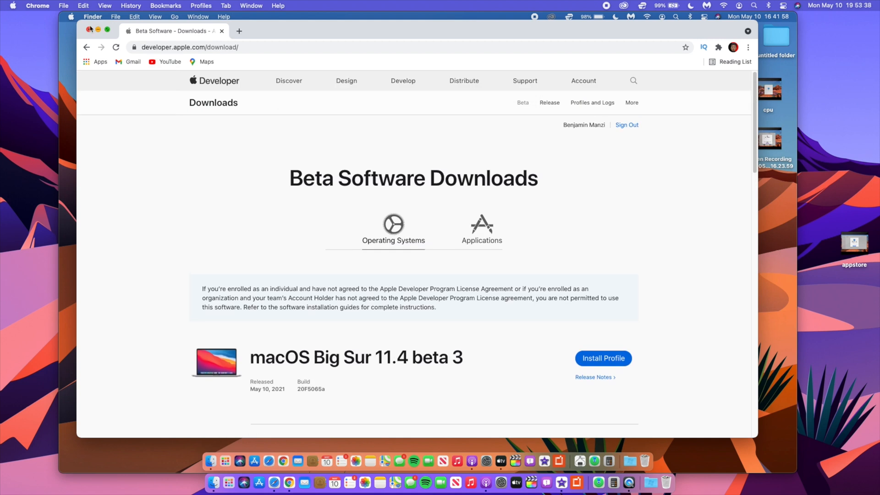
Check Storage, open storage management, and confirm build 20F5065a on the Overview tab.
{"action": "left_click", "coordinate": [98, 30]}
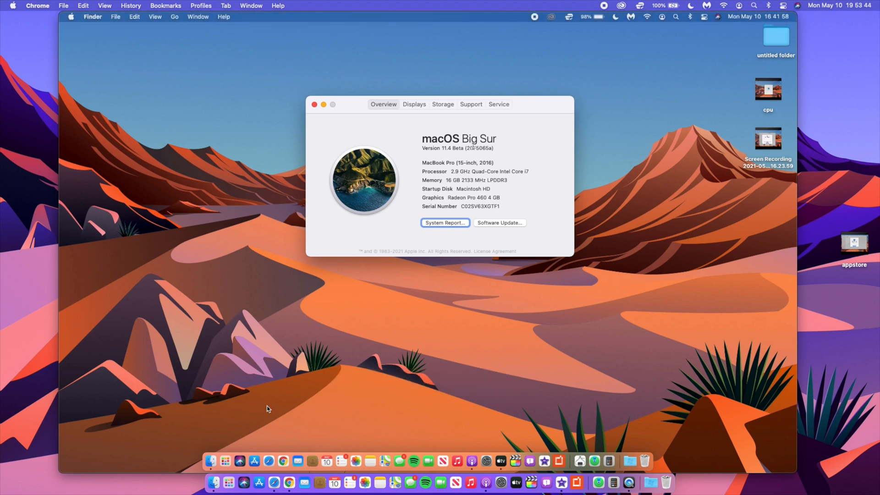
{"action": "double_click", "coordinate": [478, 148]}
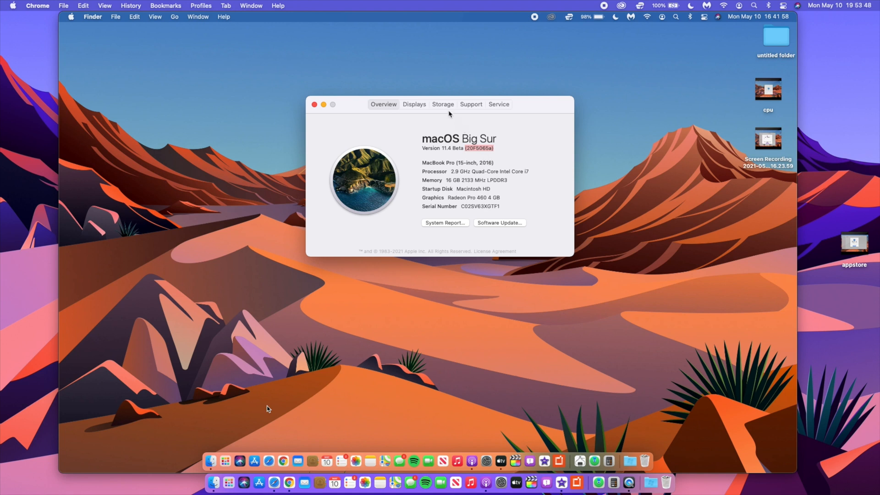
{"action": "left_click", "coordinate": [442, 105]}
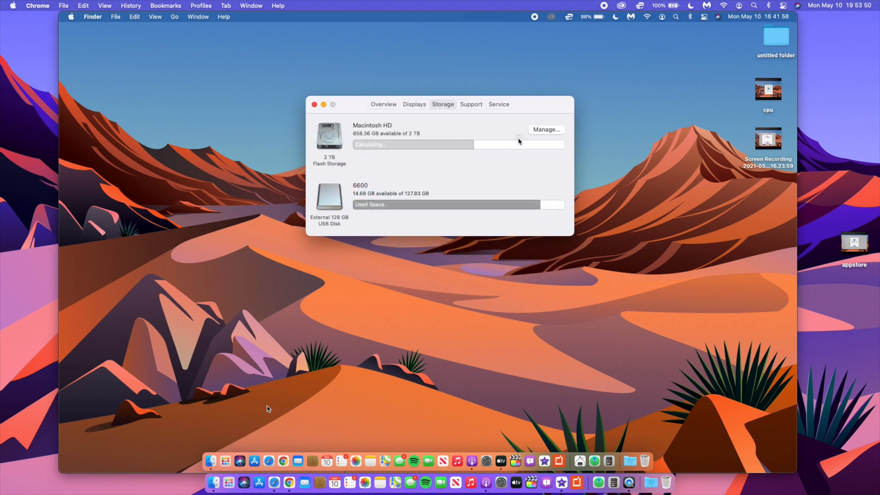
{"action": "left_click", "coordinate": [545, 130]}
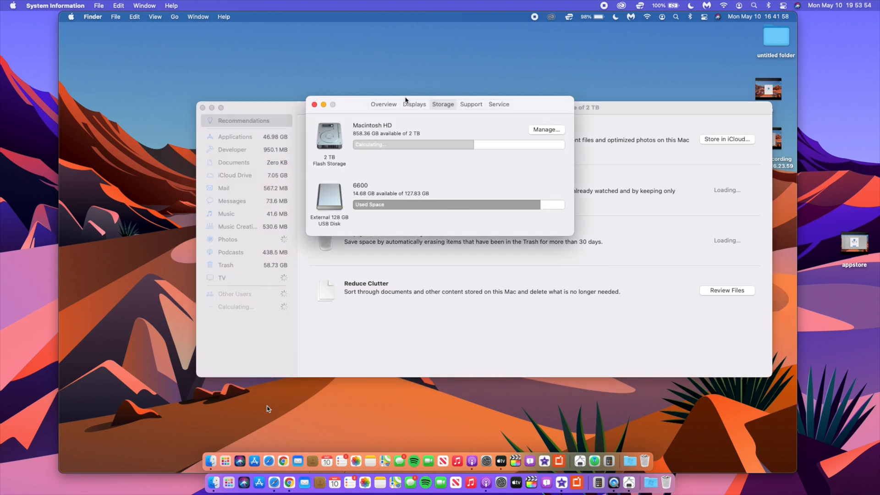
{"action": "left_click", "coordinate": [383, 105]}
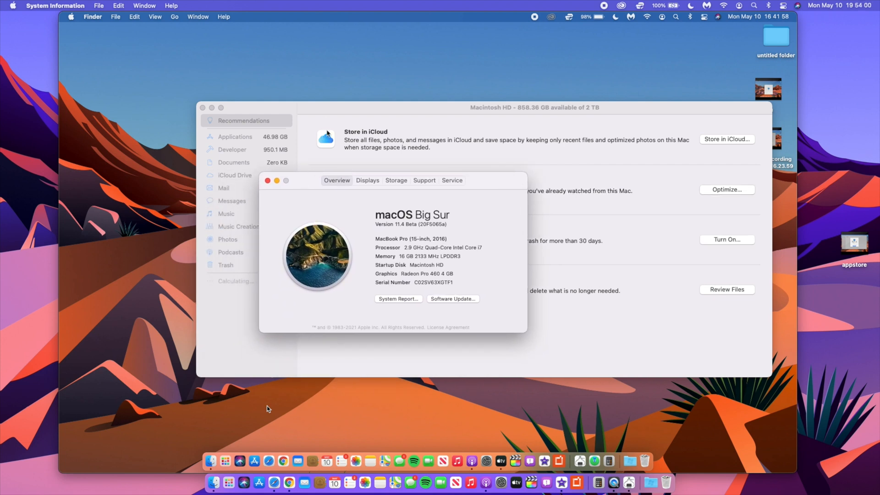
{"action": "mouse_move", "coordinate": [317, 188]}
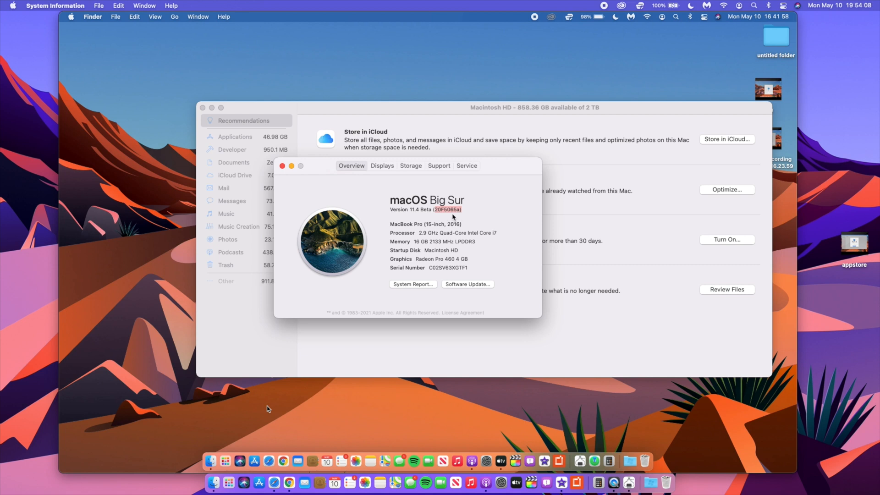
{"action": "left_click", "coordinate": [447, 210]}
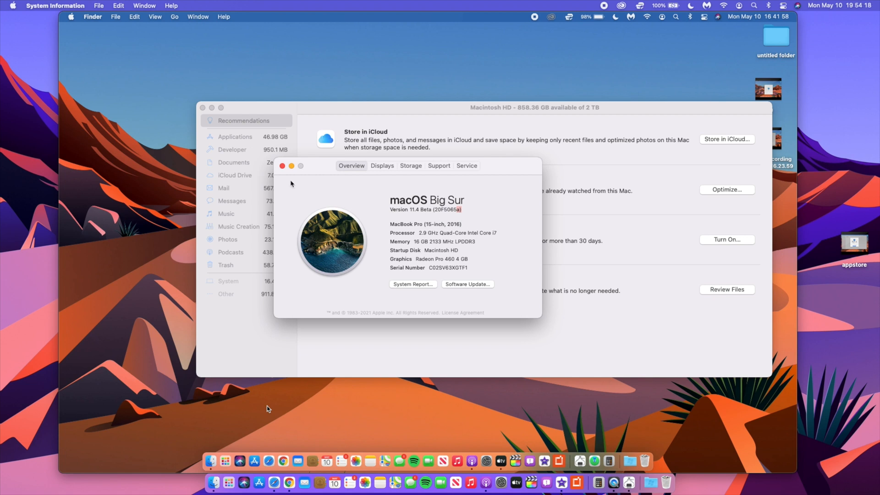
Close About This Mac and view the 438.5 MB of downloaded Podcasts episodes.
{"action": "left_click", "coordinate": [283, 165]}
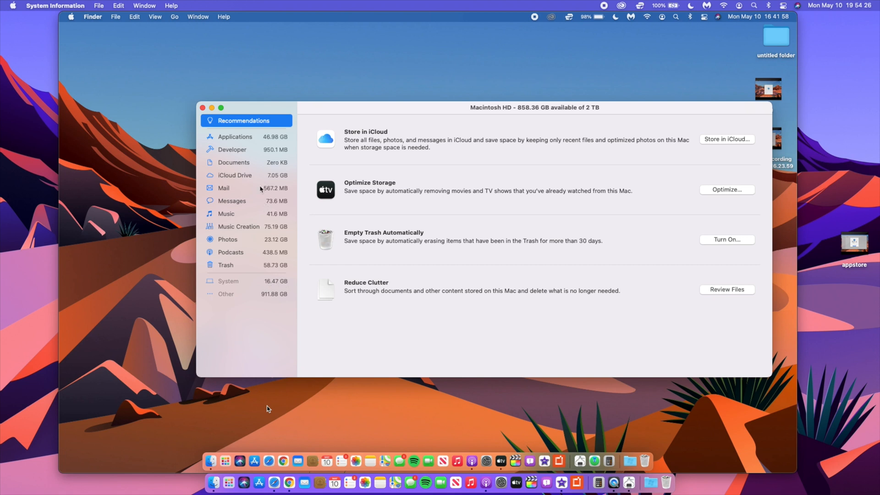
{"action": "left_click", "coordinate": [230, 252]}
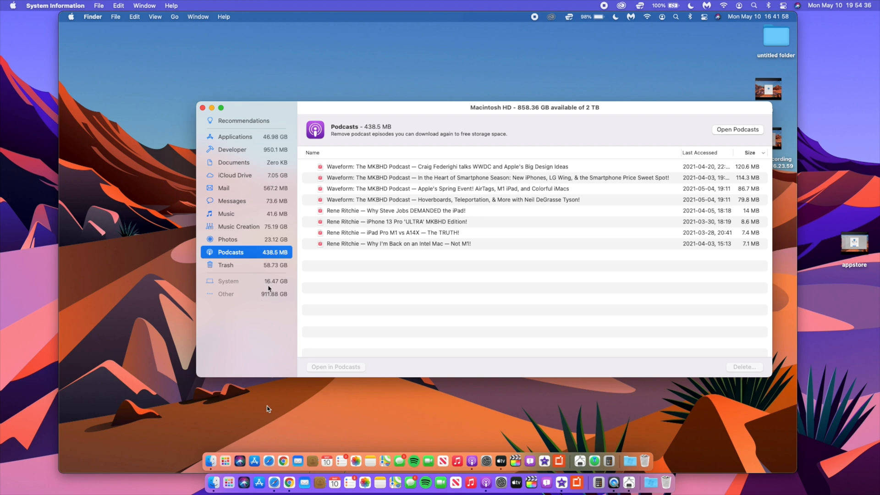
{"action": "mouse_move", "coordinate": [225, 163]}
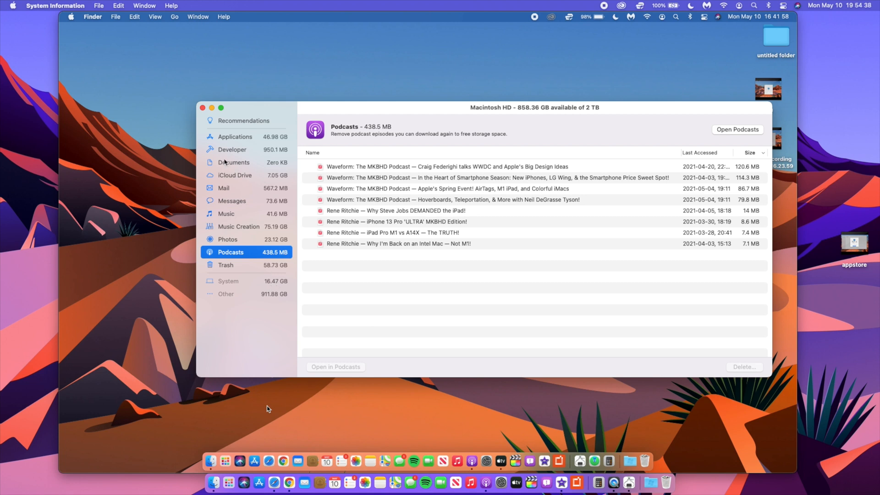
{"action": "mouse_move", "coordinate": [278, 111]}
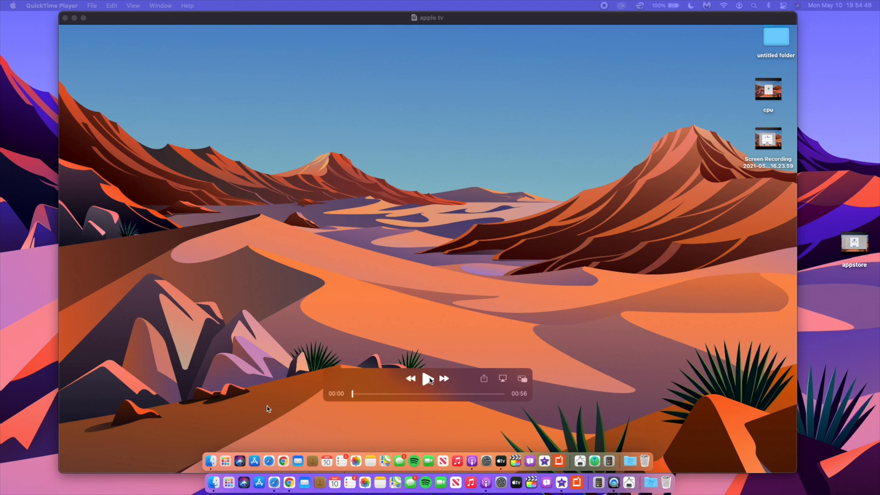
Play the apple tv recording and replay the TV launch until Welcome to TV appears.
{"action": "left_click", "coordinate": [214, 461]}
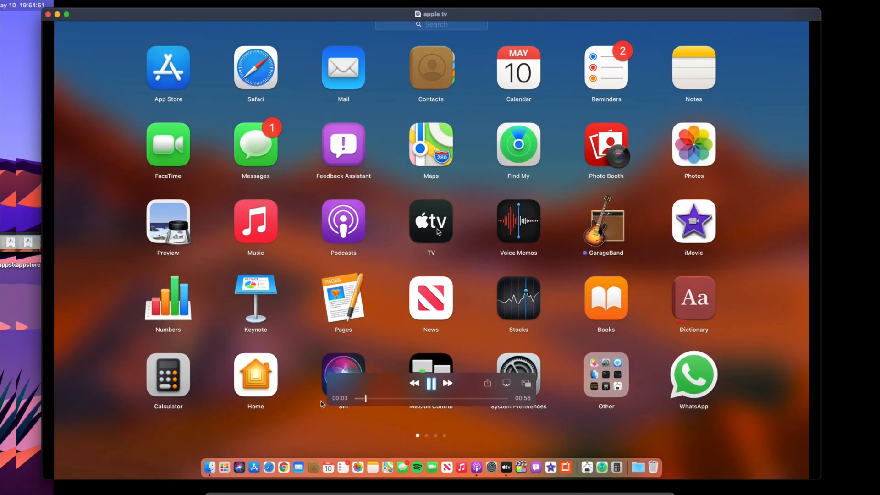
{"action": "left_click", "coordinate": [431, 220]}
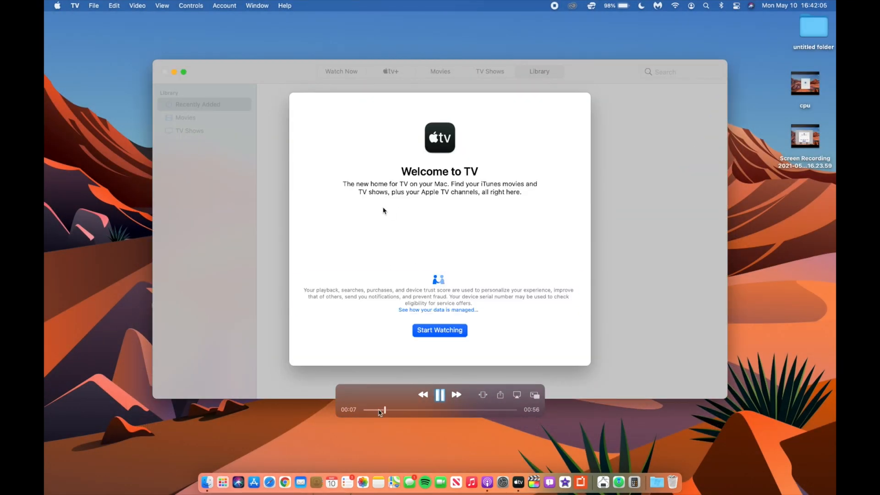
{"action": "left_click", "coordinate": [222, 481]}
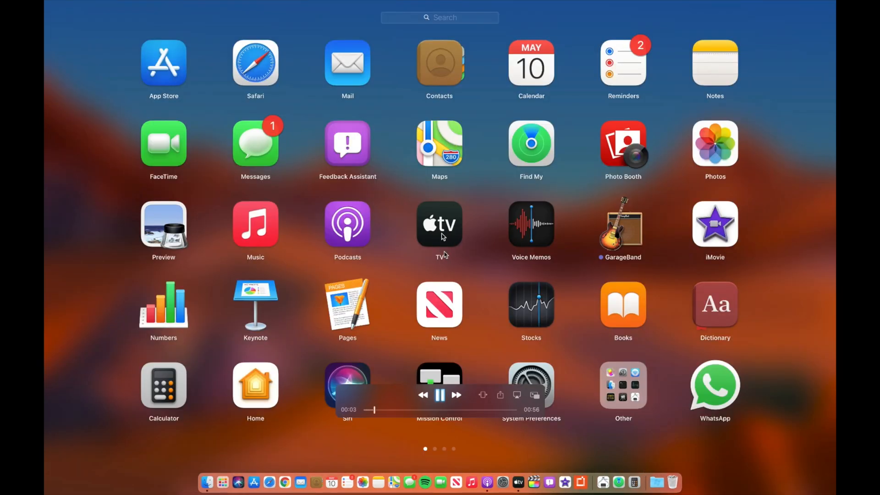
{"action": "left_click", "coordinate": [440, 223]}
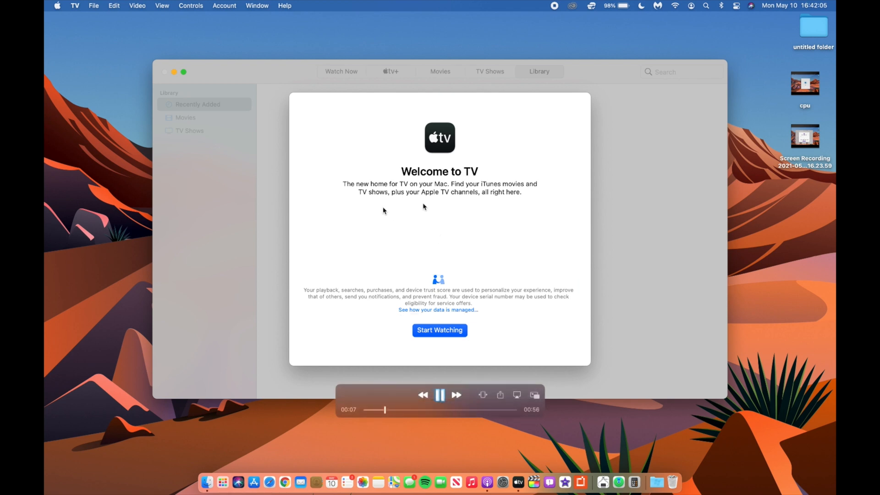
{"action": "mouse_move", "coordinate": [623, 402]}
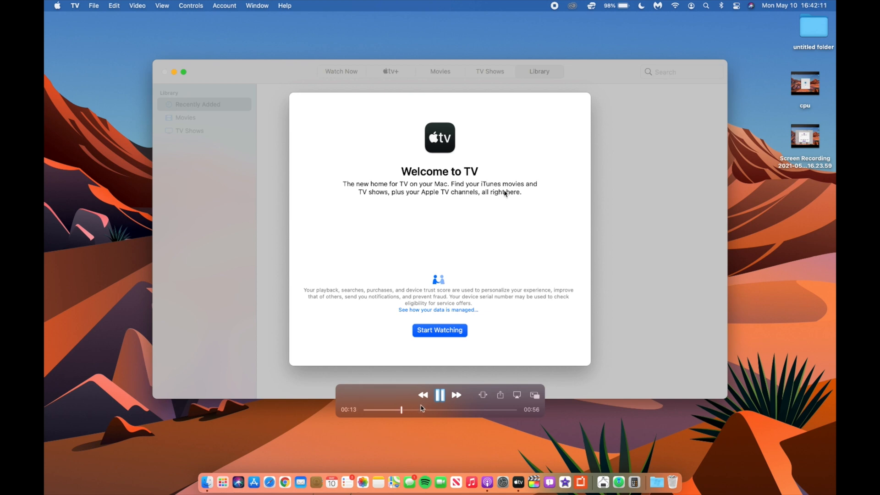
{"action": "mouse_move", "coordinate": [400, 215]}
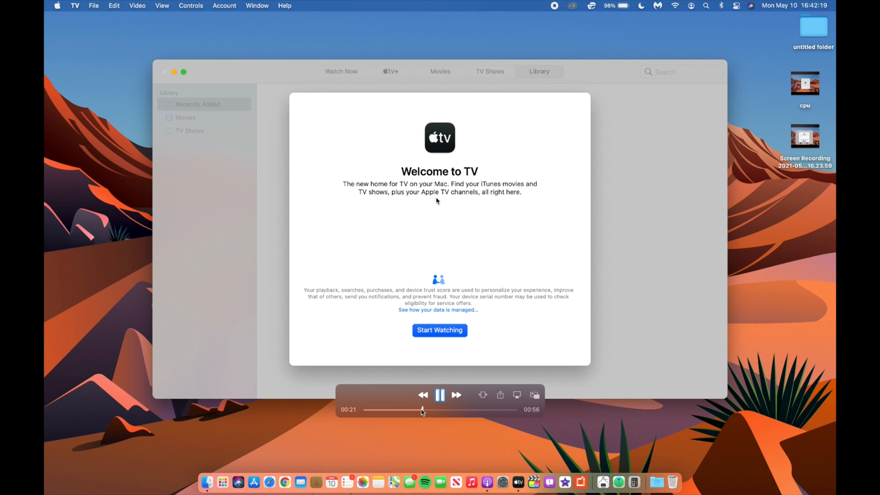
Dismiss TV's welcome, visit Watch Now, and open the appstore recording.
{"action": "left_click", "coordinate": [439, 330]}
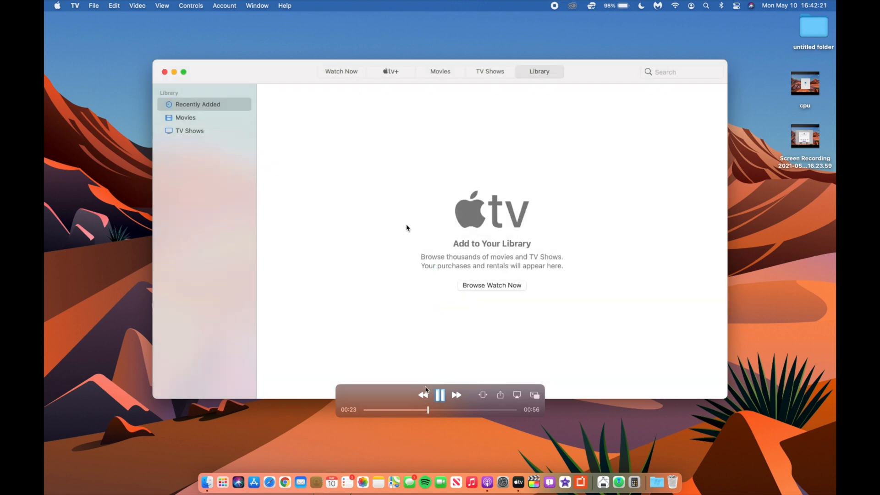
{"action": "mouse_move", "coordinate": [443, 342]}
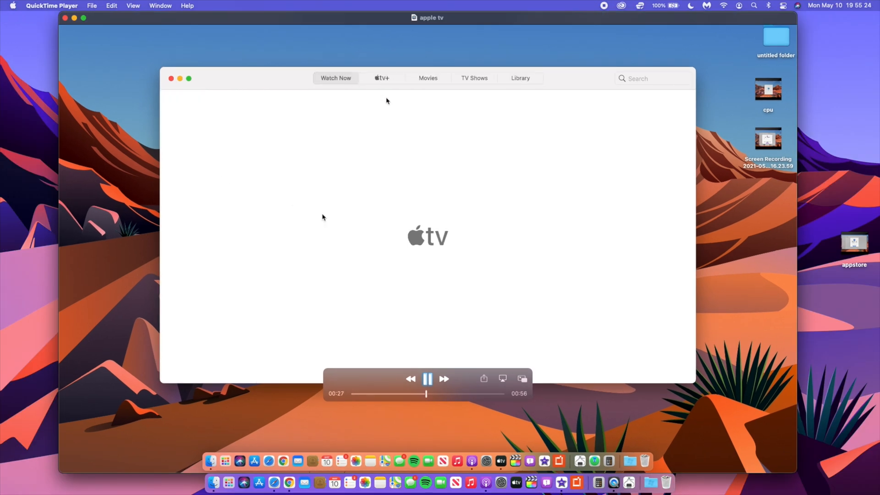
{"action": "left_click", "coordinate": [427, 379]}
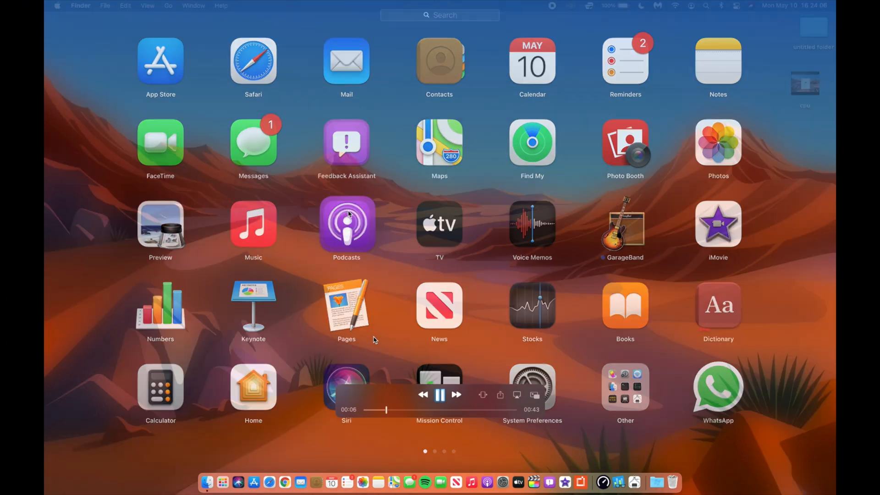
{"action": "left_click", "coordinate": [346, 225]}
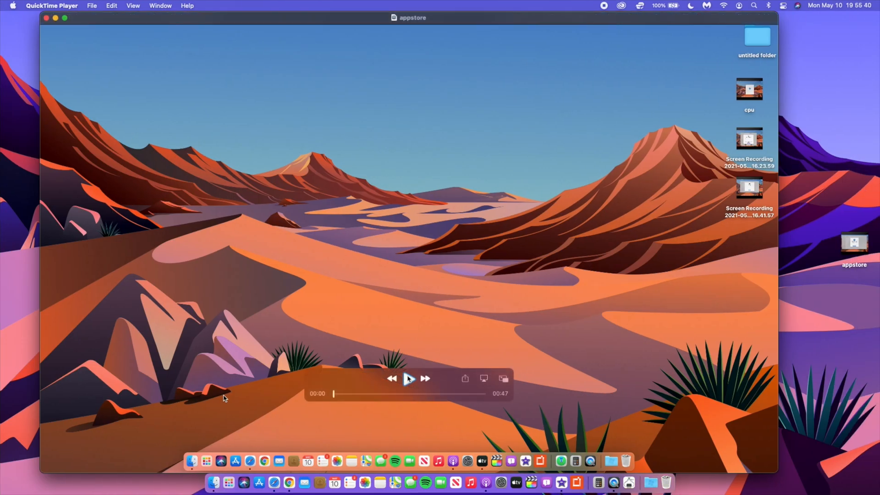
Play the App Store recording past What's New and scroll Discover to Things 3.
{"action": "left_click", "coordinate": [408, 377]}
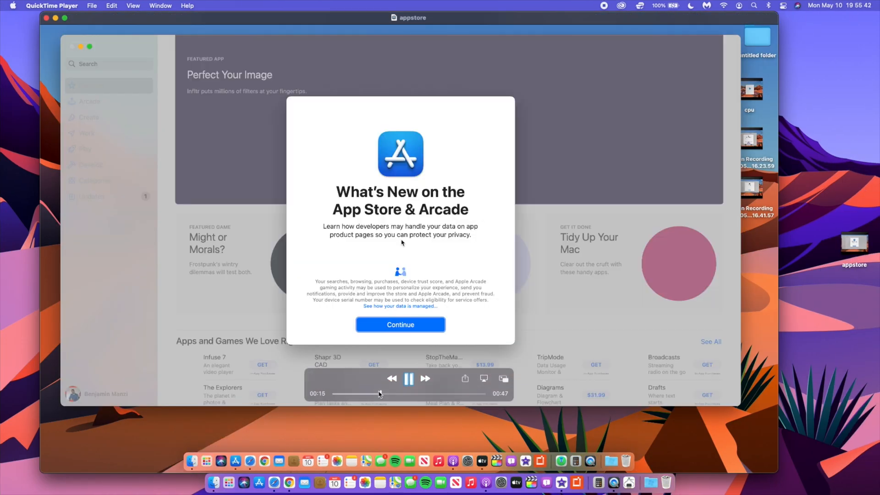
{"action": "left_click", "coordinate": [408, 378]}
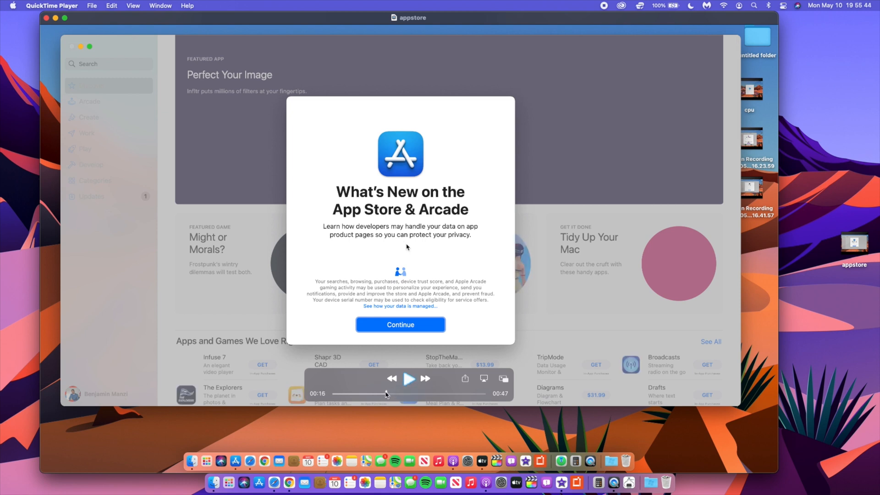
{"action": "left_click", "coordinate": [400, 325]}
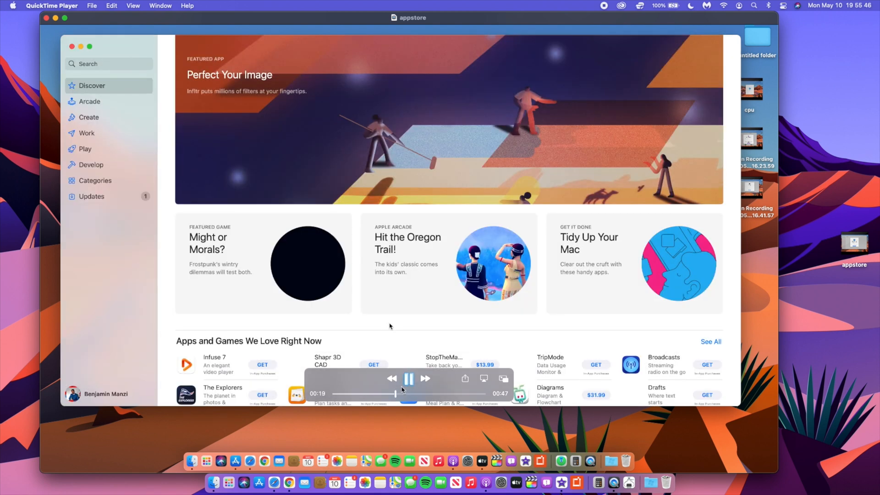
{"action": "scroll", "scroll_direction": "down", "scroll_amount": 3}
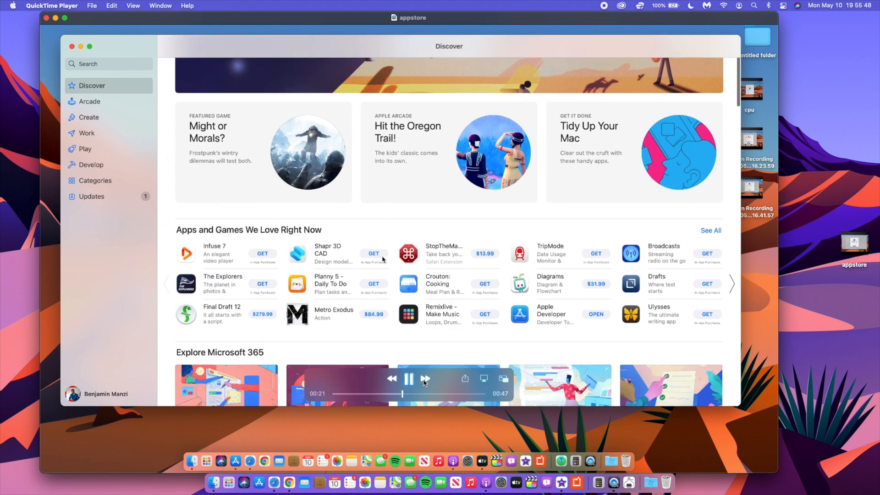
{"action": "scroll", "scroll_direction": "down", "scroll_amount": 3}
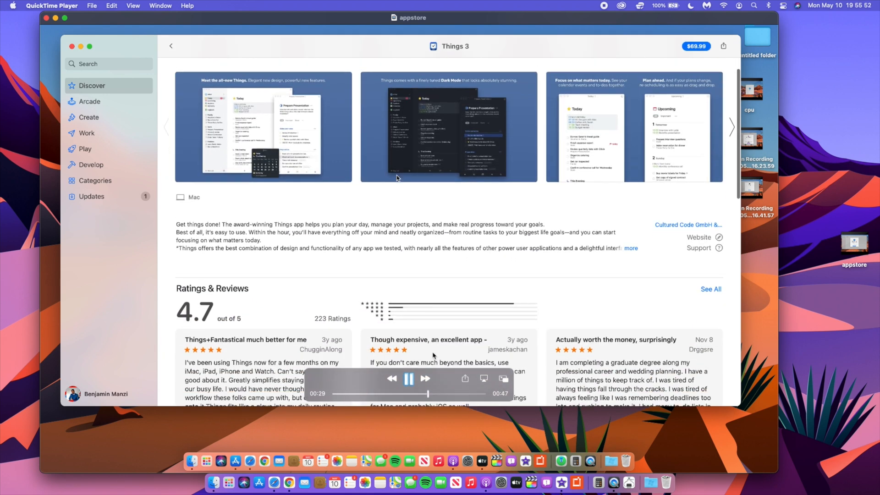
{"action": "scroll", "scroll_direction": "down", "scroll_amount": 3}
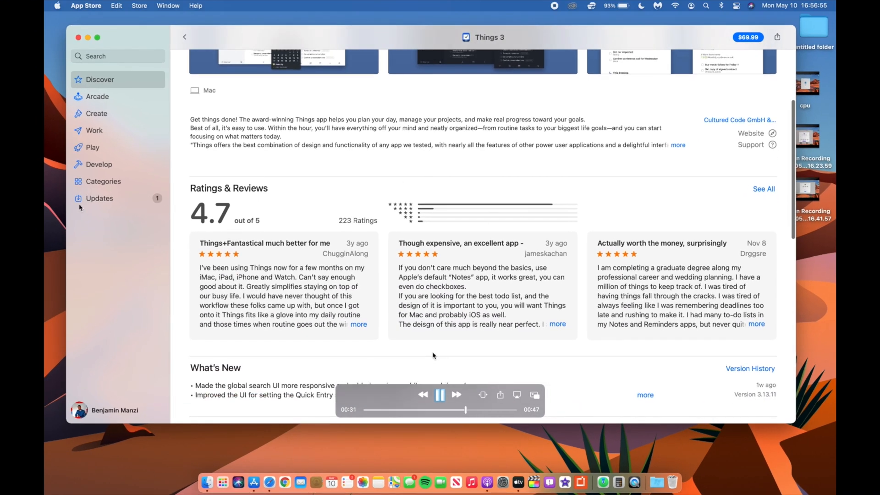
Update Grammarly for Safari from Updates and browse its app privacy and information details.
{"action": "left_click", "coordinate": [100, 197]}
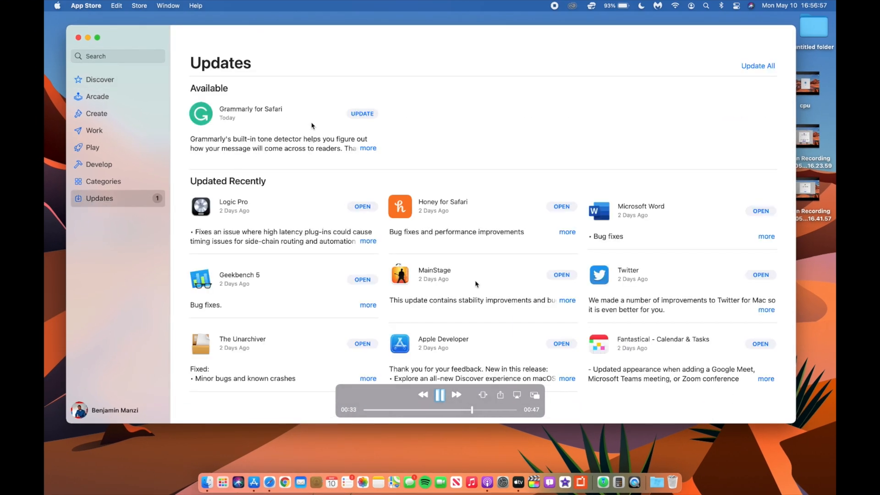
{"action": "left_click", "coordinate": [362, 113]}
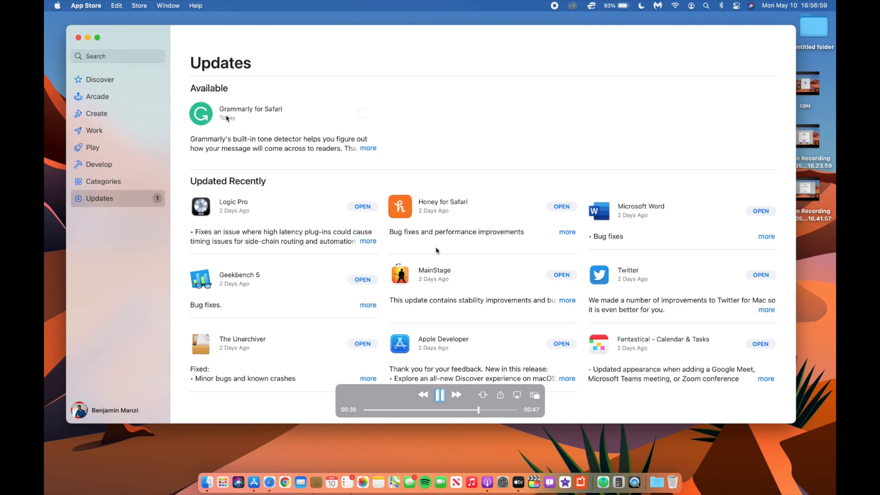
{"action": "left_click", "coordinate": [251, 113]}
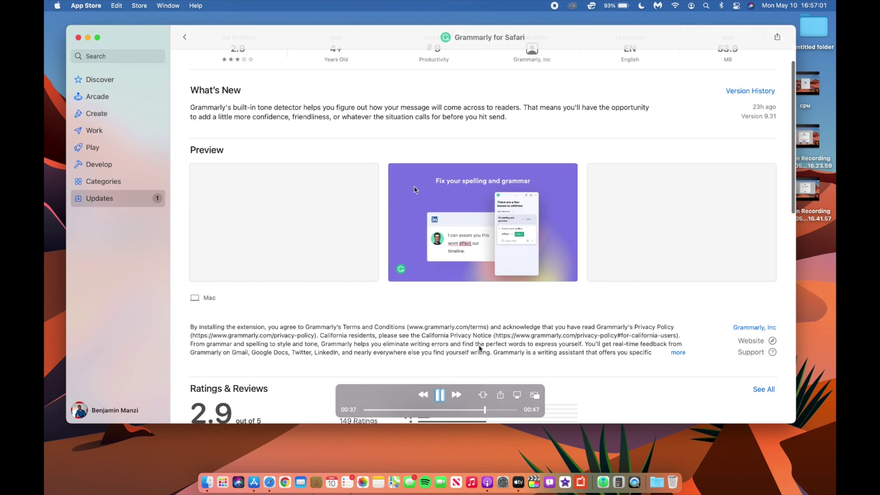
{"action": "scroll", "scroll_direction": "down", "scroll_amount": 3}
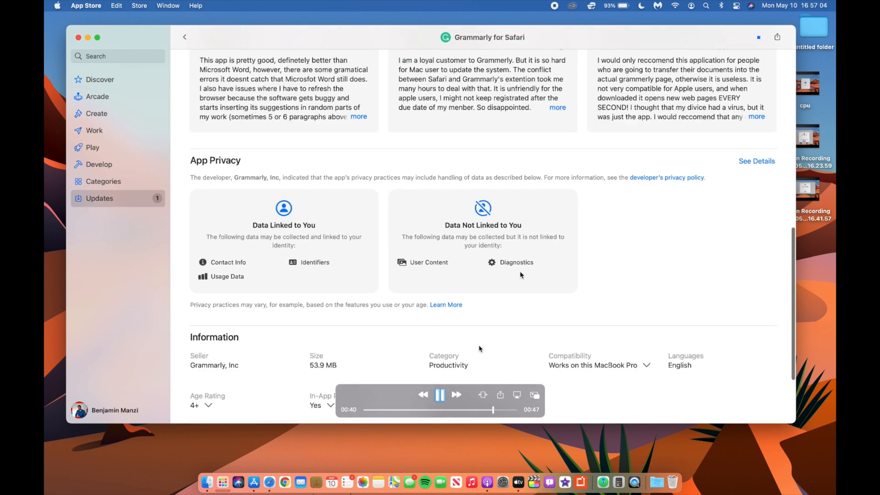
{"action": "mouse_move", "coordinate": [265, 135]}
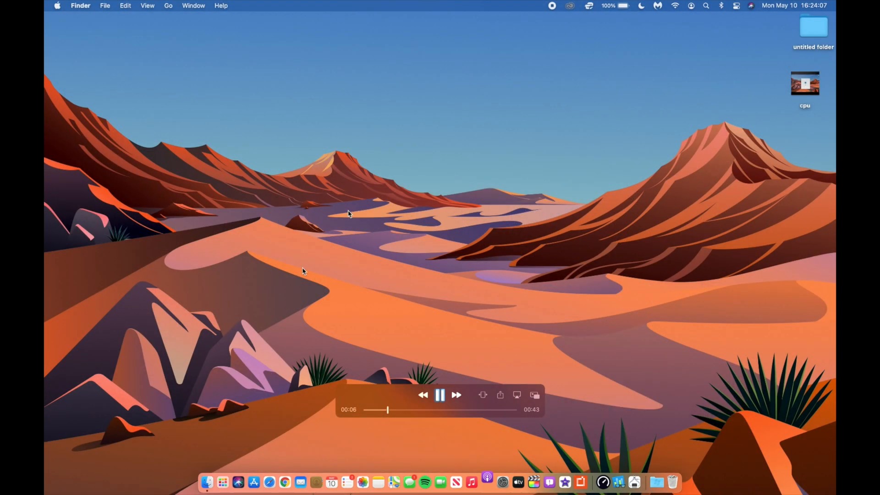
Dismiss the Podcasts welcome sheet, browse Listen Now, and close the Podcasts window.
{"action": "left_click", "coordinate": [485, 482]}
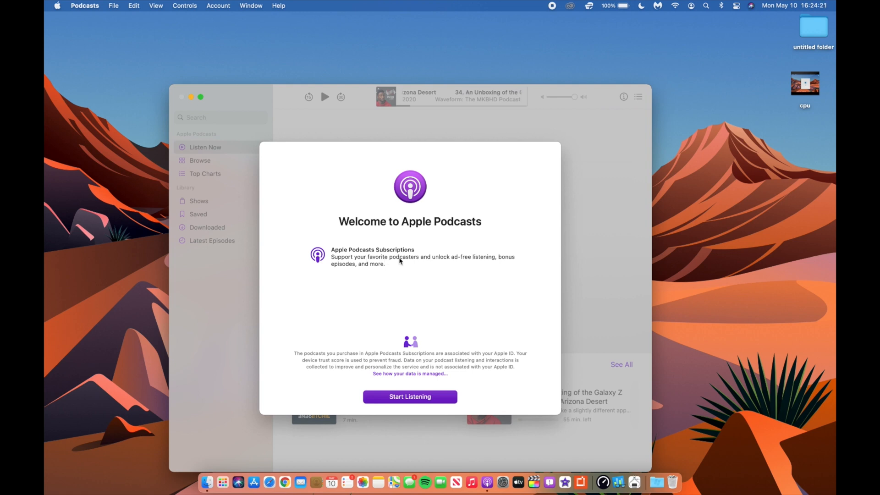
{"action": "mouse_move", "coordinate": [423, 277]}
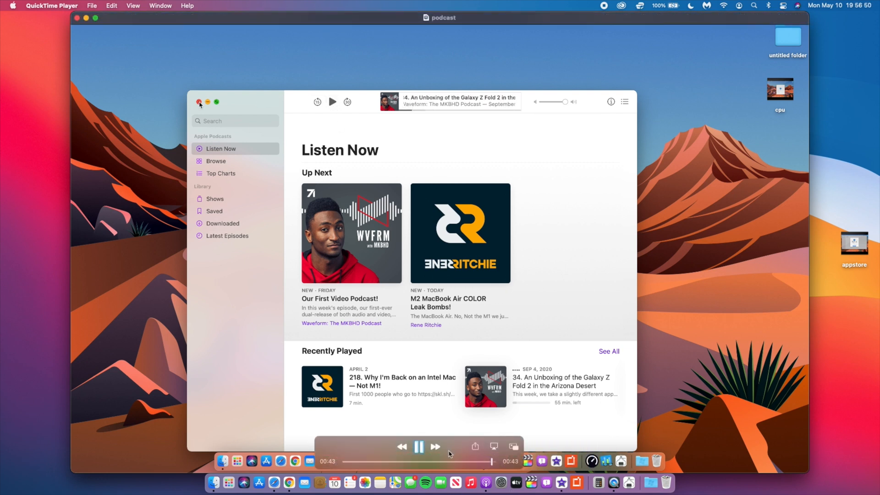
{"action": "left_click", "coordinate": [199, 102]}
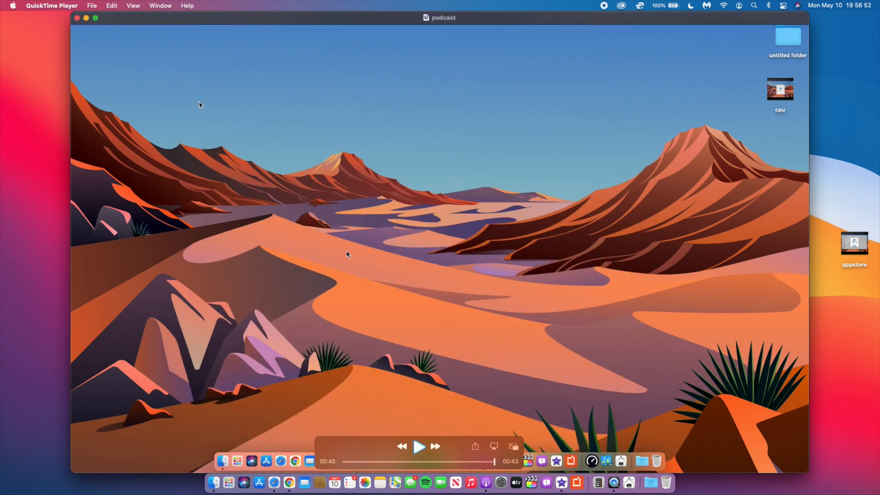
{"action": "left_click", "coordinate": [485, 483]}
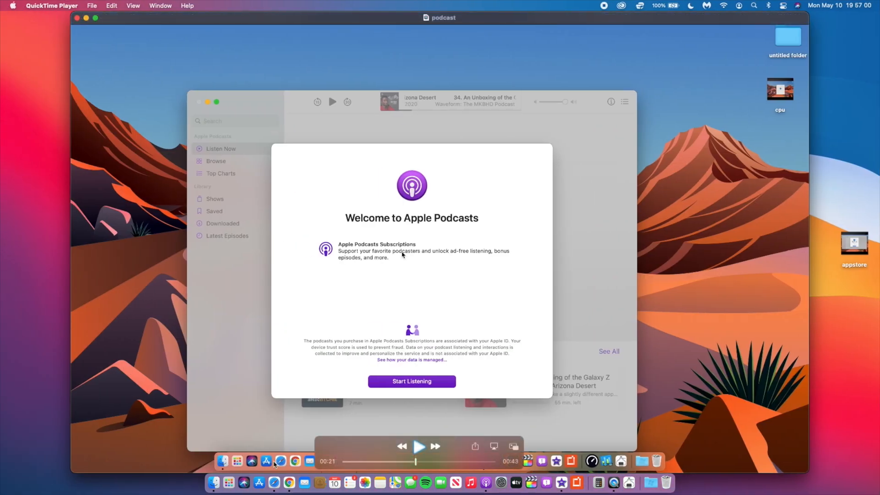
{"action": "left_click", "coordinate": [295, 460]}
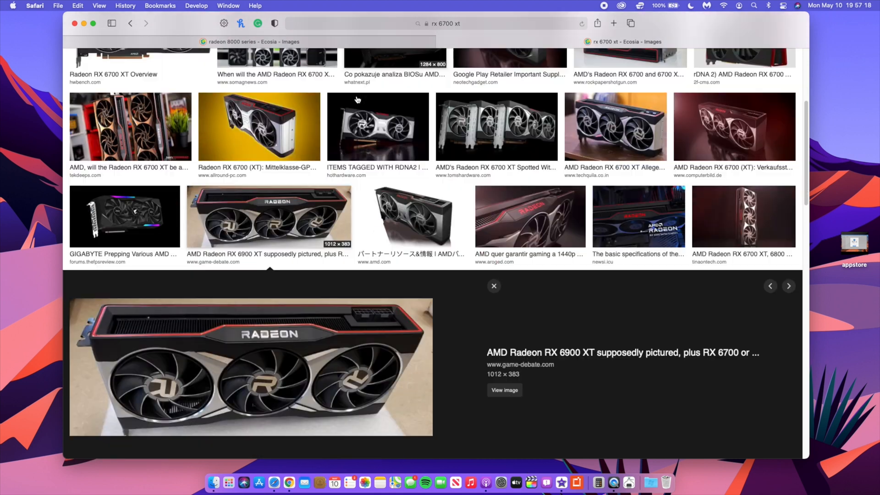
Scroll the Ecosia results and preview the 2f-cms.com red-trimmed two-fan RX 6700 XT image.
{"action": "scroll", "scroll_direction": "down", "scroll_amount": 3}
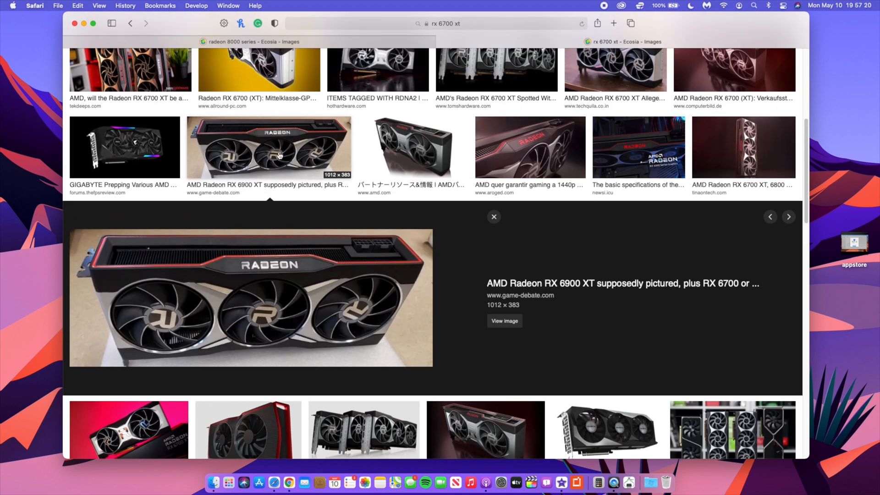
{"action": "left_click", "coordinate": [788, 217]}
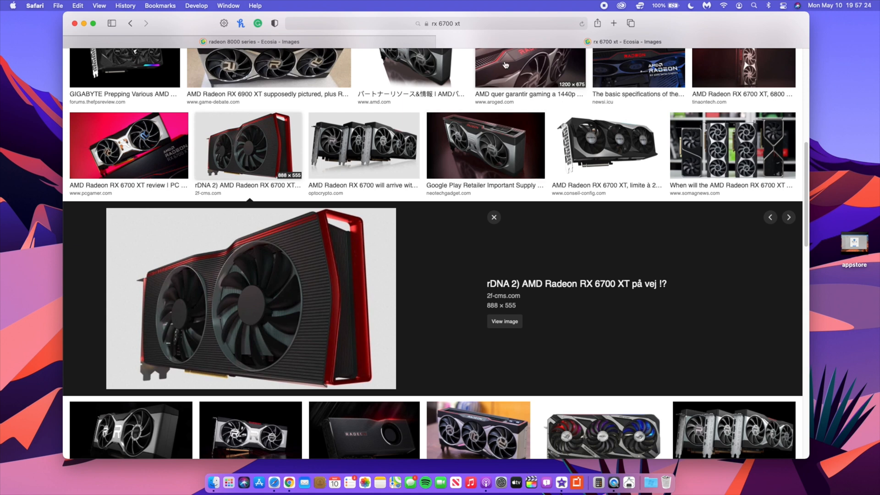
{"action": "mouse_move", "coordinate": [312, 102]}
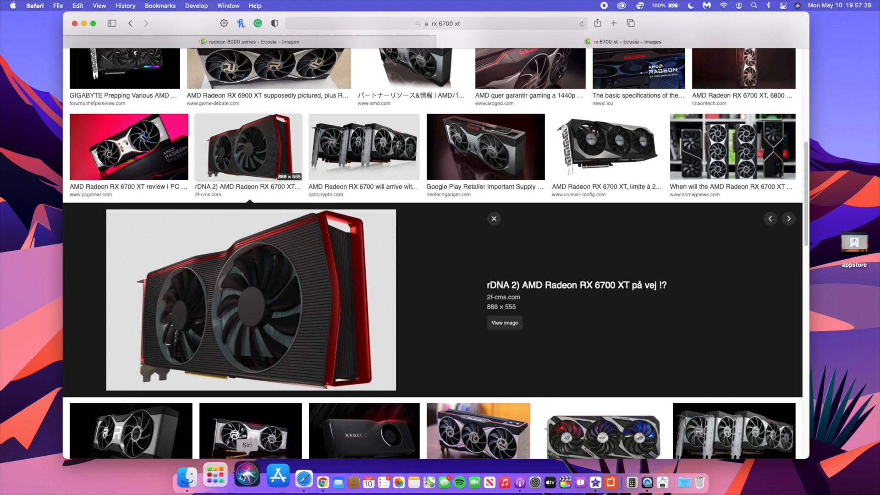
{"action": "left_click", "coordinate": [227, 483]}
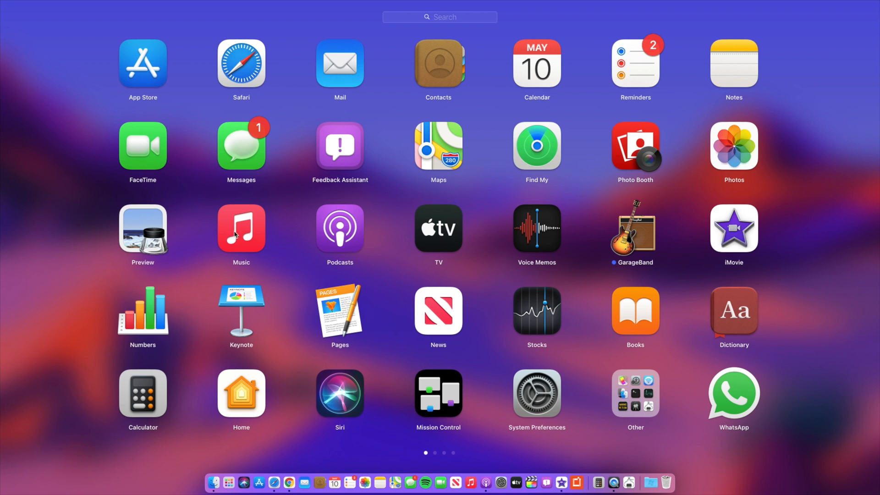
{"action": "mouse_move", "coordinate": [223, 210]}
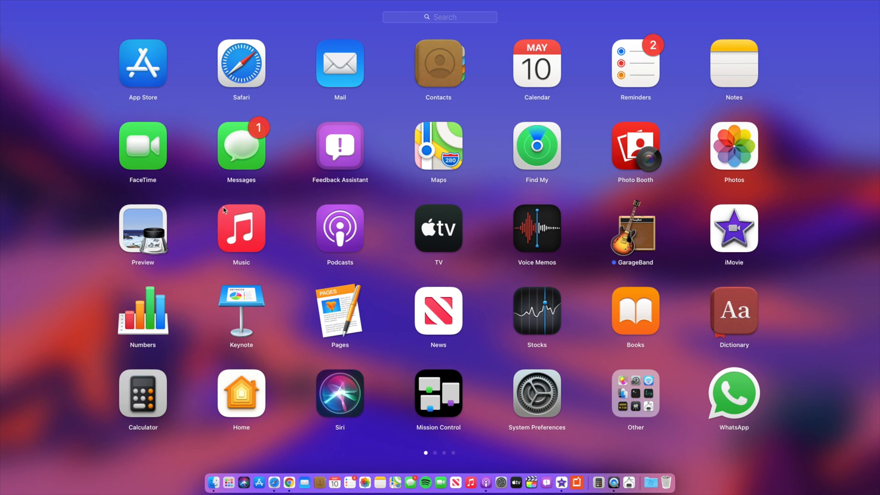
{"action": "mouse_move", "coordinate": [256, 244]}
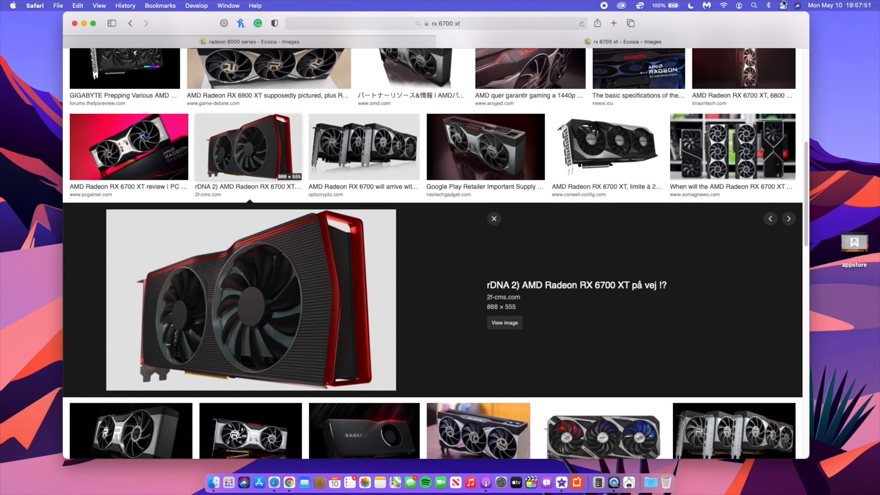
{"action": "left_click", "coordinate": [784, 5]}
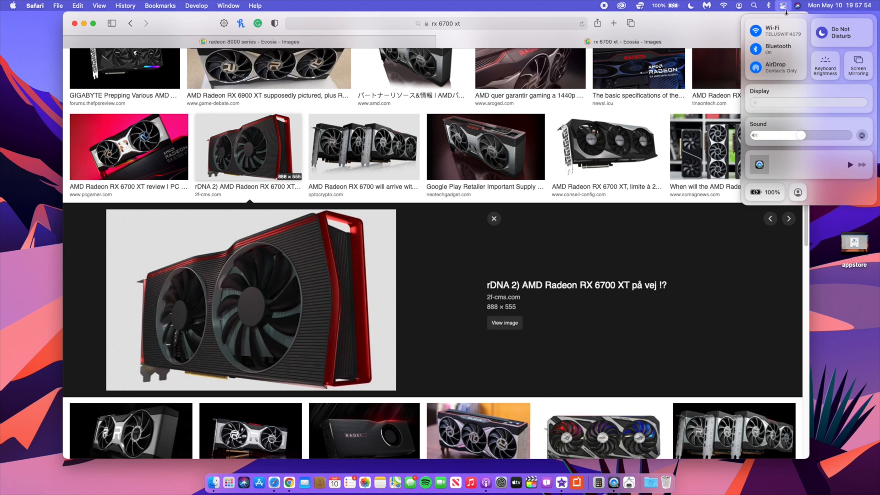
{"action": "mouse_move", "coordinate": [849, 47]}
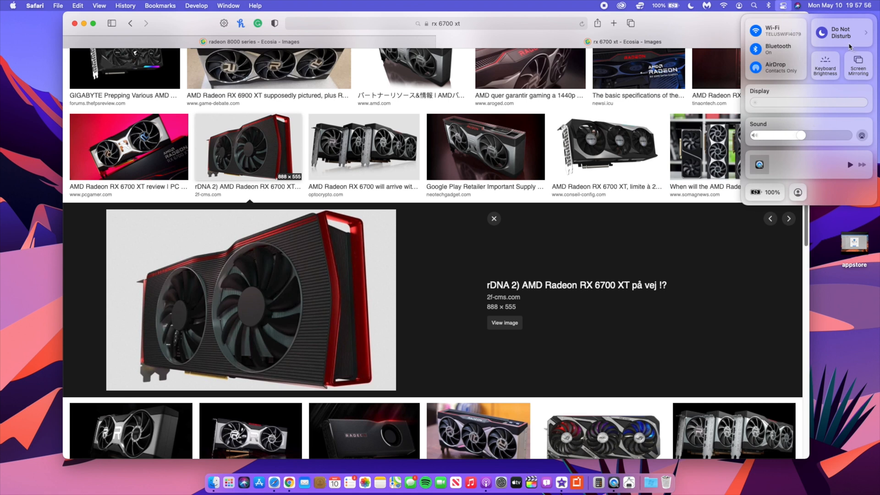
{"action": "mouse_move", "coordinate": [711, 78]}
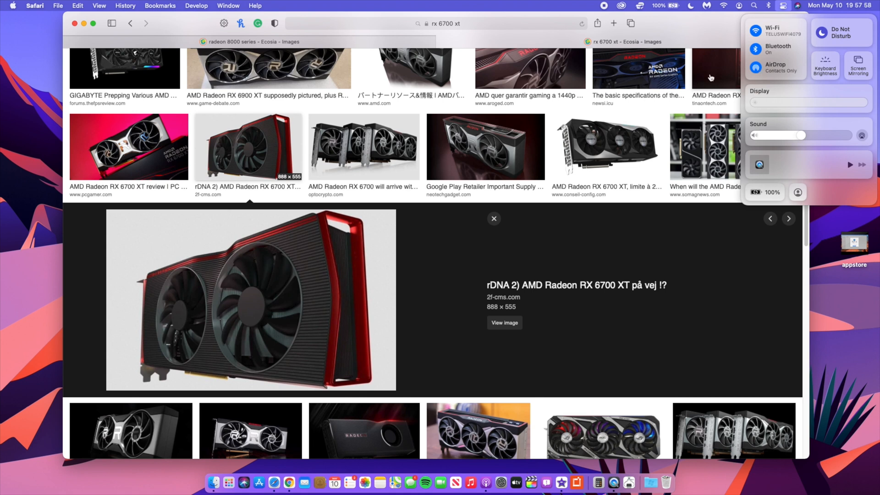
{"action": "mouse_move", "coordinate": [173, 50]}
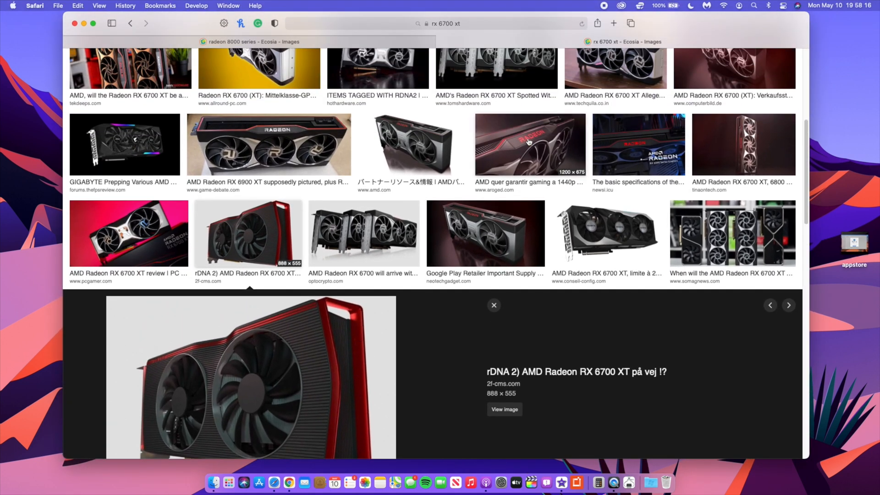
{"action": "mouse_move", "coordinate": [492, 46]}
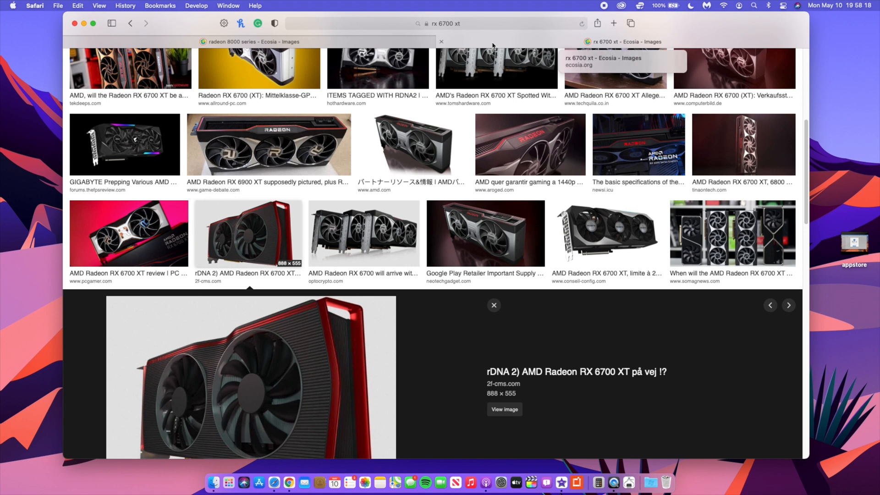
{"action": "mouse_move", "coordinate": [250, 41]}
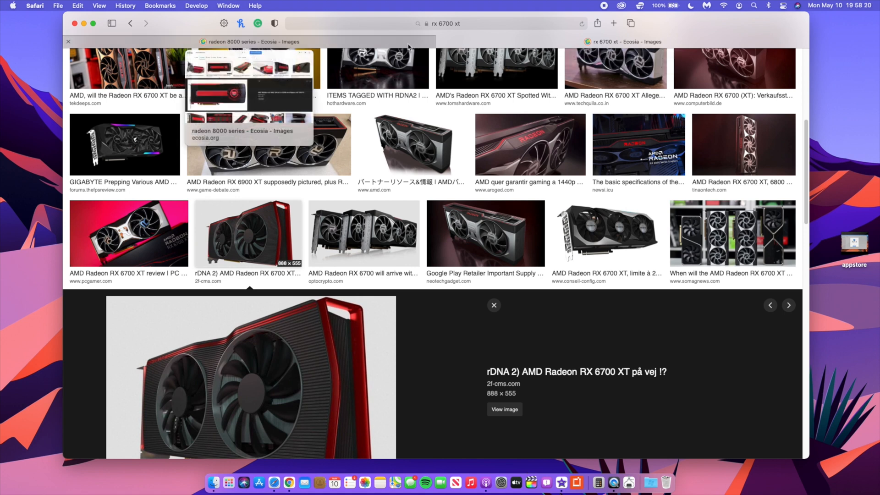
Check the radeon 8000 series tab, then preview the PC Gamer RX 6700 XT review image.
{"action": "left_click", "coordinate": [249, 41]}
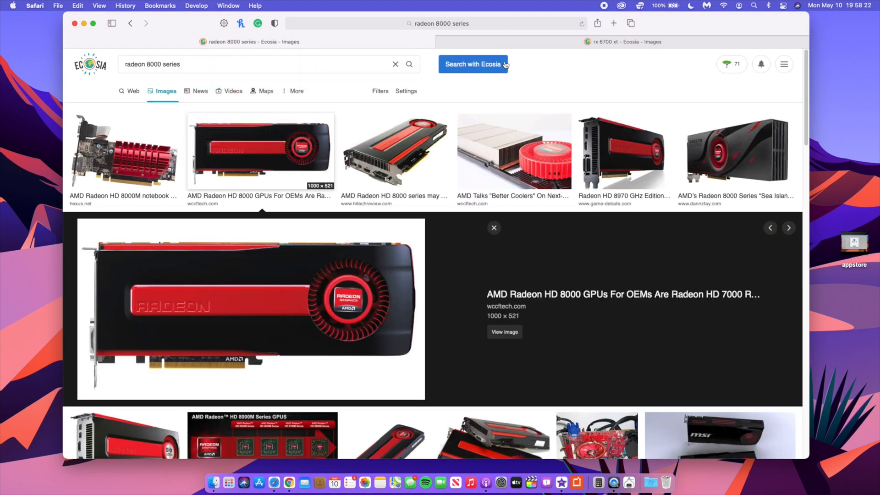
{"action": "left_click", "coordinate": [622, 41]}
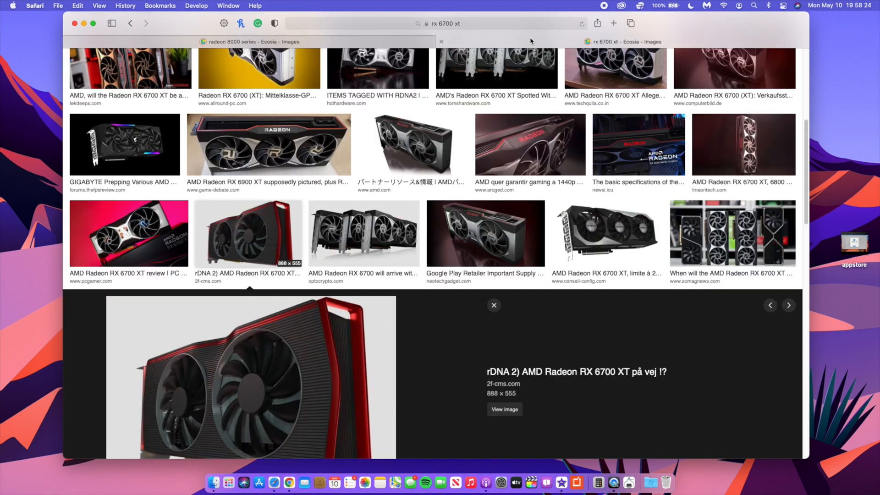
{"action": "left_click", "coordinate": [493, 305]}
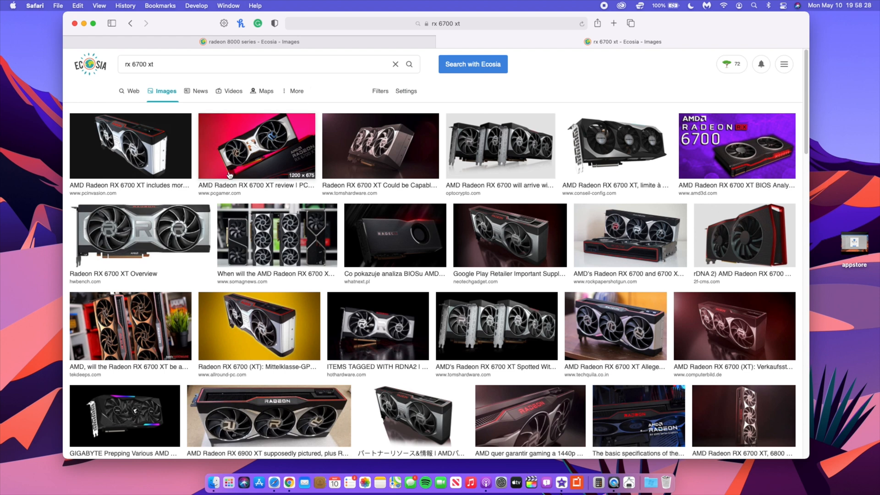
{"action": "left_click", "coordinate": [255, 145]}
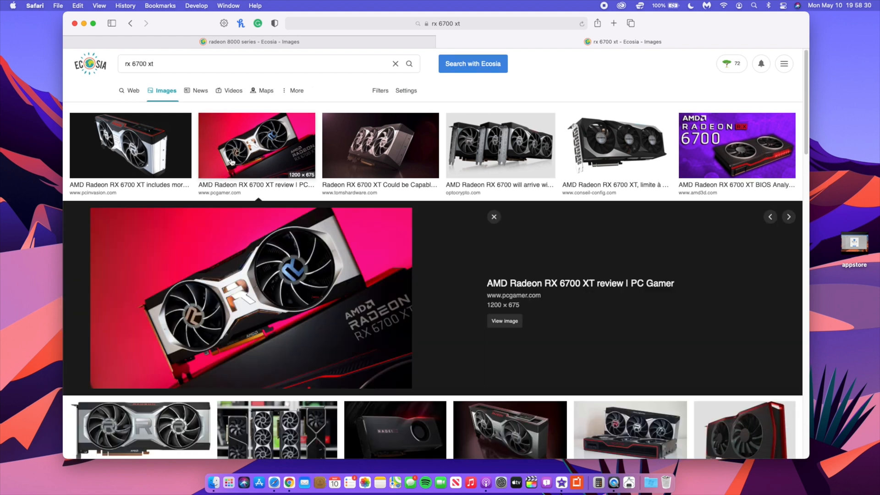
{"action": "mouse_move", "coordinate": [332, 218]}
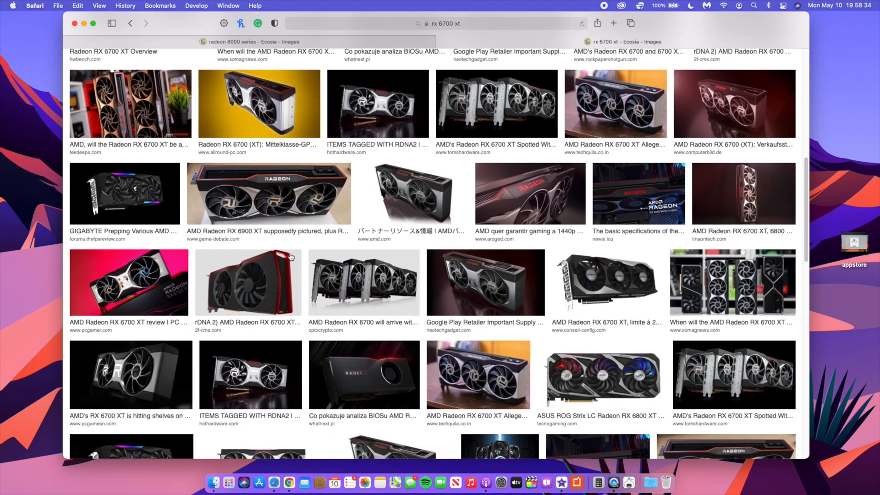
Scroll further through the rx 6700 xt results to the fuzetech.ru RX 6700 XT preview.
{"action": "scroll", "scroll_direction": "down", "scroll_amount": 3}
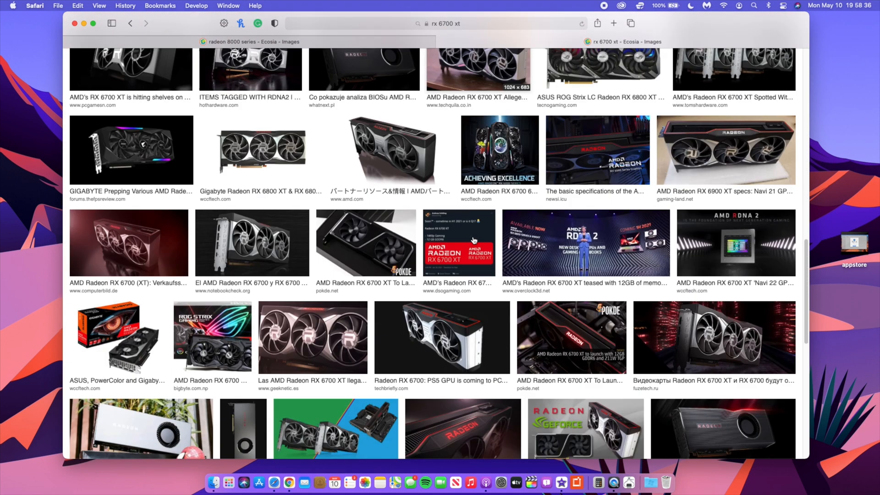
{"action": "scroll", "scroll_direction": "down", "scroll_amount": 3}
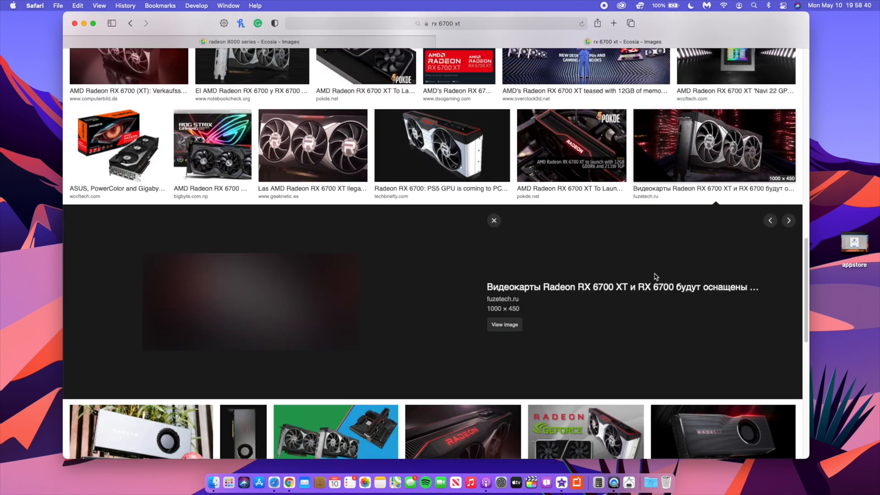
{"action": "scroll", "scroll_direction": "up", "scroll_amount": 3}
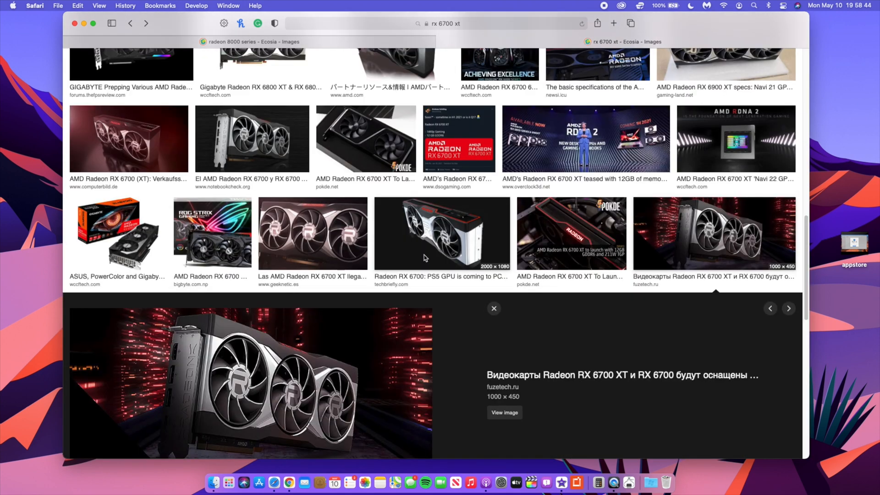
{"action": "scroll", "scroll_direction": "down", "scroll_amount": 3}
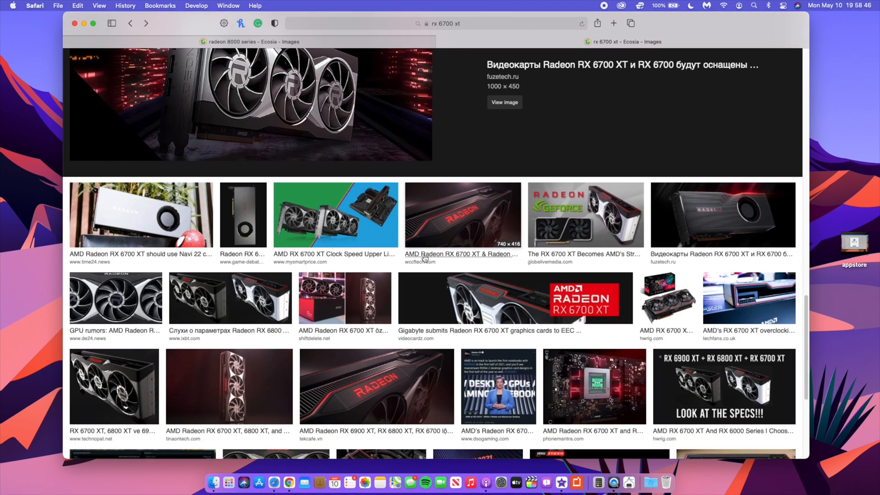
{"action": "mouse_move", "coordinate": [309, 239]}
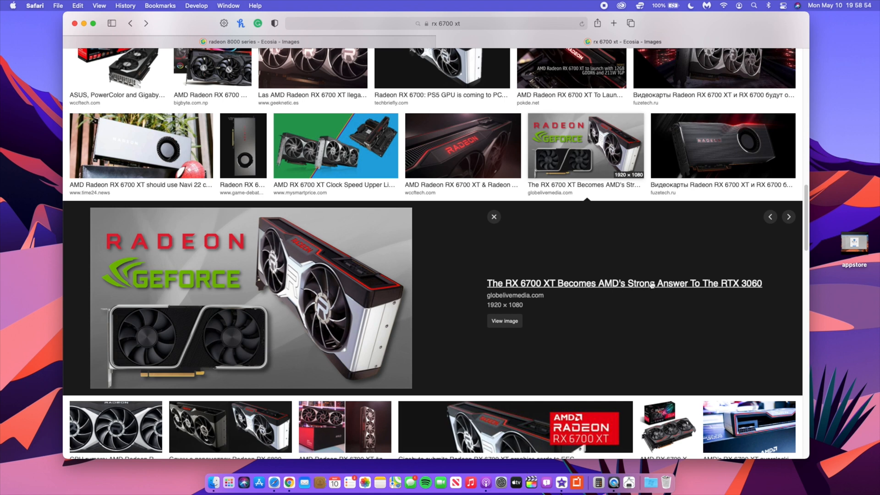
{"action": "mouse_move", "coordinate": [617, 275]}
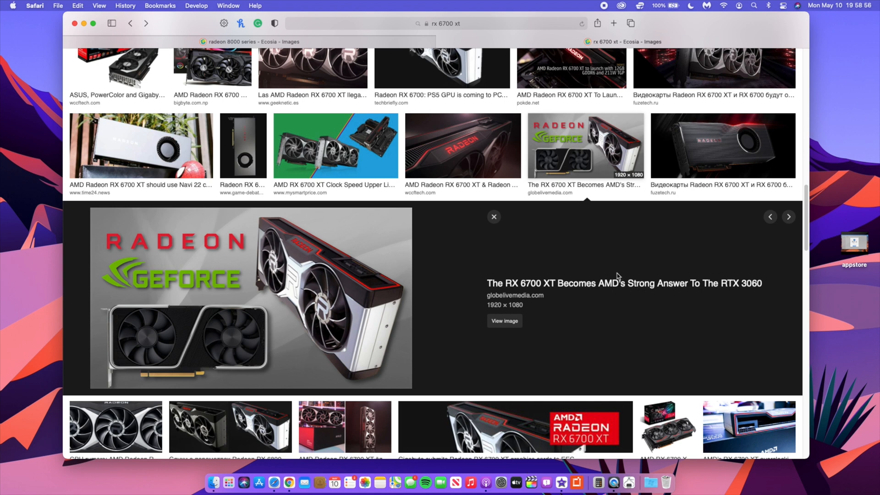
{"action": "mouse_move", "coordinate": [120, 37]}
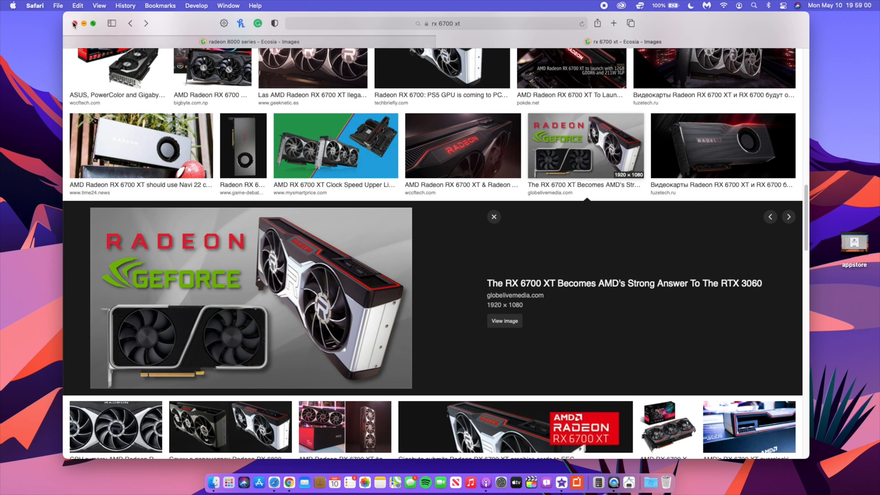
Close the browser and bring up the 'apple tv' recording paused on TV's Watch Now page.
{"action": "left_click", "coordinate": [74, 23]}
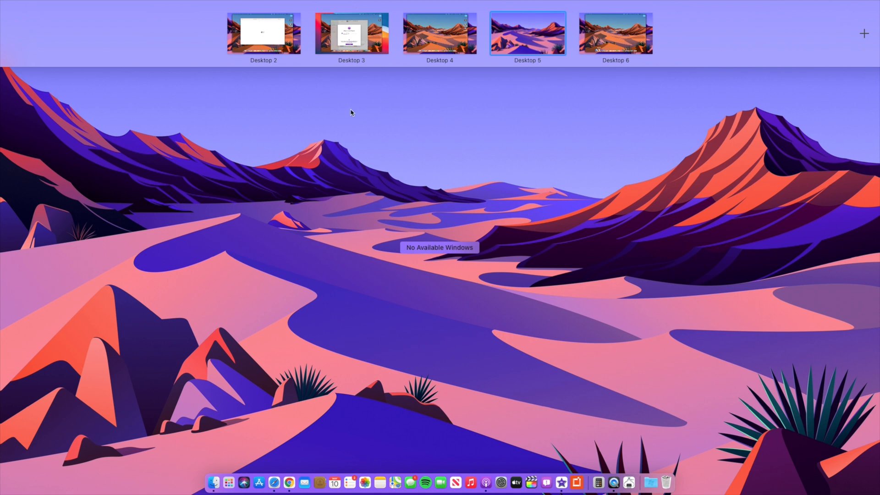
{"action": "mouse_move", "coordinate": [485, 19]}
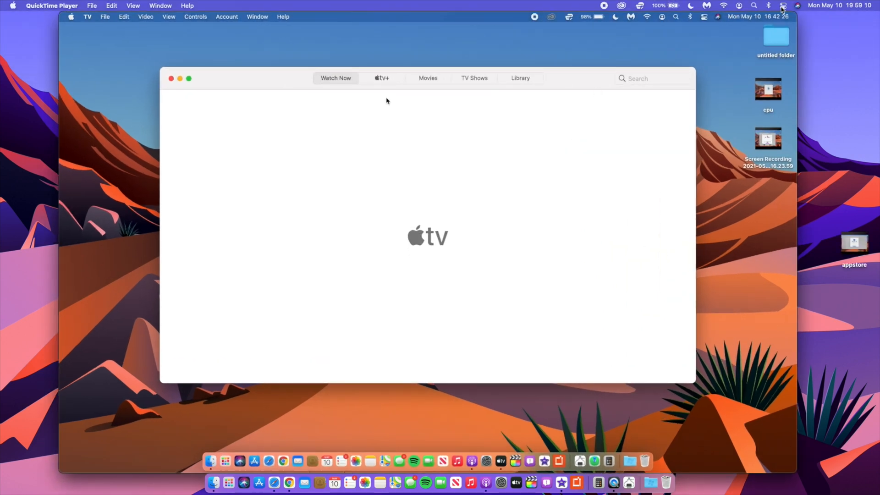
{"action": "left_click", "coordinate": [666, 5]}
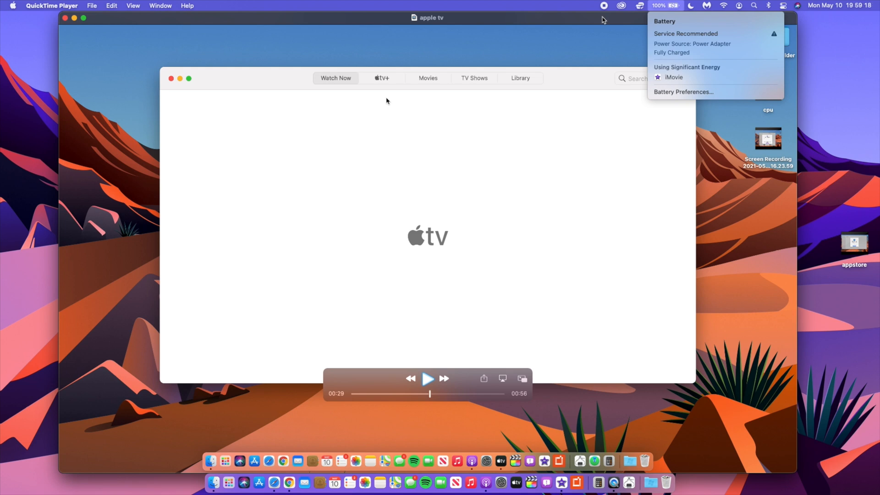
{"action": "mouse_move", "coordinate": [373, 24]}
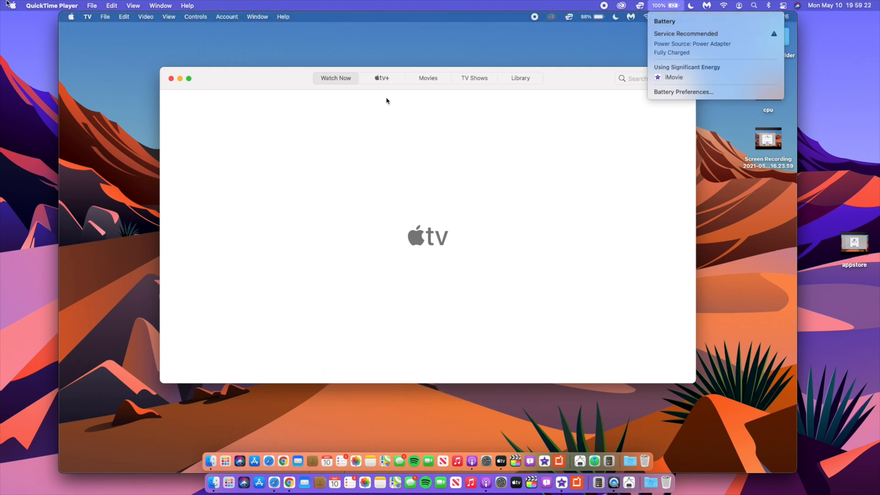
{"action": "left_click", "coordinate": [92, 6]}
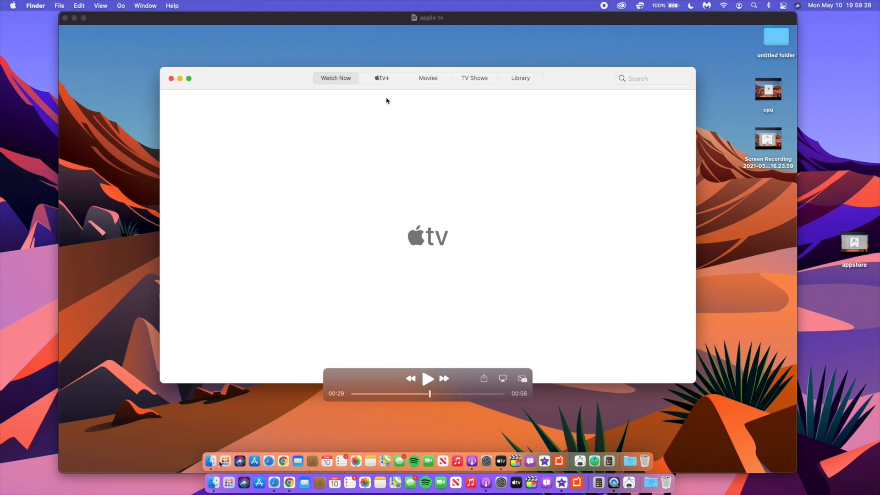
{"action": "mouse_move", "coordinate": [156, 280]}
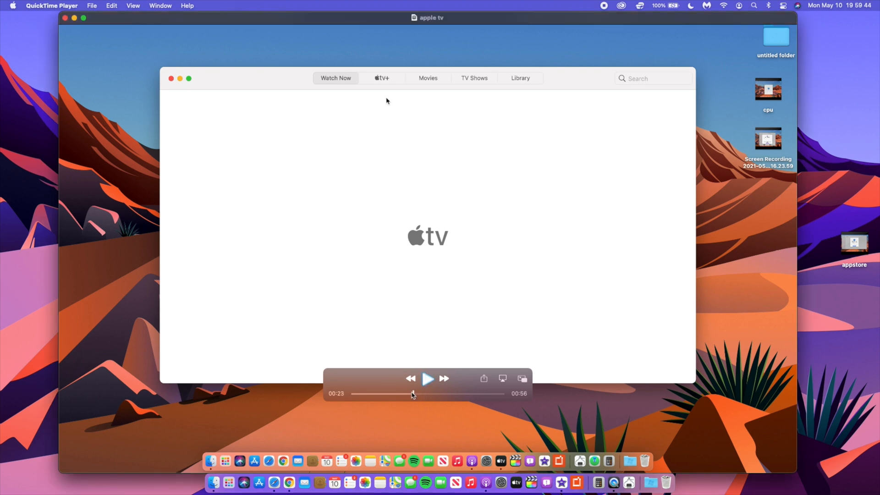
Replay the 'apple tv' recording from 00:00, glance at the podcast recording, and leave it paused at 00:00.
{"action": "left_click", "coordinate": [427, 378]}
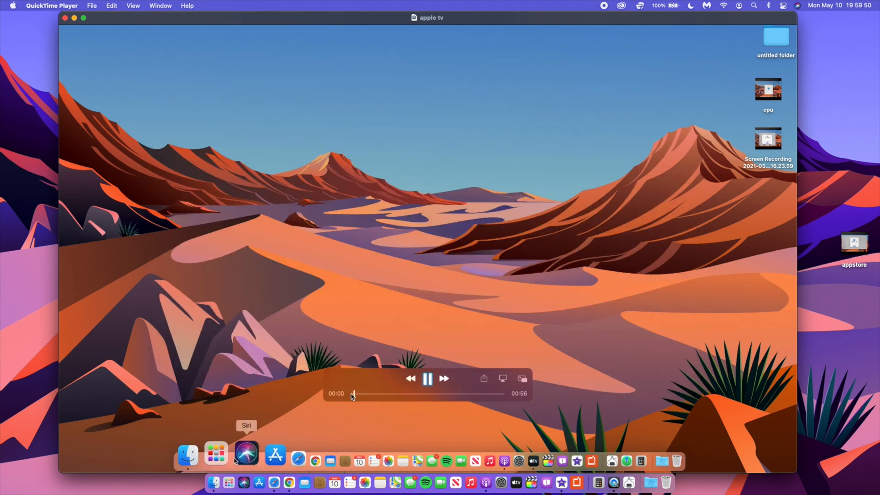
{"action": "left_click", "coordinate": [215, 455]}
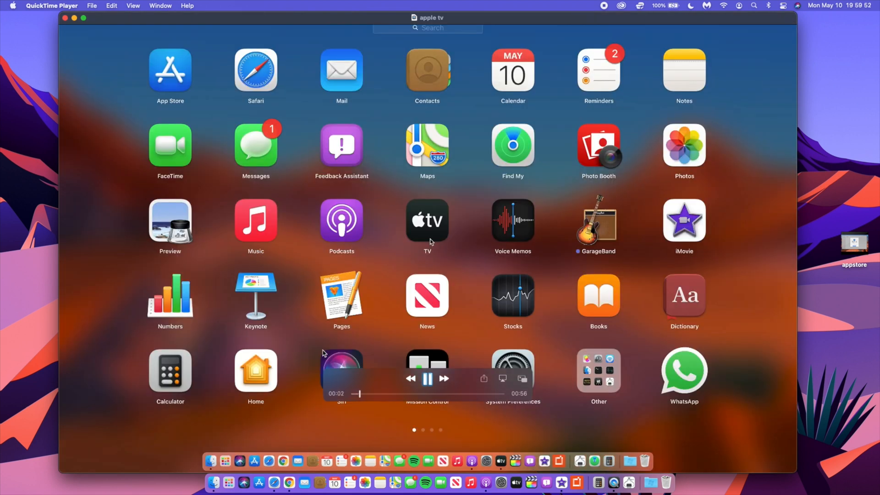
{"action": "left_click", "coordinate": [427, 219]}
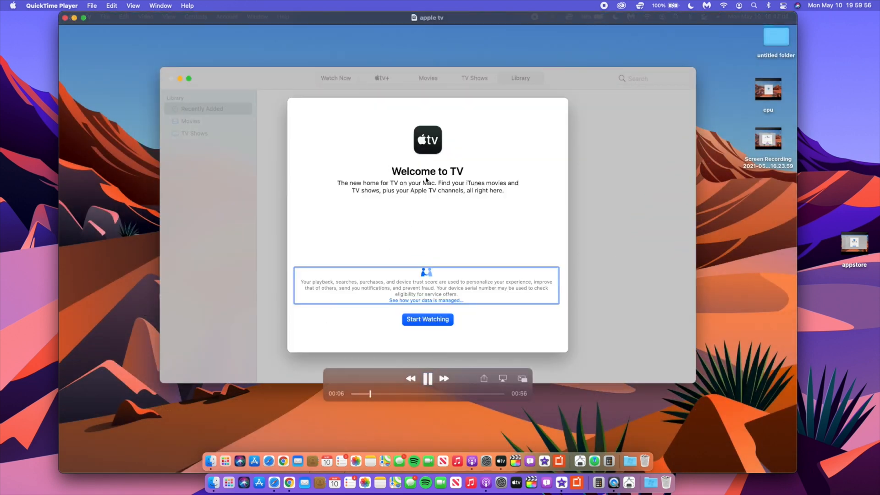
{"action": "left_click", "coordinate": [427, 378]}
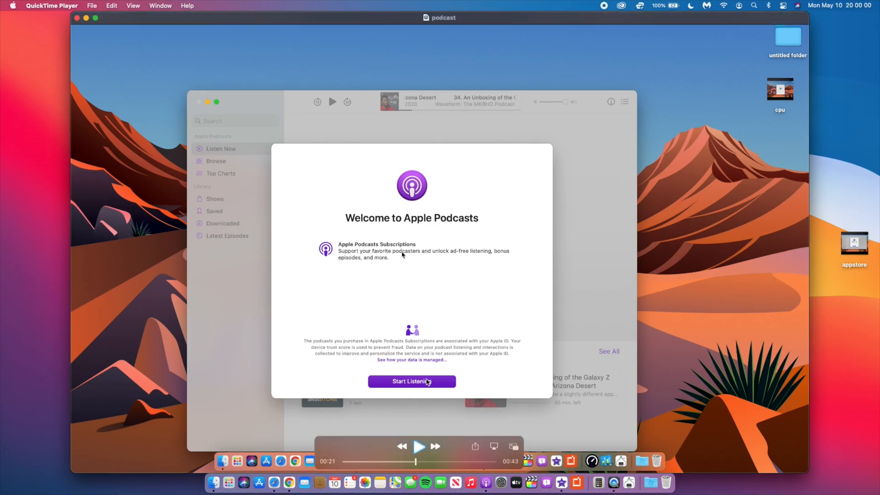
{"action": "left_click", "coordinate": [418, 446]}
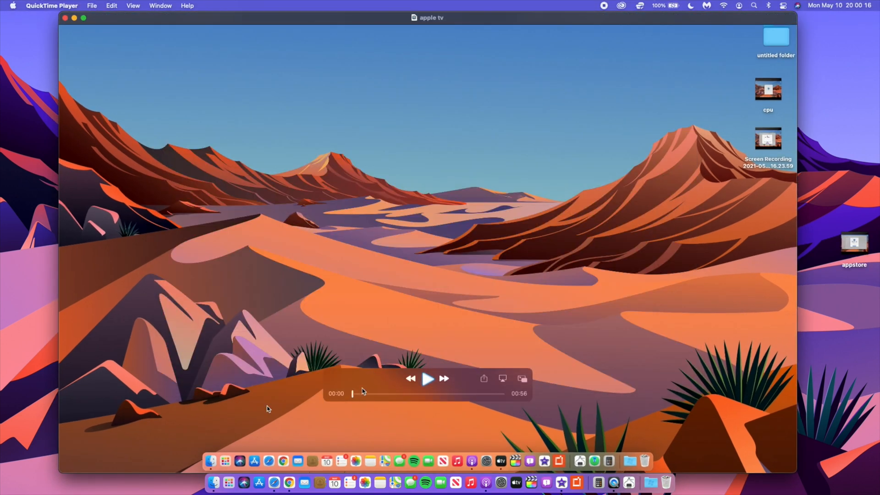
Play the 'cpu' recording and skip to about 03:26, where the Geekbench scores appear.
{"action": "left_click", "coordinate": [428, 378]}
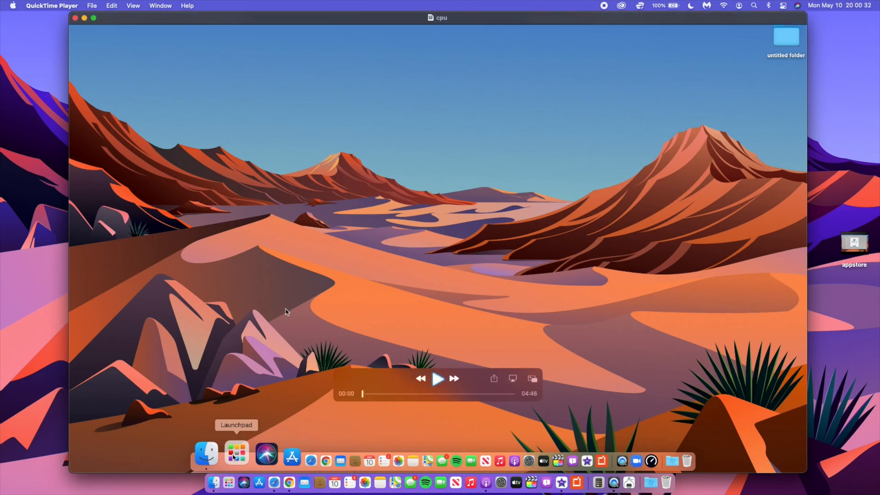
{"action": "left_click", "coordinate": [235, 450]}
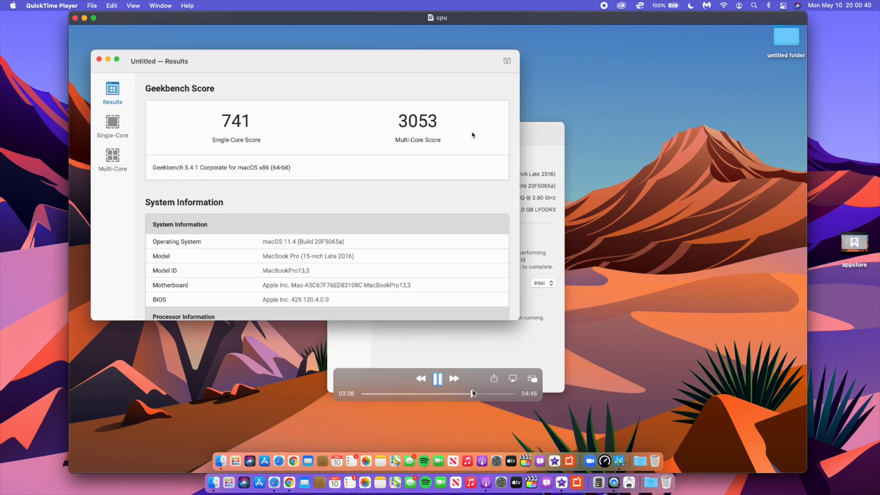
Pause the cpu recording at 3:27 on Geekbench's 741 single-core, 3053 multi-core results.
{"action": "left_click", "coordinate": [437, 378]}
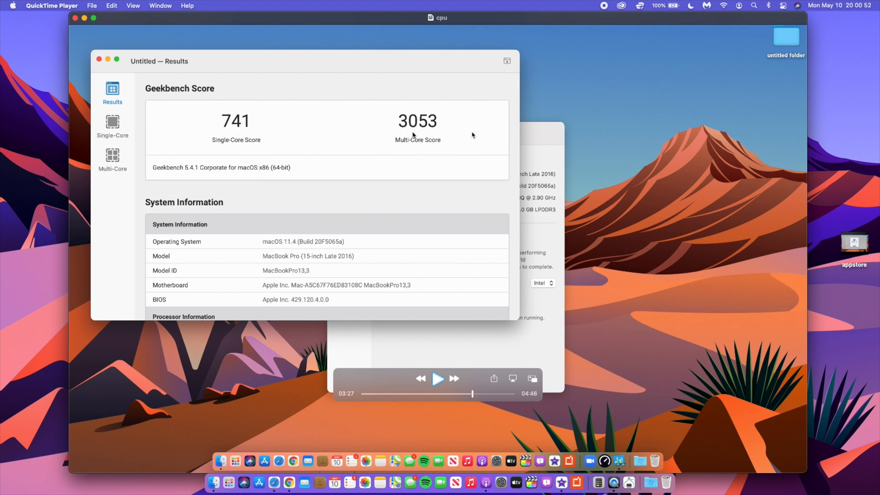
{"action": "mouse_move", "coordinate": [457, 120]}
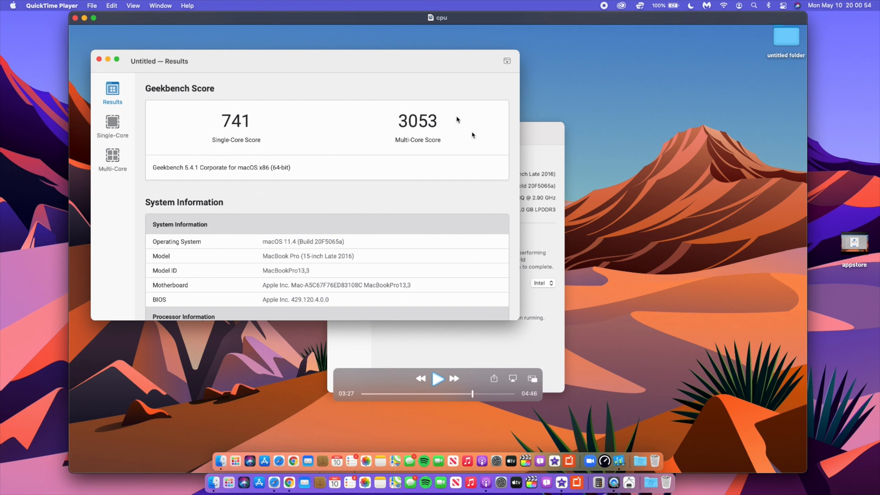
{"action": "mouse_move", "coordinate": [495, 141]}
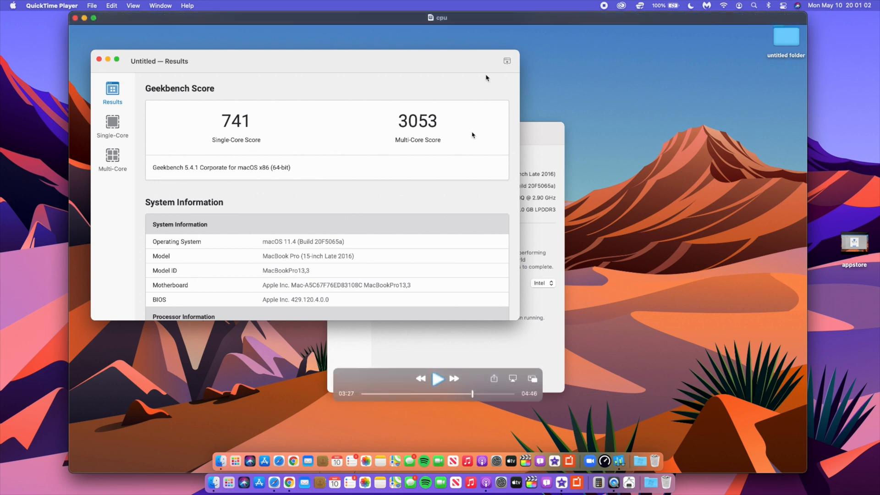
{"action": "mouse_move", "coordinate": [391, 184]}
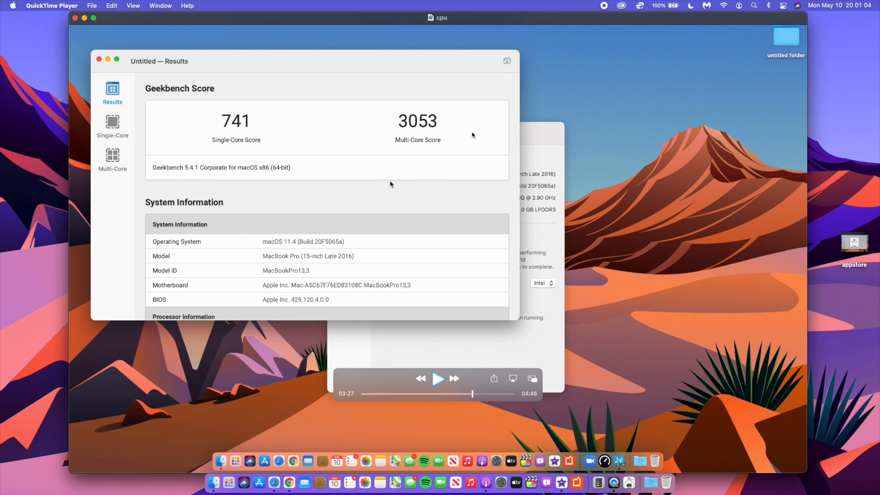
{"action": "mouse_move", "coordinate": [485, 354]}
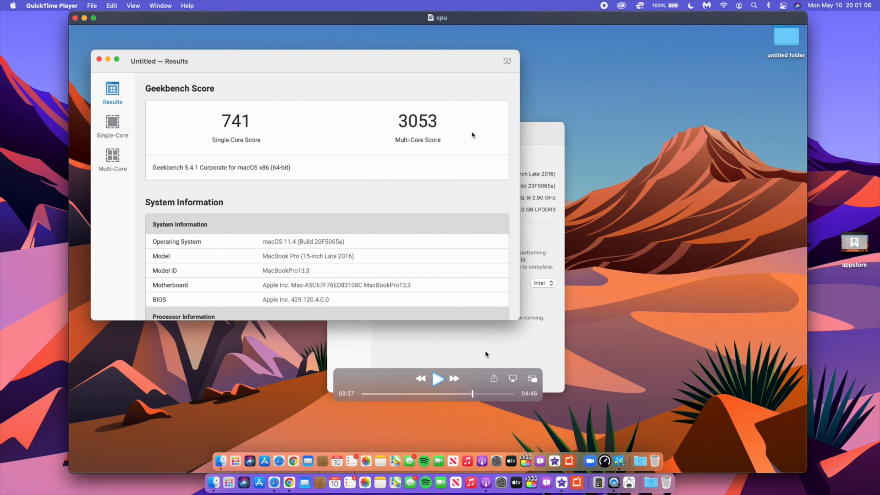
{"action": "mouse_move", "coordinate": [418, 191]}
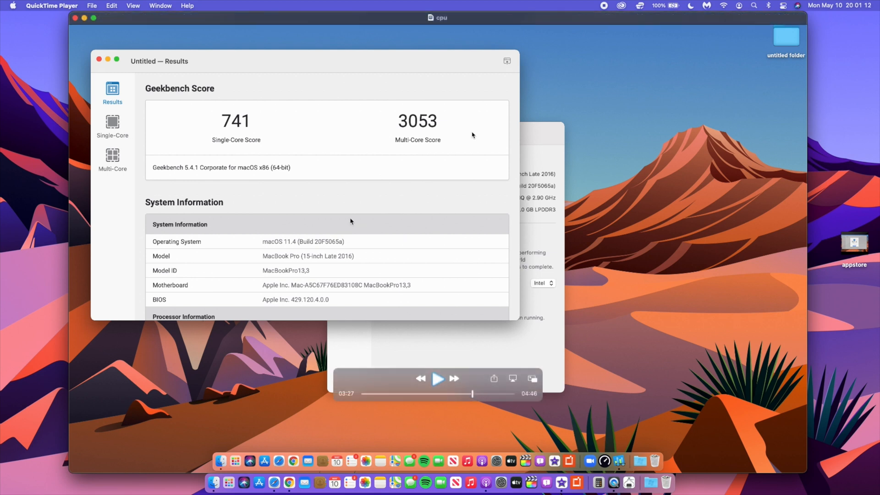
{"action": "mouse_move", "coordinate": [365, 207]}
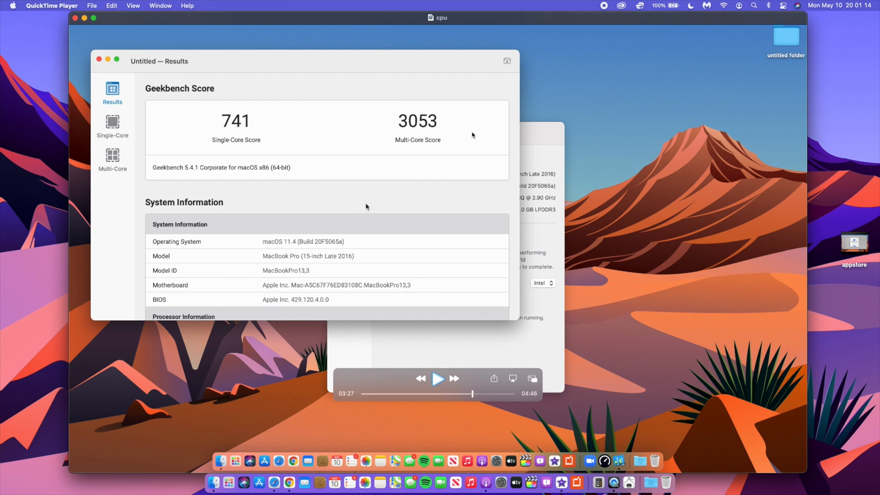
{"action": "mouse_move", "coordinate": [390, 33]}
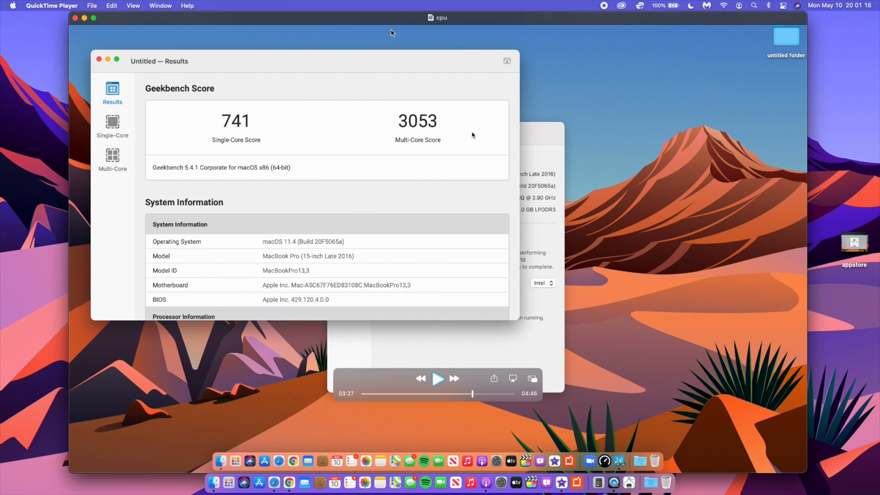
{"action": "mouse_move", "coordinate": [474, 393]}
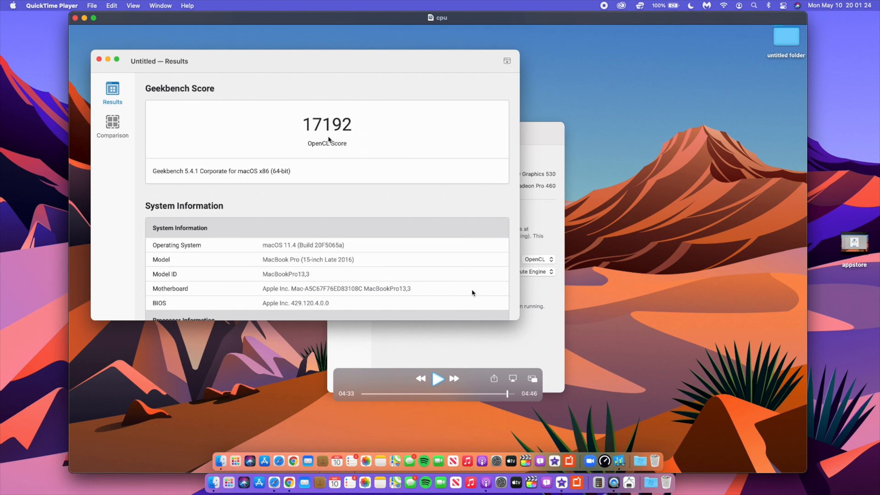
{"action": "mouse_move", "coordinate": [449, 352]}
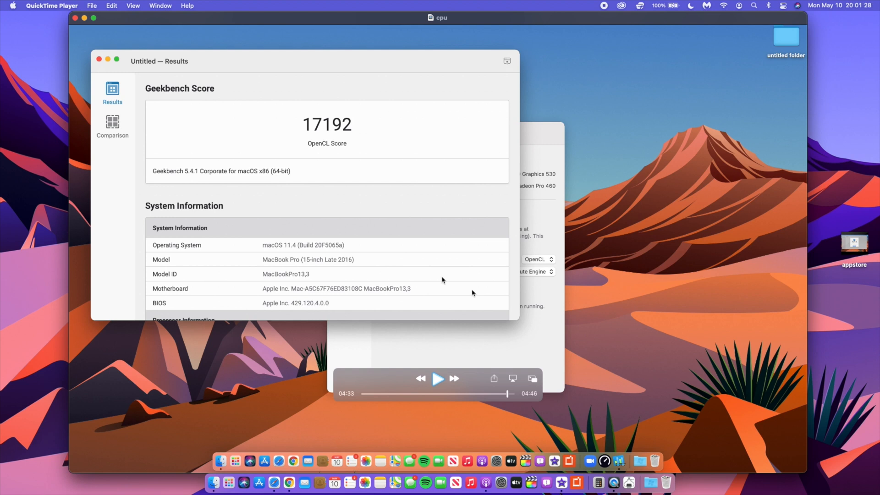
{"action": "mouse_move", "coordinate": [518, 381]}
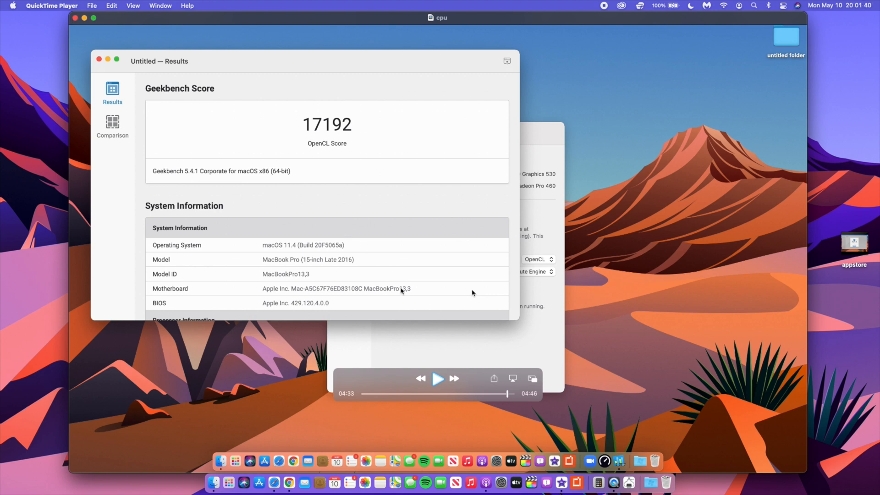
{"action": "mouse_move", "coordinate": [485, 382]}
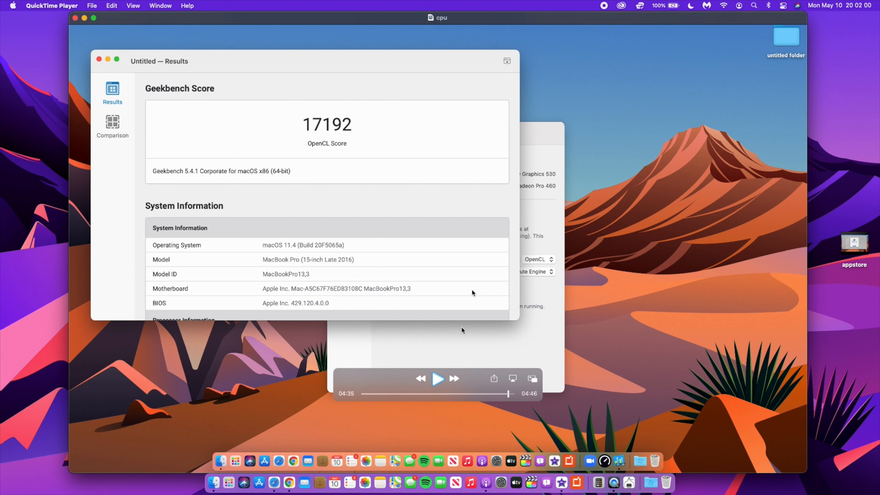
{"action": "mouse_move", "coordinate": [327, 275]}
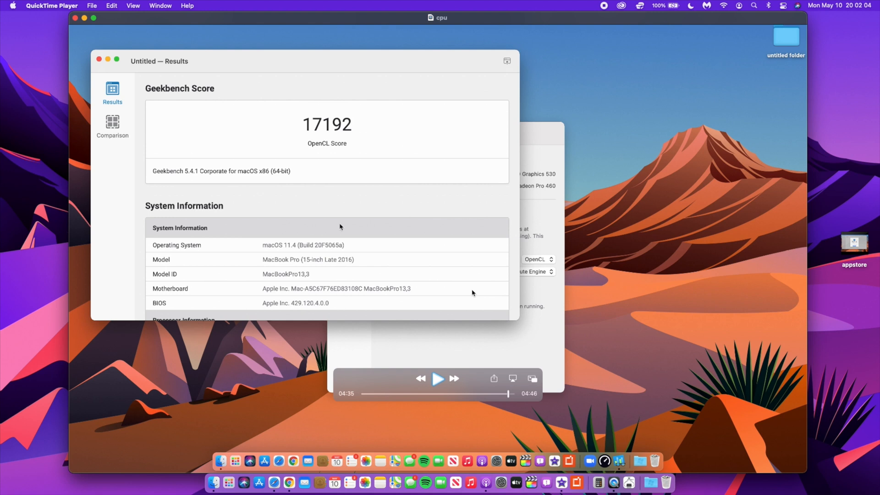
{"action": "mouse_move", "coordinate": [329, 216]}
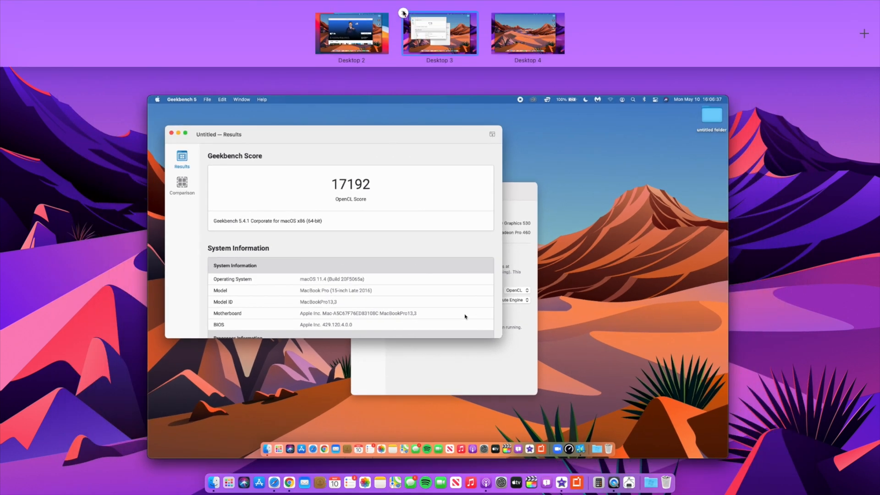
Pick the current desktop in Mission Control and launch System Preferences from the Dock.
{"action": "left_click", "coordinate": [440, 33]}
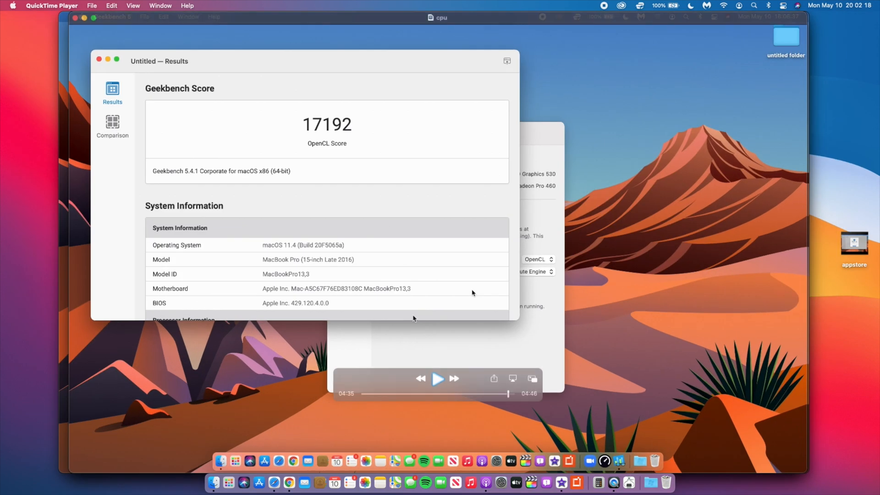
{"action": "left_click", "coordinate": [498, 467]}
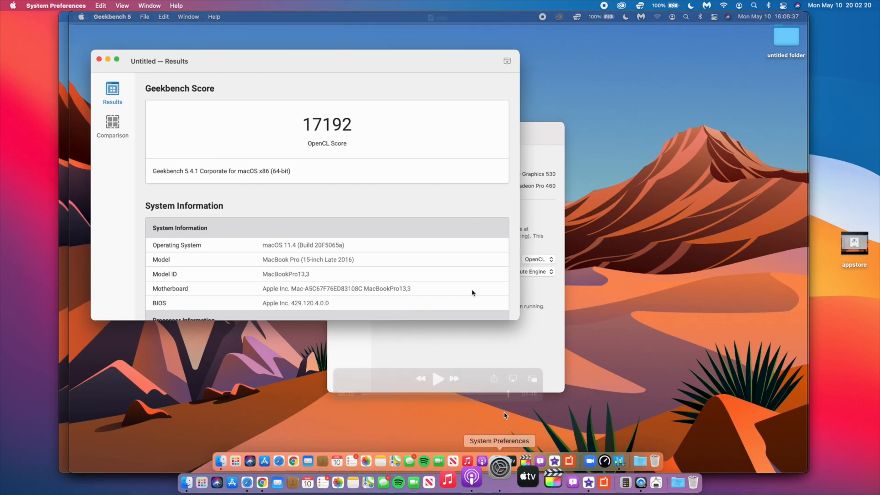
Open Battery settings and view the reduced-capacity service recommendation message.
{"action": "left_click", "coordinate": [498, 468]}
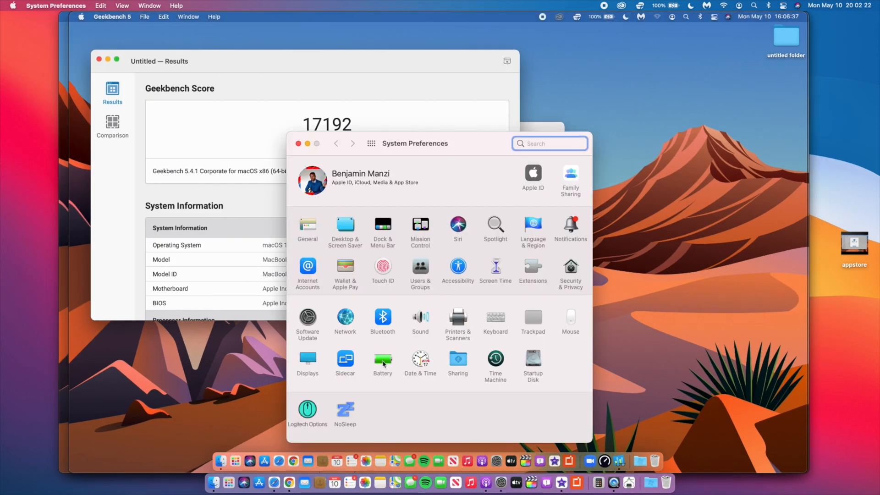
{"action": "left_click", "coordinate": [383, 362]}
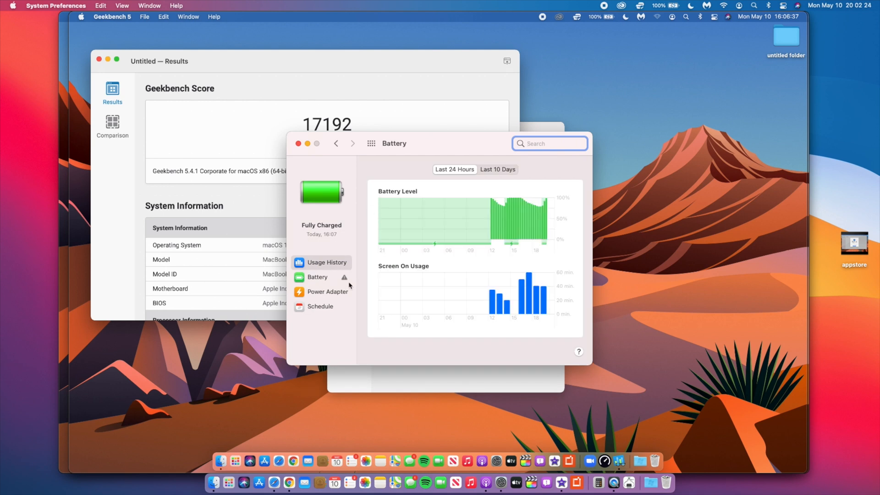
{"action": "mouse_move", "coordinate": [345, 279]}
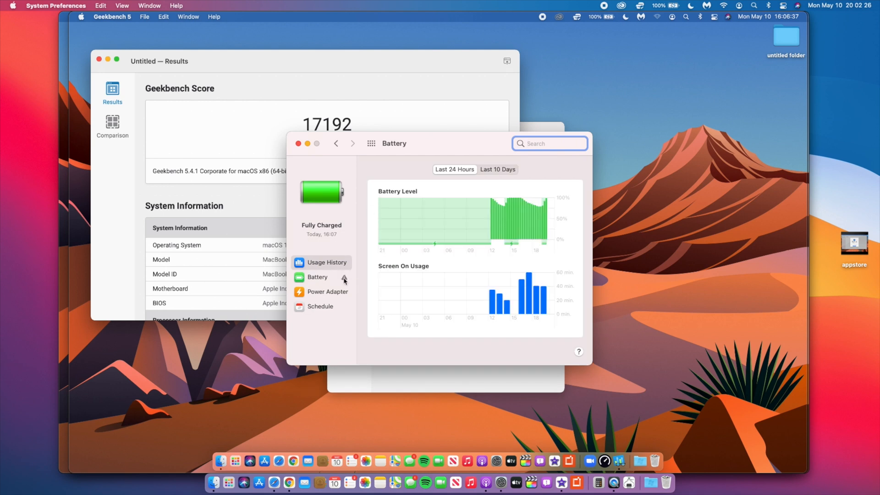
{"action": "left_click", "coordinate": [317, 277]}
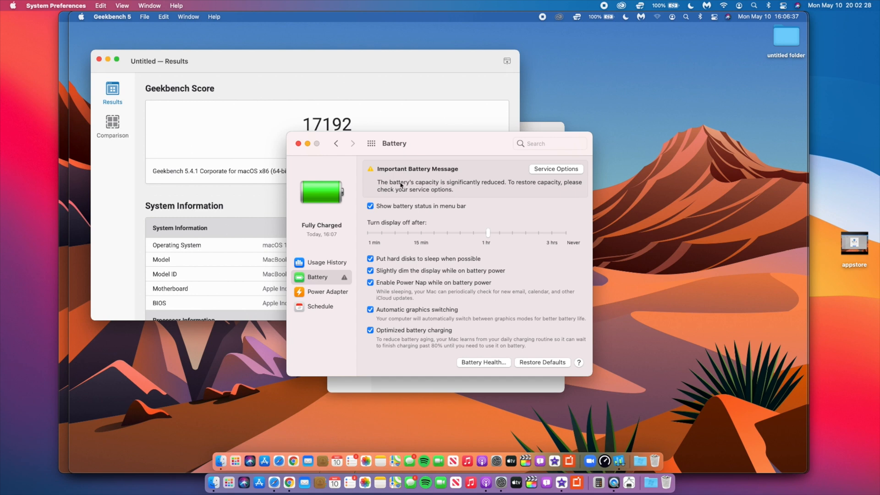
{"action": "mouse_move", "coordinate": [510, 188]}
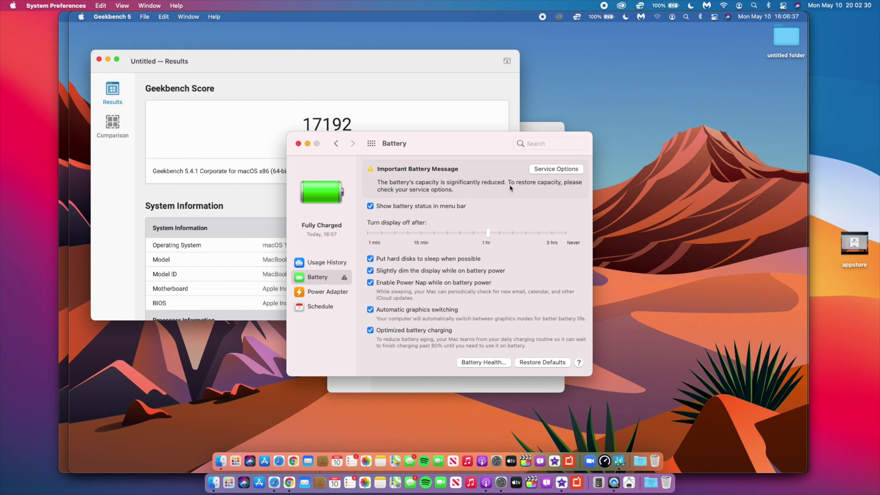
{"action": "mouse_move", "coordinate": [570, 186]}
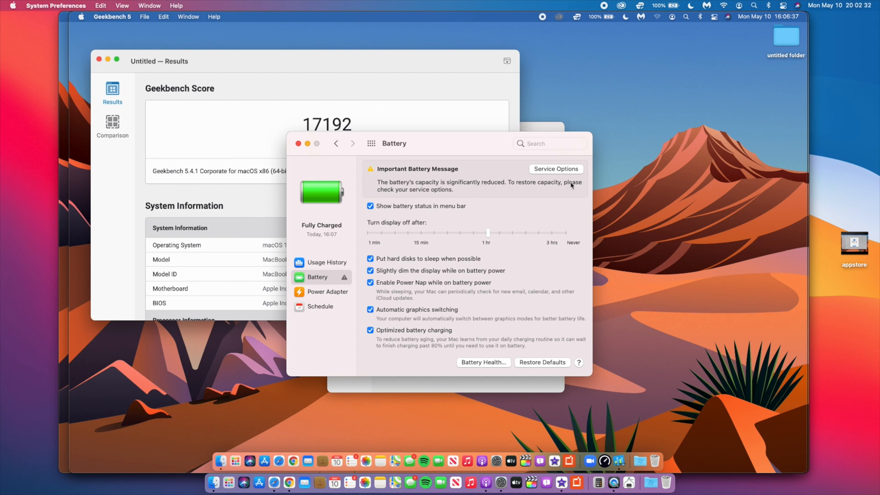
{"action": "mouse_move", "coordinate": [418, 195]}
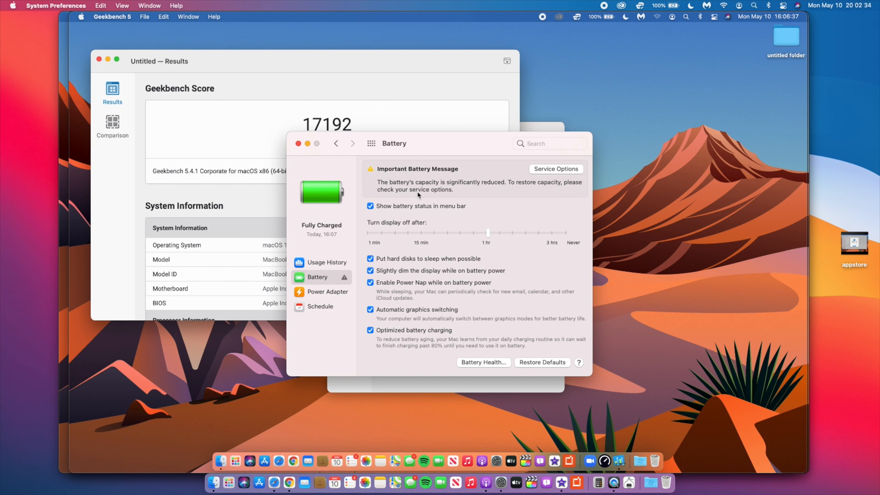
{"action": "mouse_move", "coordinate": [509, 196]}
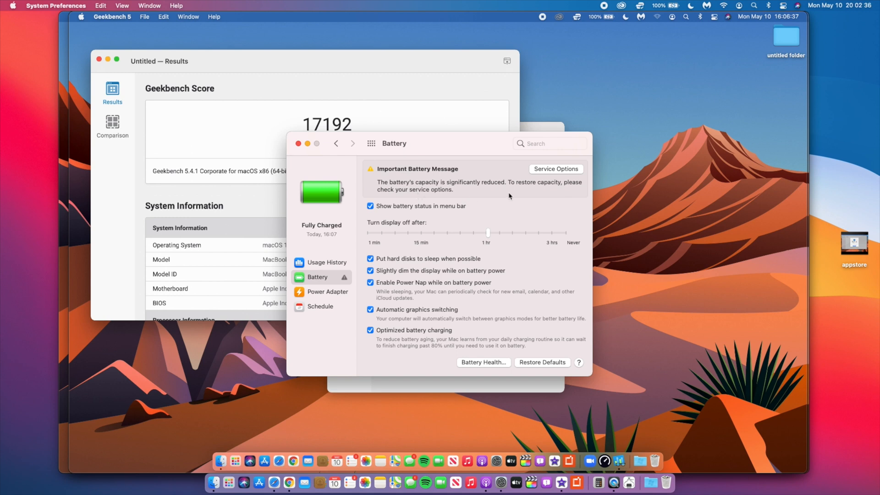
{"action": "mouse_move", "coordinate": [535, 171]}
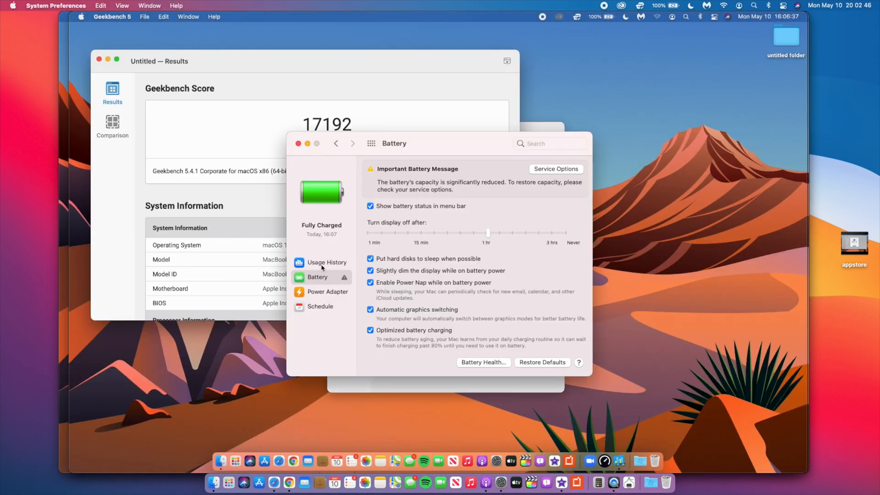
Show Battery Usage History with energy and screen-on charts for the Last 10 Days.
{"action": "left_click", "coordinate": [326, 262]}
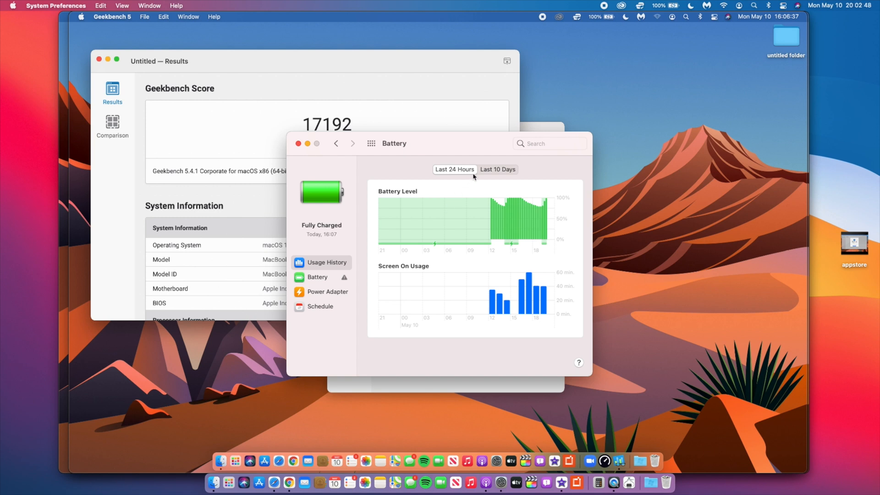
{"action": "left_click", "coordinate": [497, 169]}
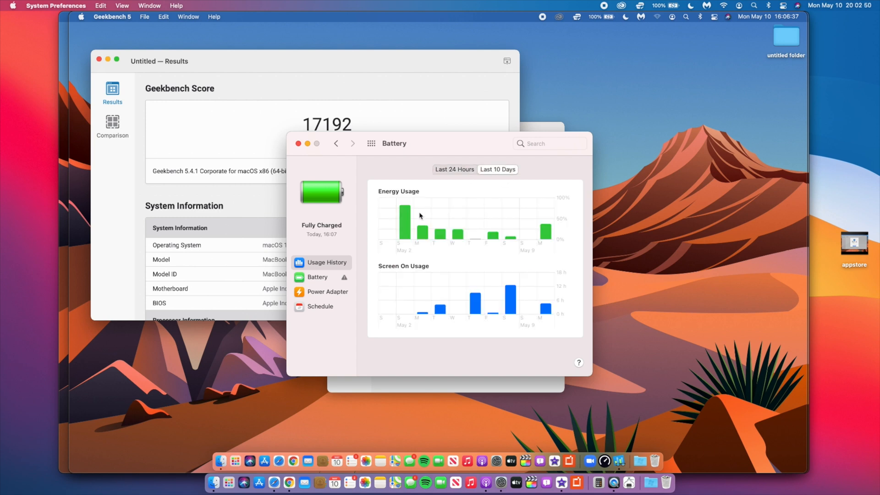
{"action": "mouse_move", "coordinate": [430, 309]}
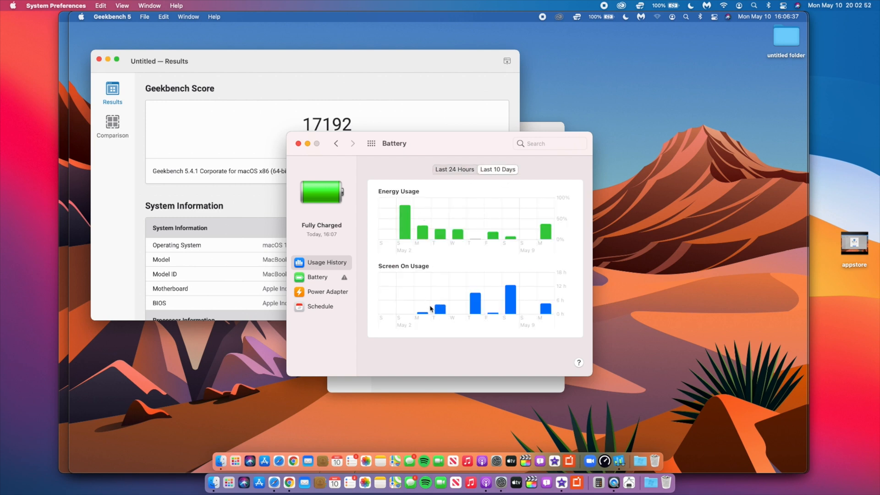
{"action": "mouse_move", "coordinate": [550, 298]}
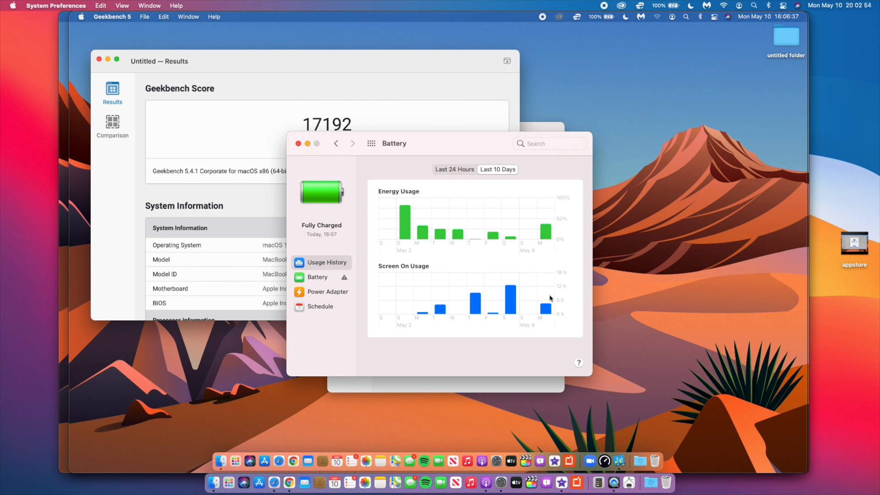
{"action": "mouse_move", "coordinate": [443, 246]}
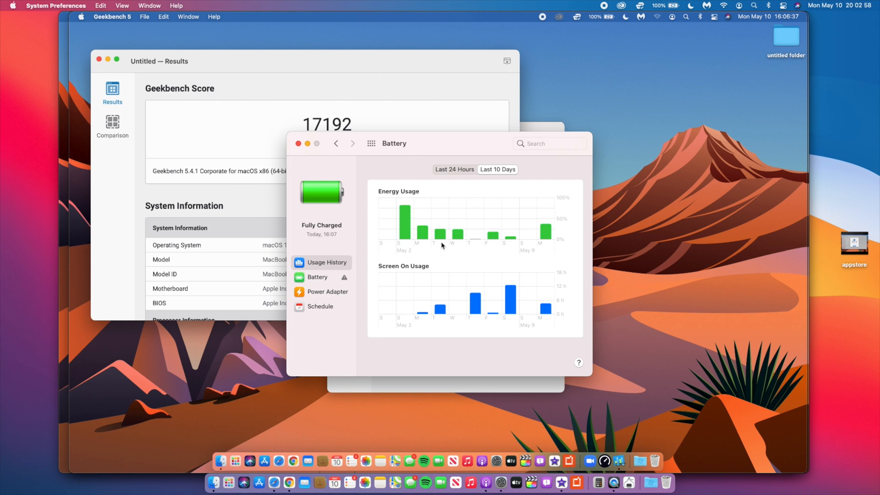
{"action": "mouse_move", "coordinate": [479, 312]}
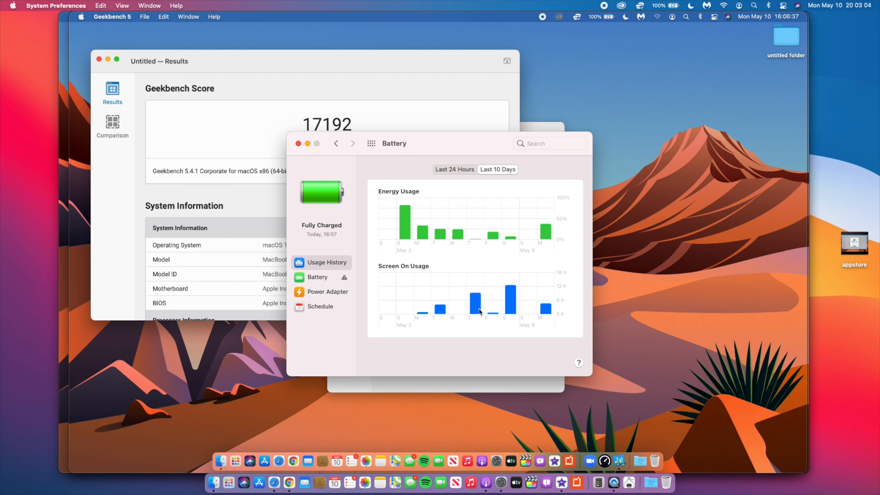
{"action": "mouse_move", "coordinate": [575, 286]}
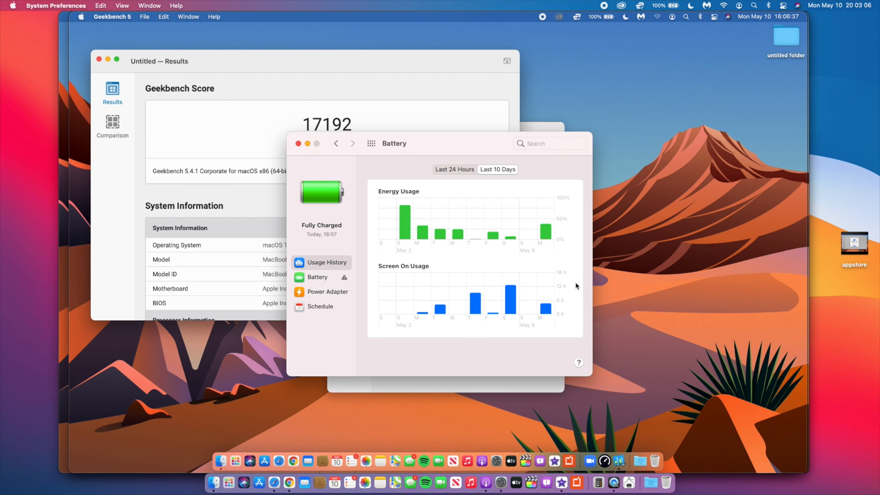
{"action": "mouse_move", "coordinate": [471, 242]}
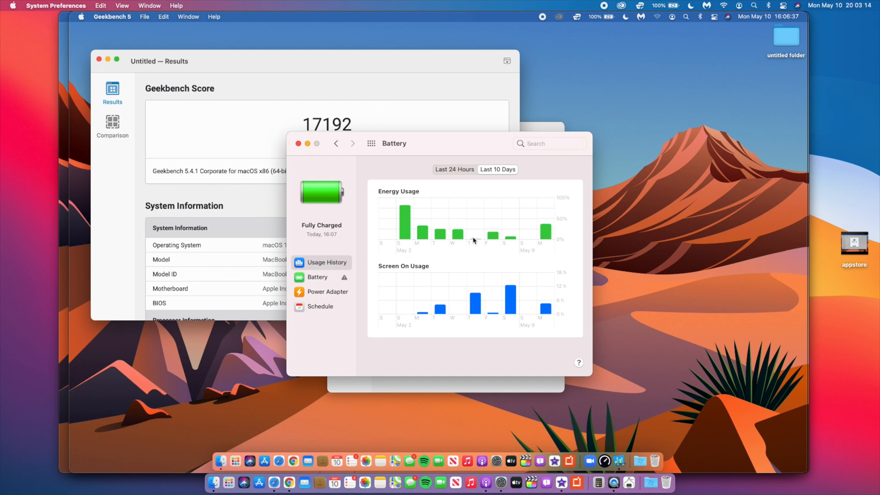
{"action": "mouse_move", "coordinate": [380, 195]}
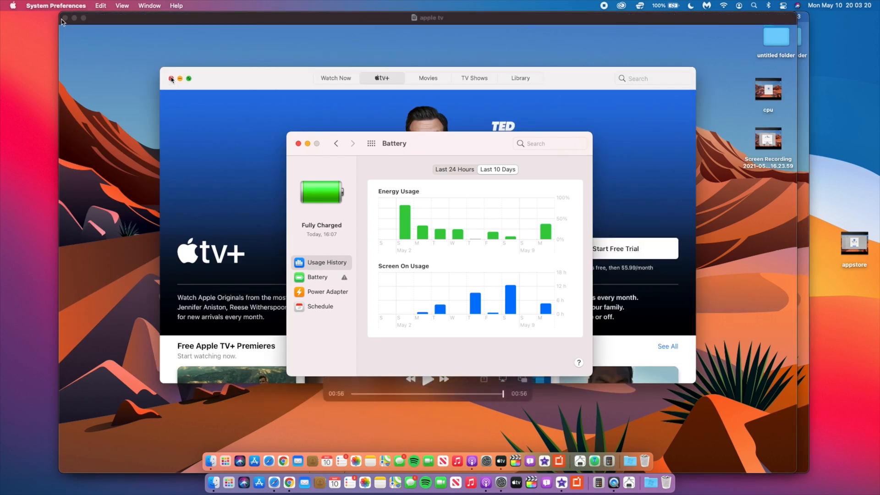
Close the TV and App Store recording windows on Desktop 3, then return to all preference panes.
{"action": "left_click", "coordinate": [171, 78]}
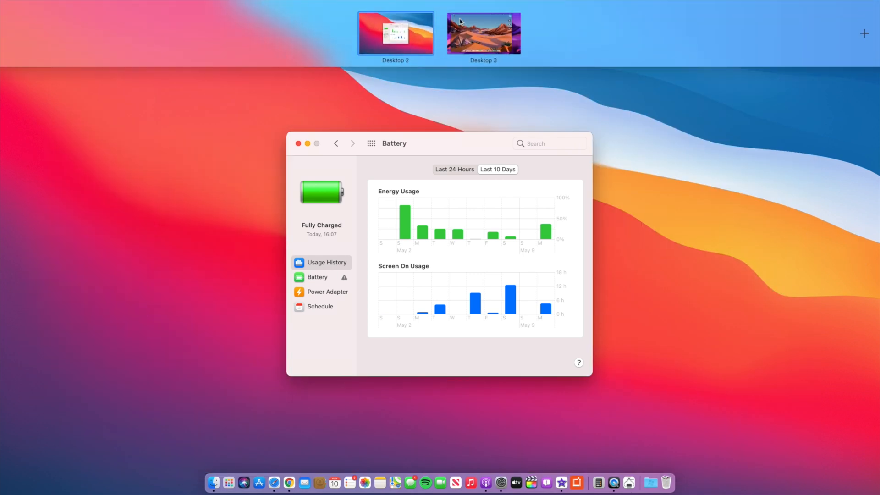
{"action": "left_click", "coordinate": [483, 32]}
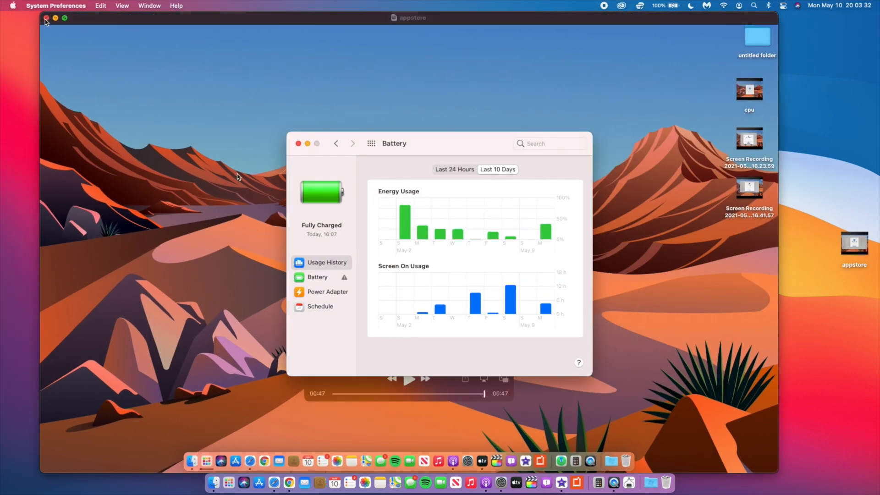
{"action": "left_click", "coordinate": [46, 18]}
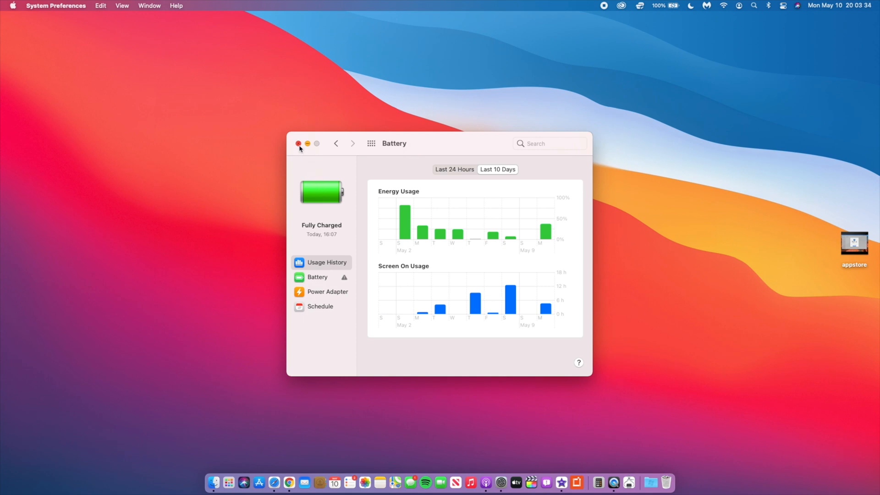
{"action": "left_click", "coordinate": [298, 143]}
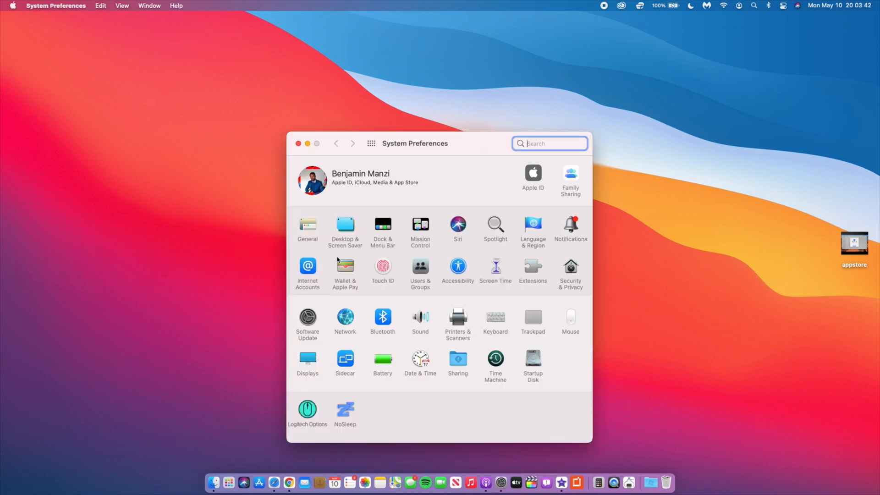
Confirm Software Update reports macOS Big Sur Beta 11.4 up to date, then close System Preferences.
{"action": "left_click", "coordinate": [308, 317]}
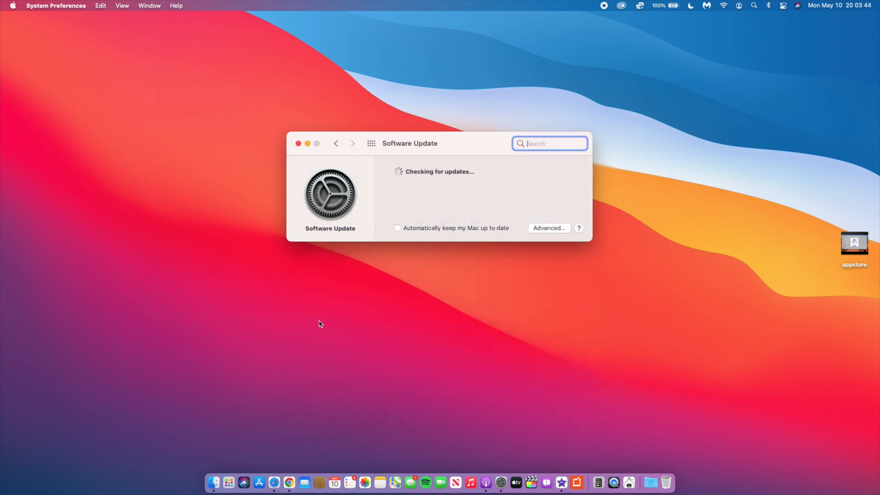
{"action": "mouse_move", "coordinate": [417, 167]}
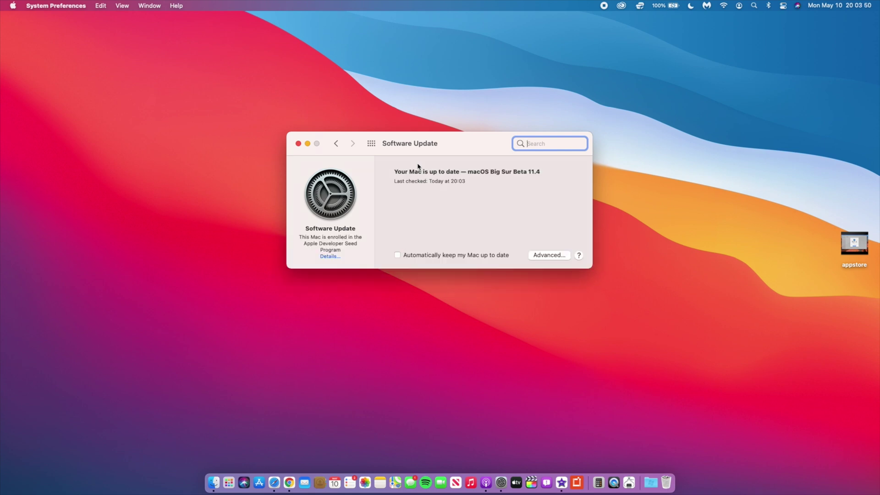
{"action": "mouse_move", "coordinate": [498, 182]}
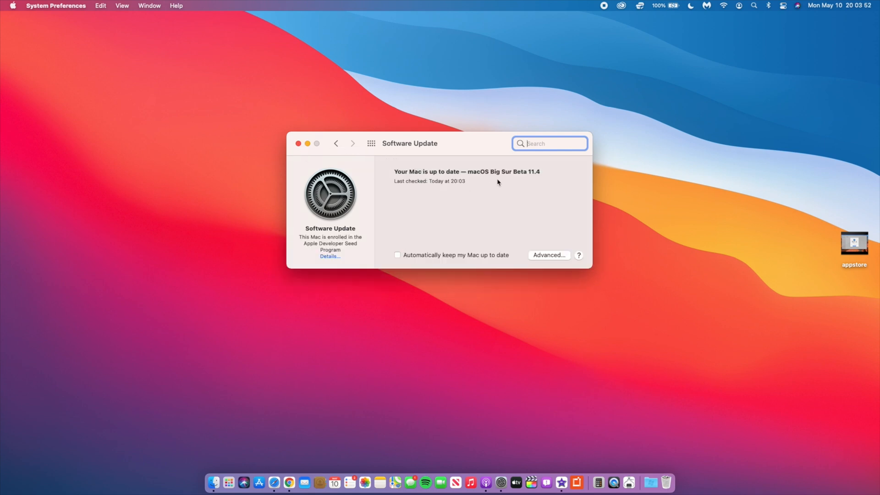
{"action": "left_click", "coordinate": [299, 143]}
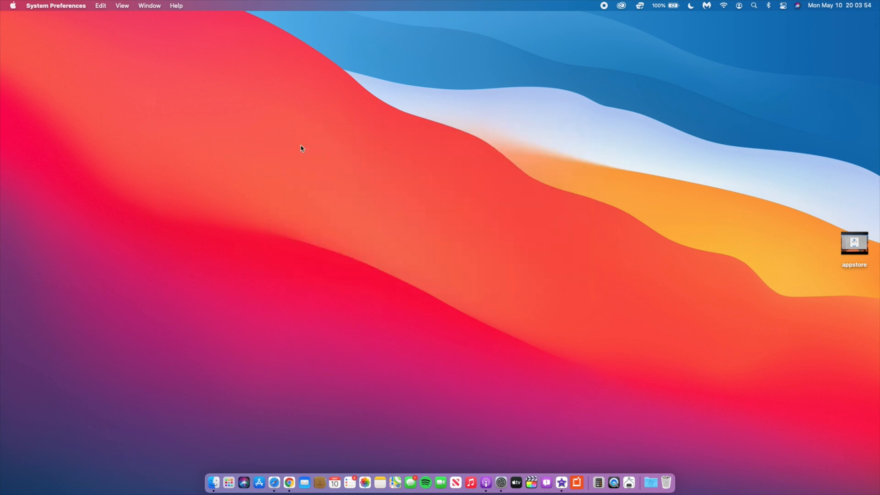
{"action": "left_click", "coordinate": [213, 483]}
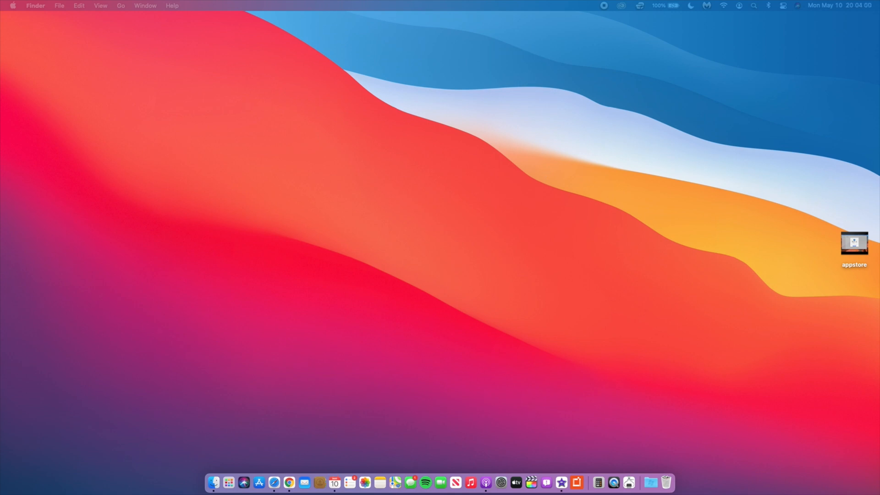
{"action": "left_click", "coordinate": [335, 483]}
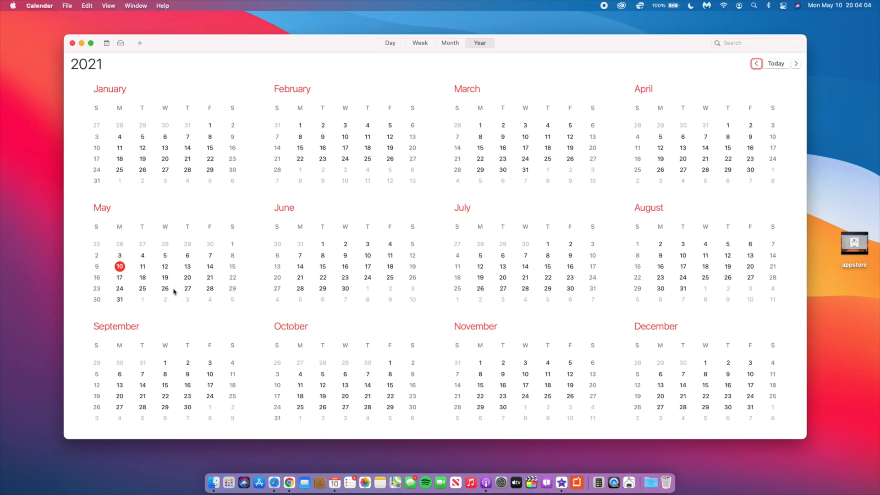
{"action": "mouse_move", "coordinate": [118, 279]}
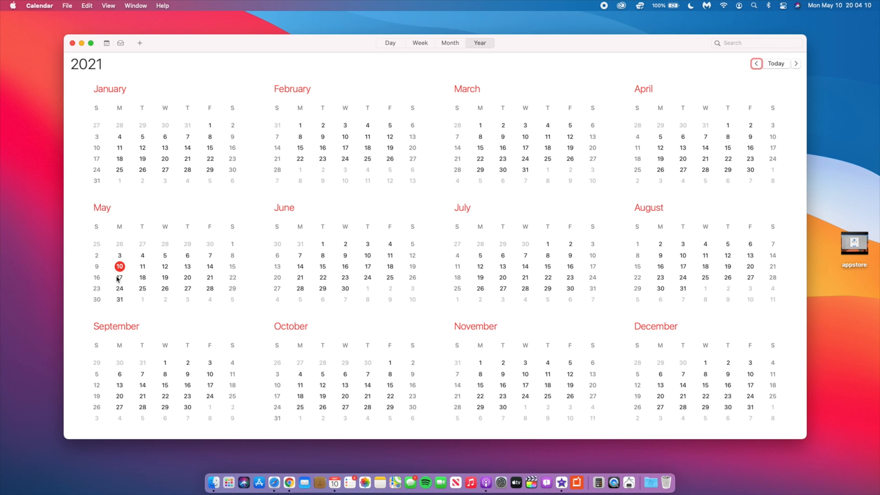
{"action": "mouse_move", "coordinate": [207, 262]}
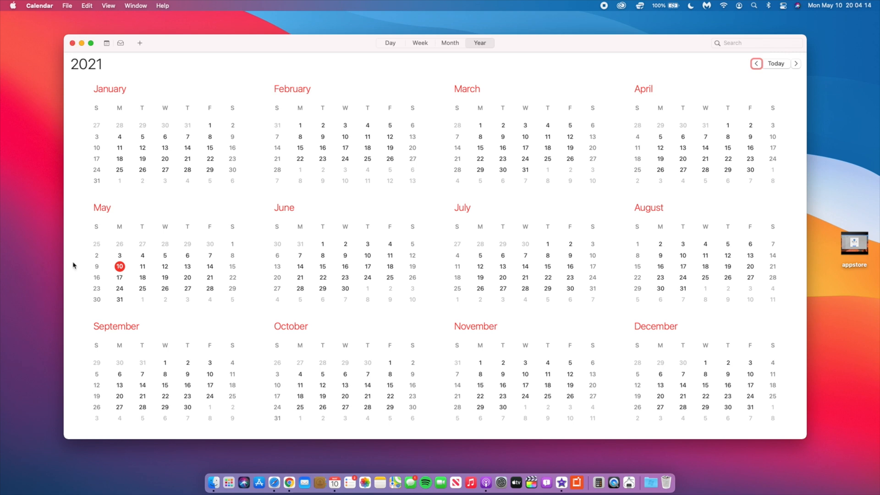
{"action": "mouse_move", "coordinate": [143, 210]}
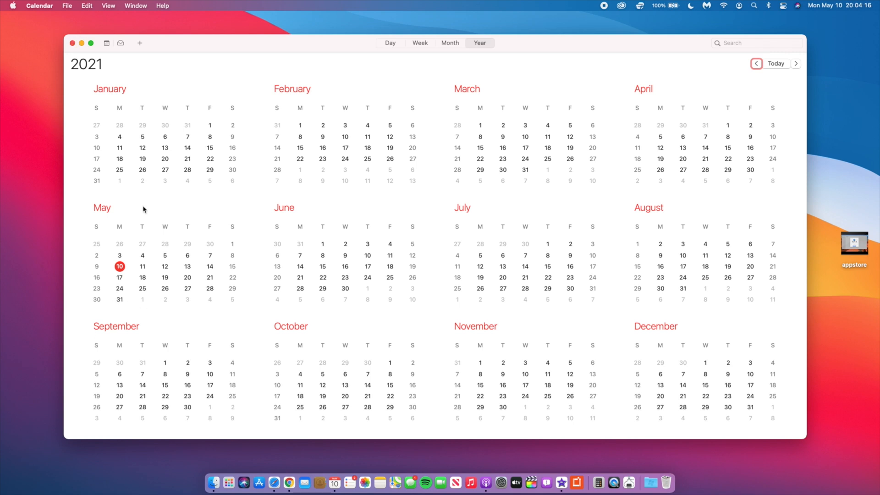
{"action": "left_click", "coordinate": [73, 42]}
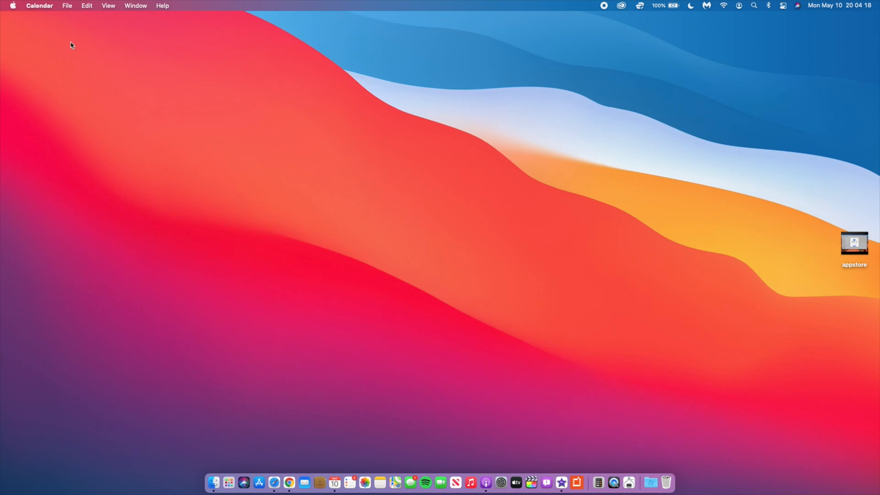
{"action": "left_click", "coordinate": [216, 252]}
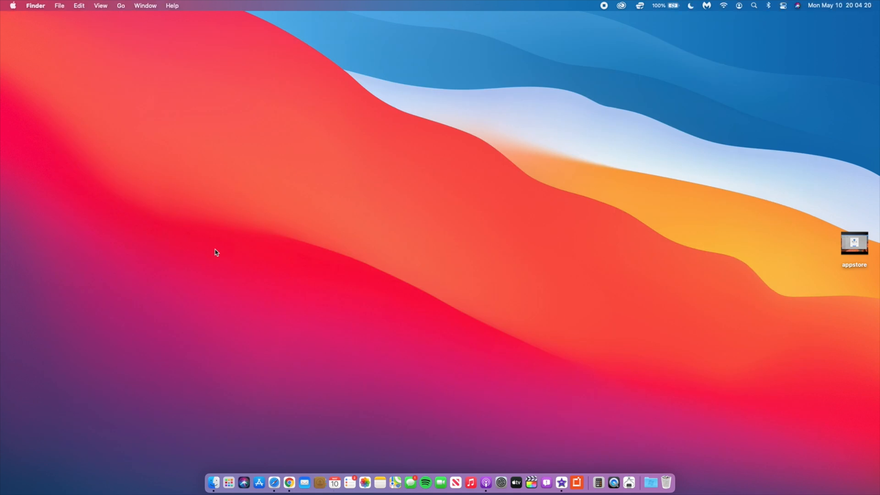
{"action": "mouse_move", "coordinate": [374, 259]}
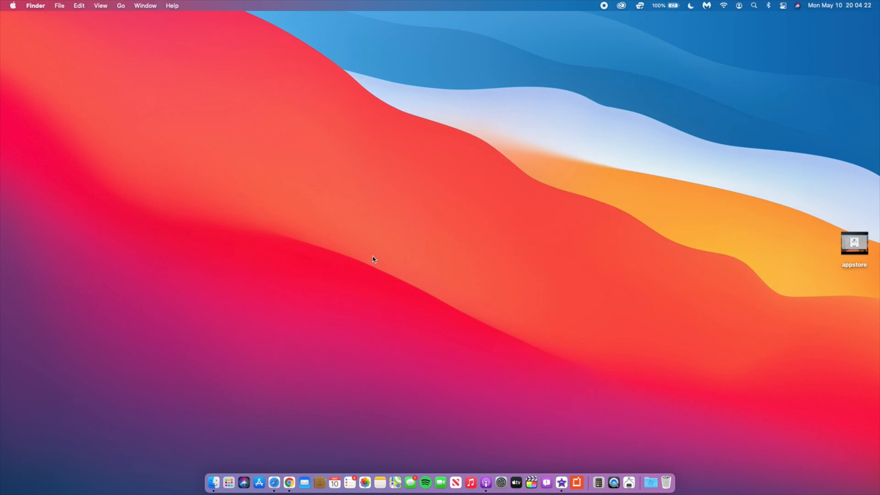